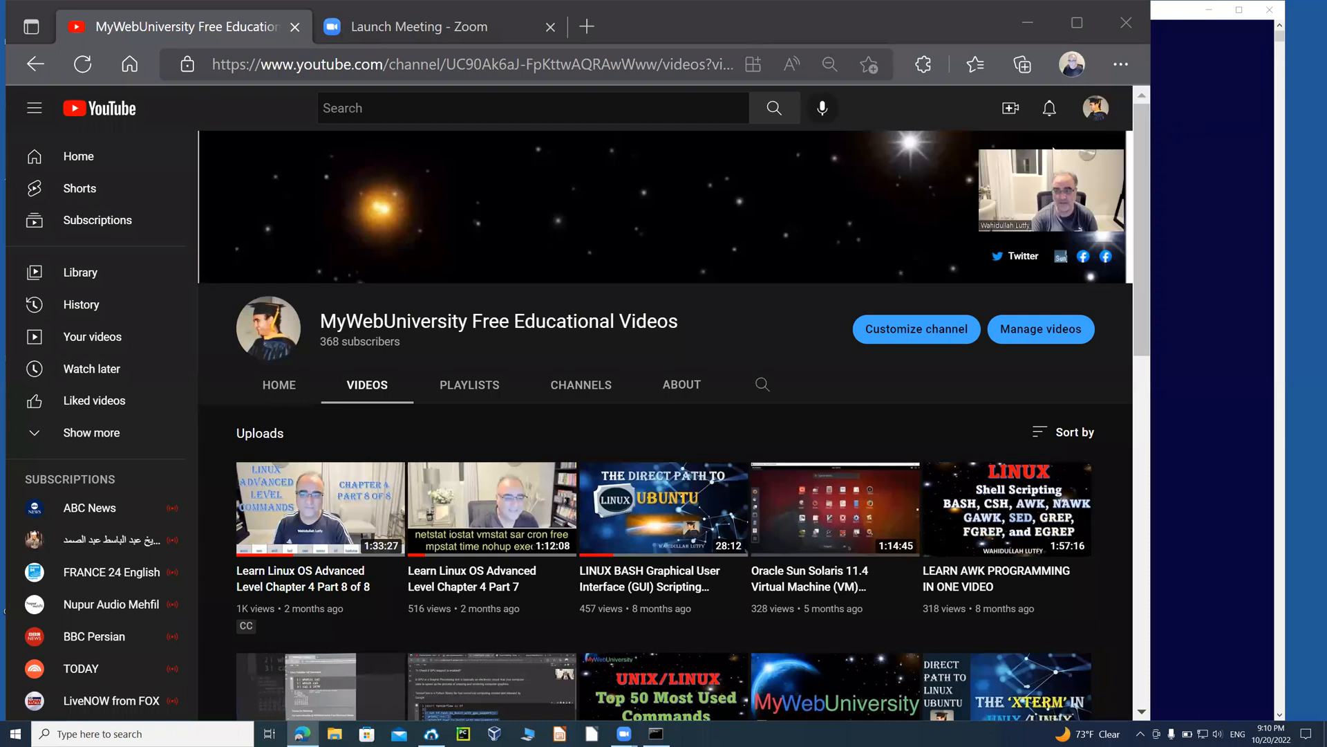
mouse_move(1162, 212)
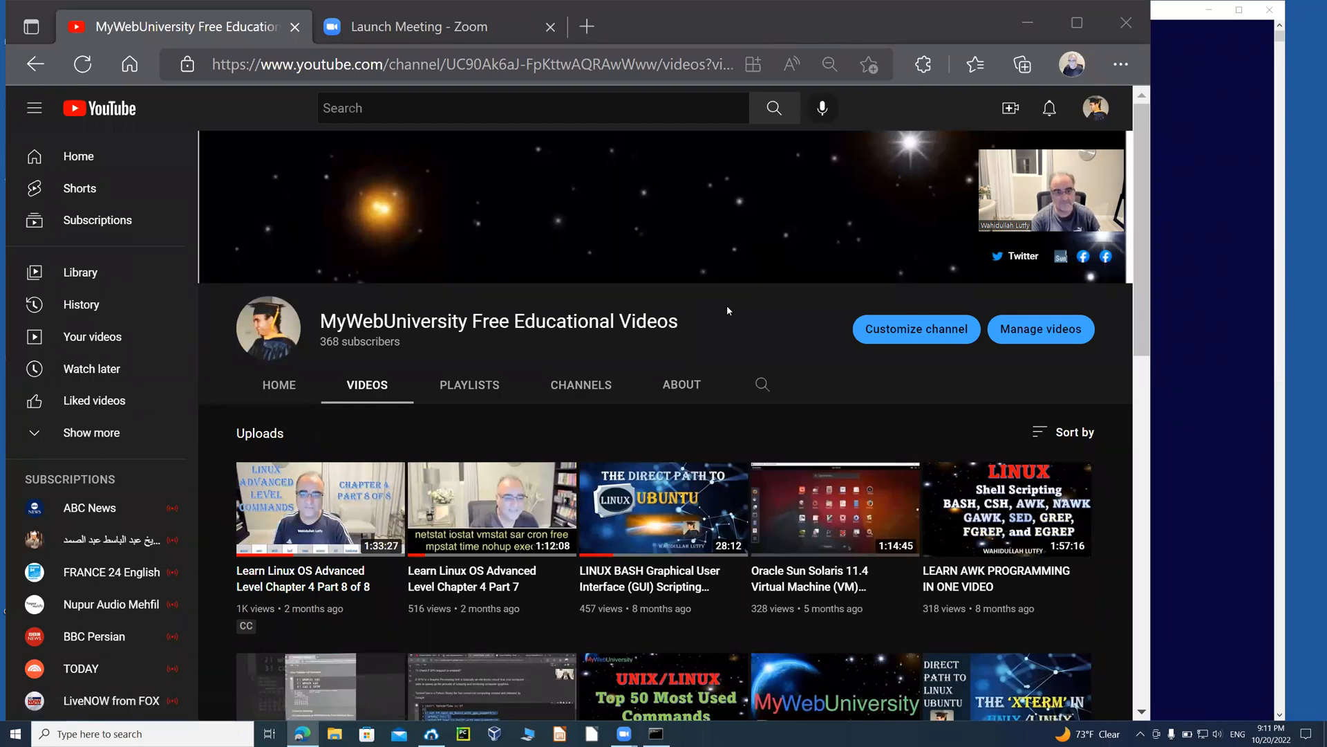
mouse_move(744, 322)
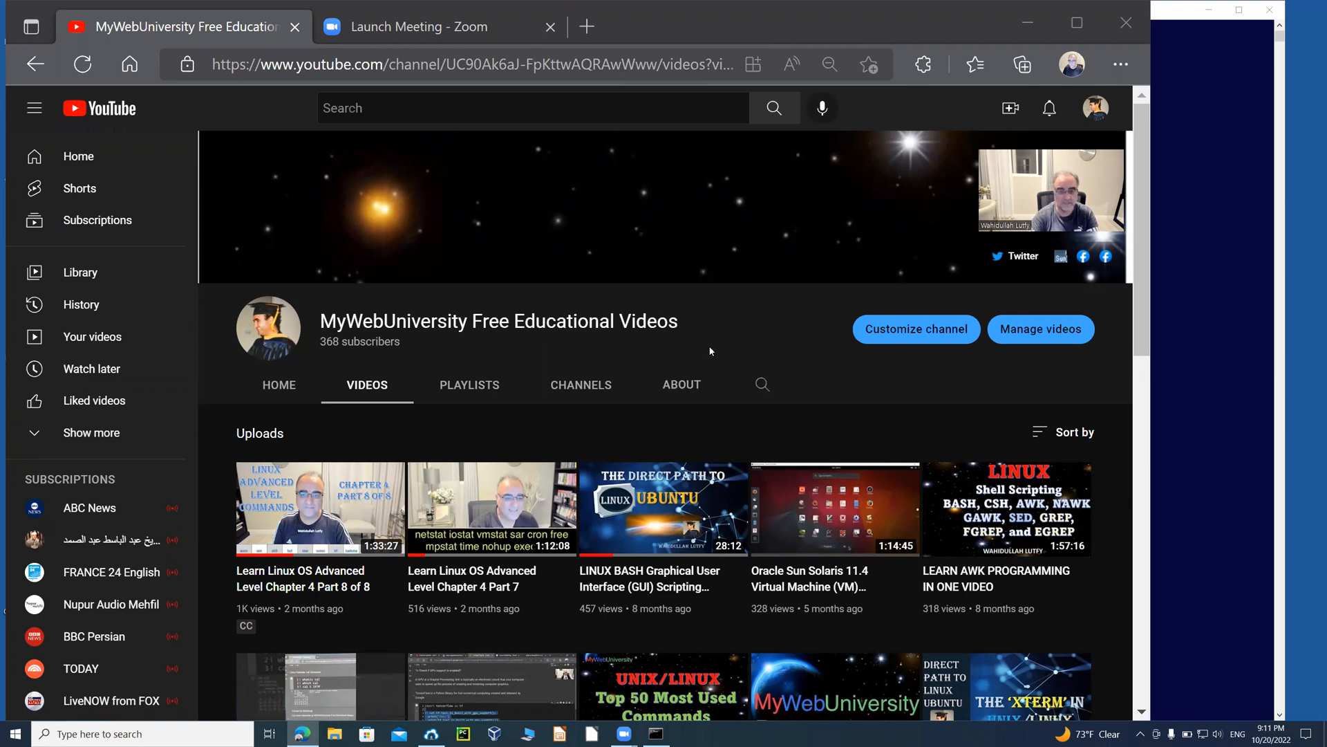
mouse_move(730, 327)
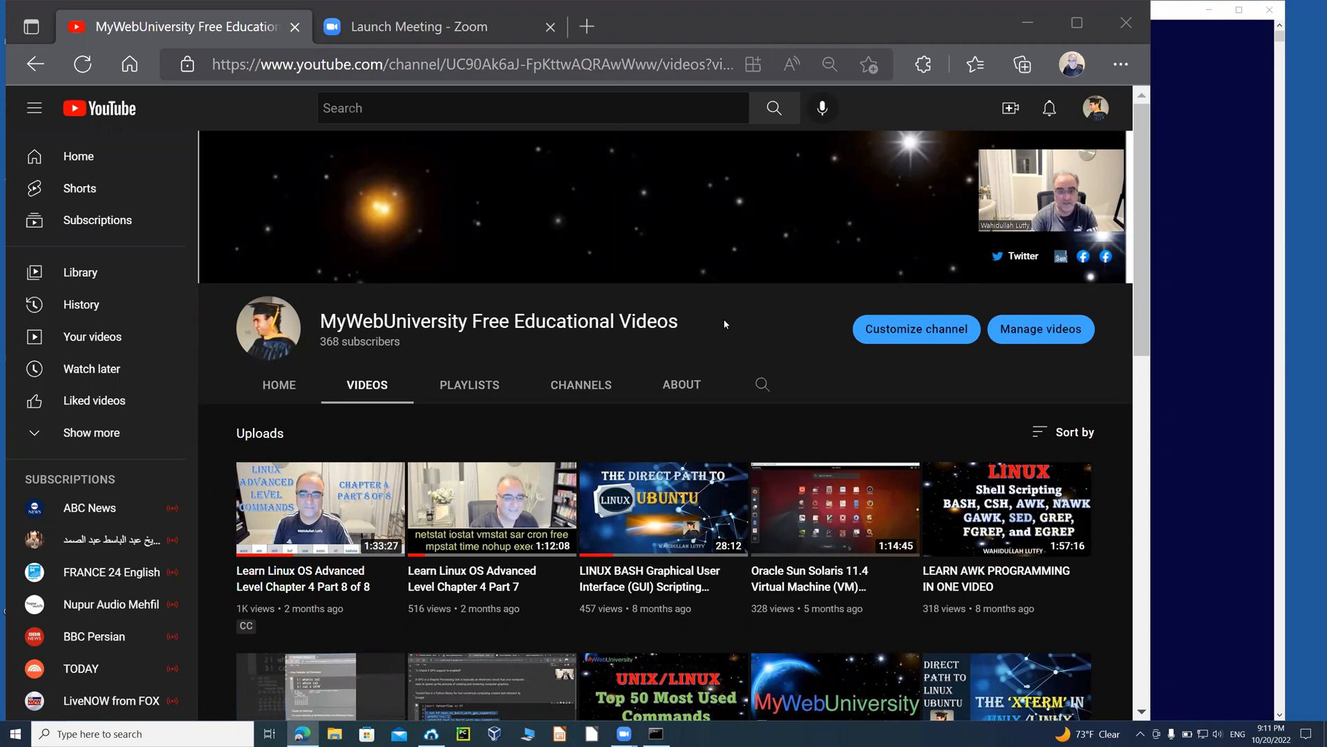
- Launch an administrator Command Prompt, start and exit a nested cmd shell, then clear the screen with cls
double_click(497, 321)
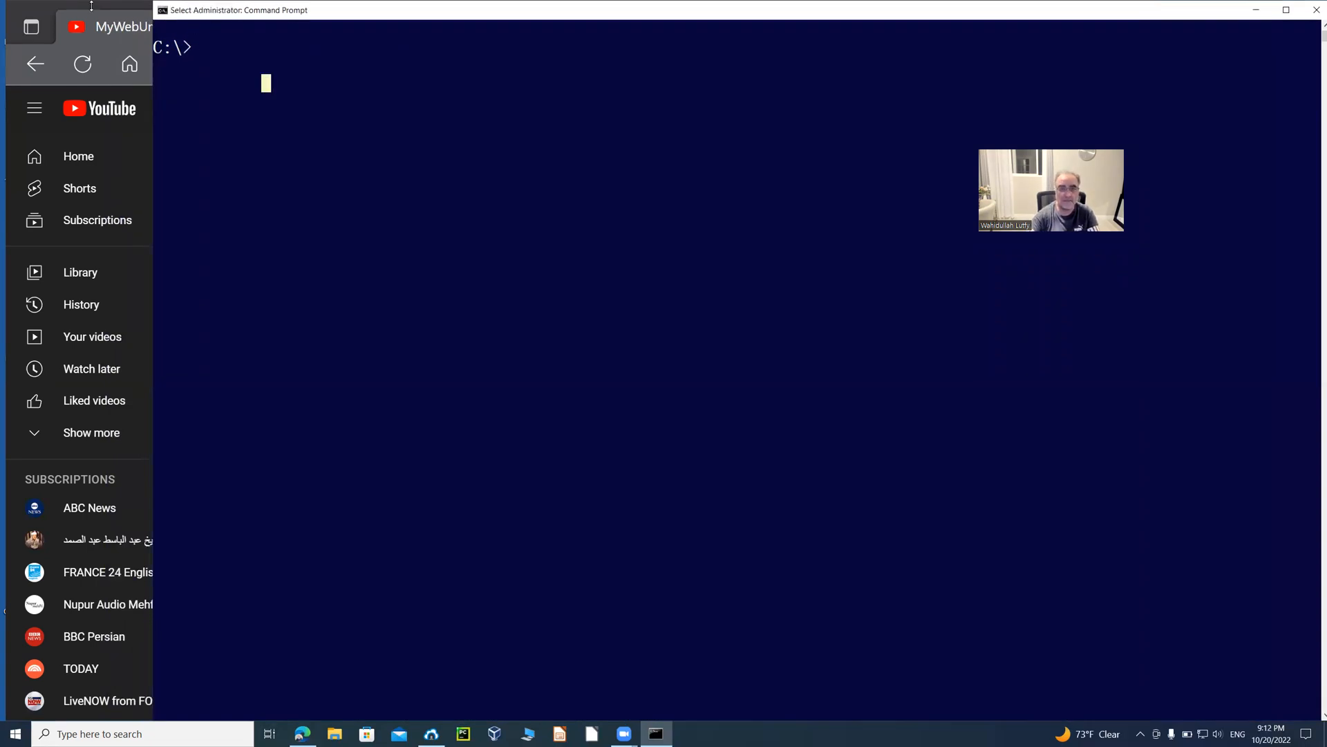
type("cmd")
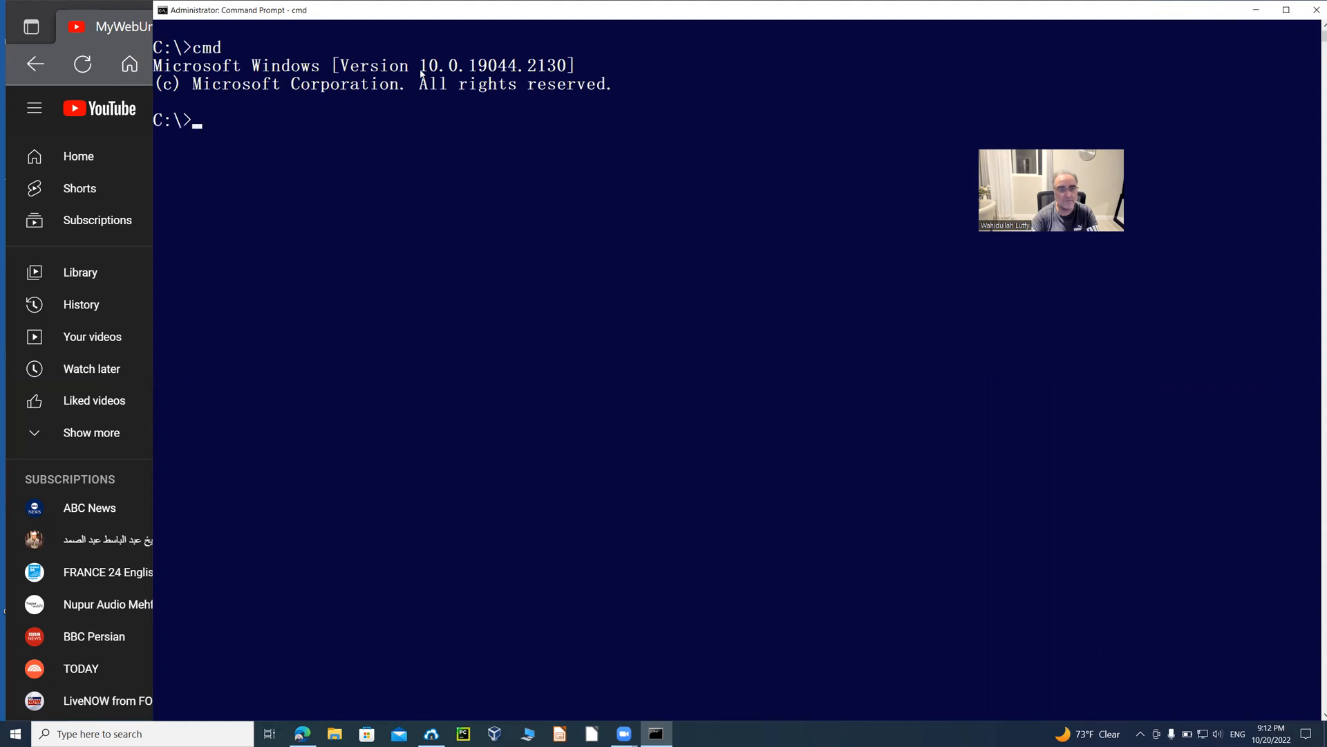
type("e")
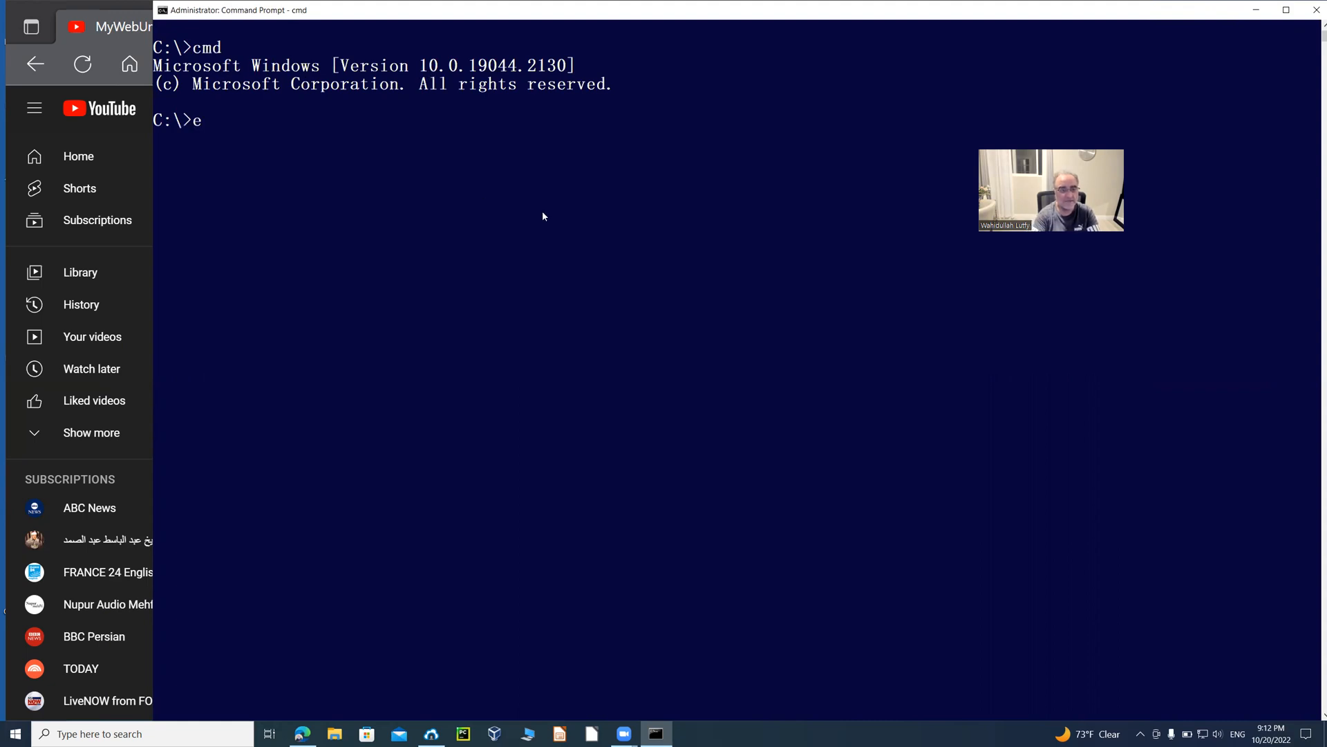
type("xit")
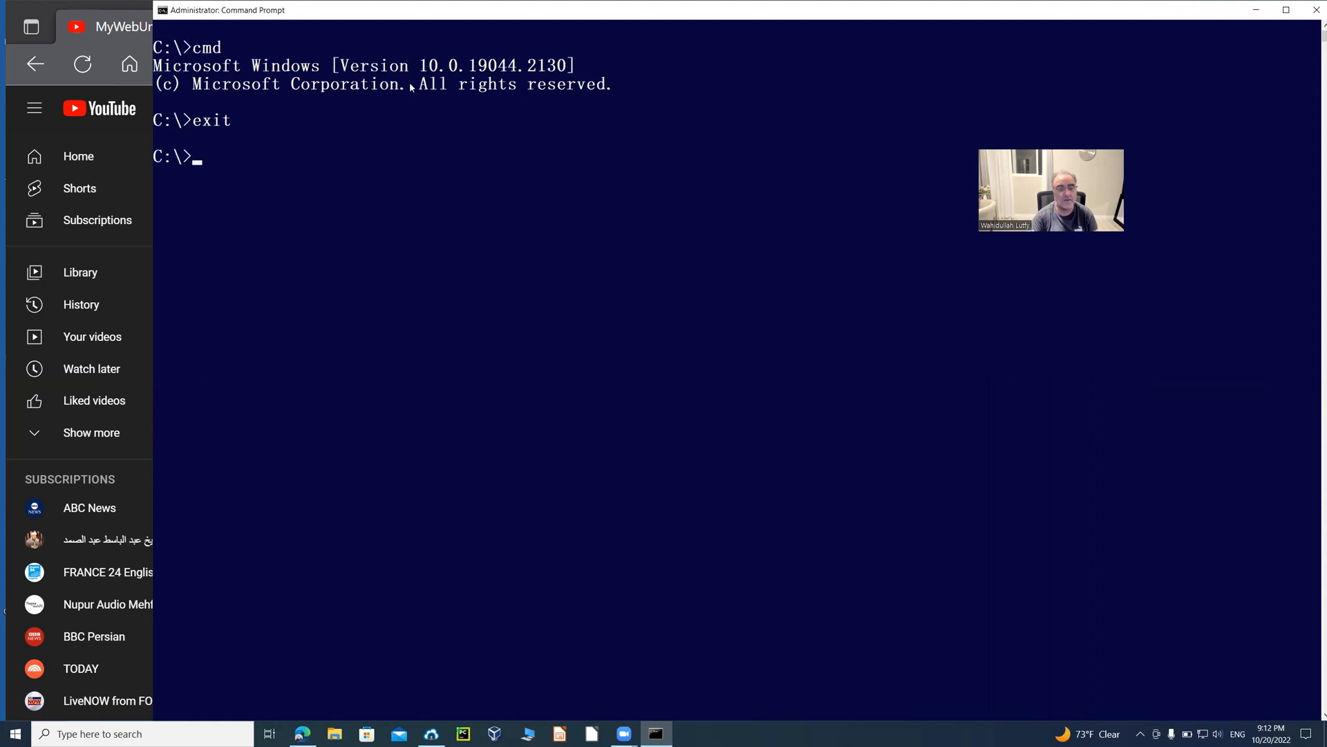
mouse_move(589, 182)
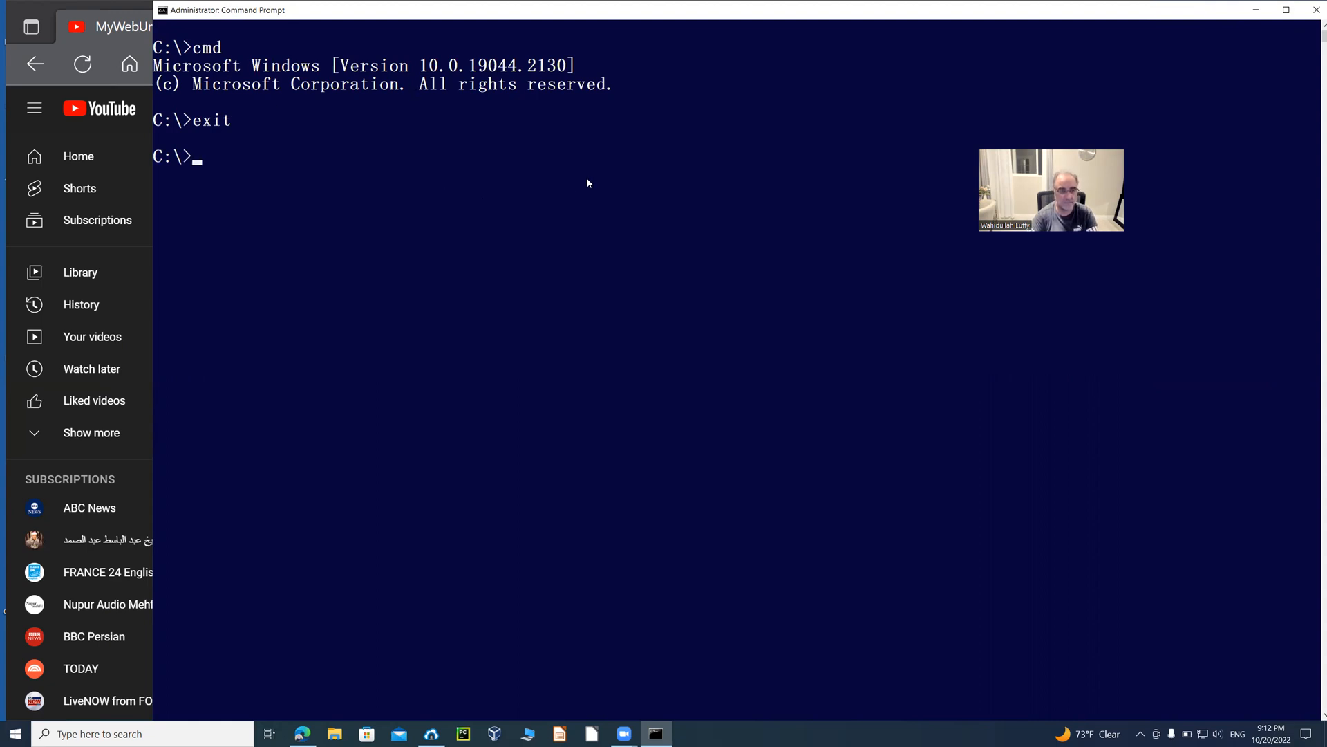
type("cls")
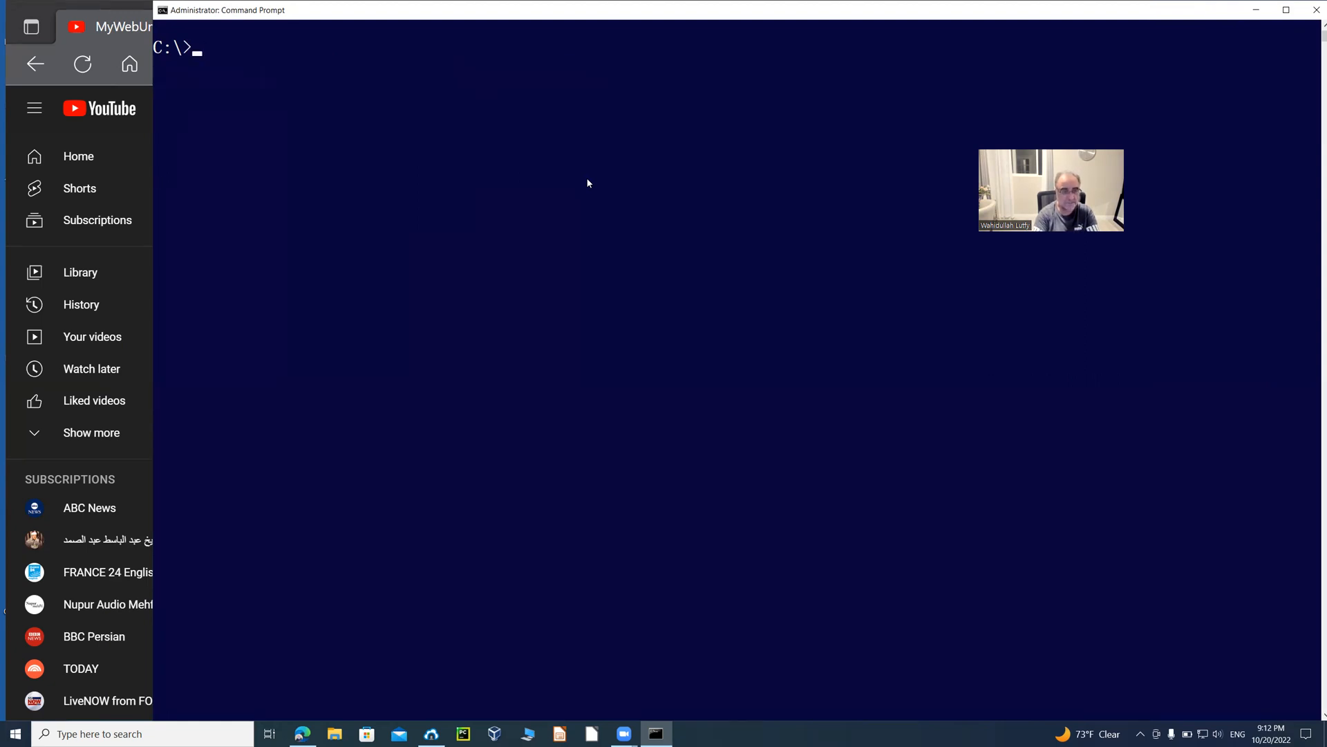
type("win")
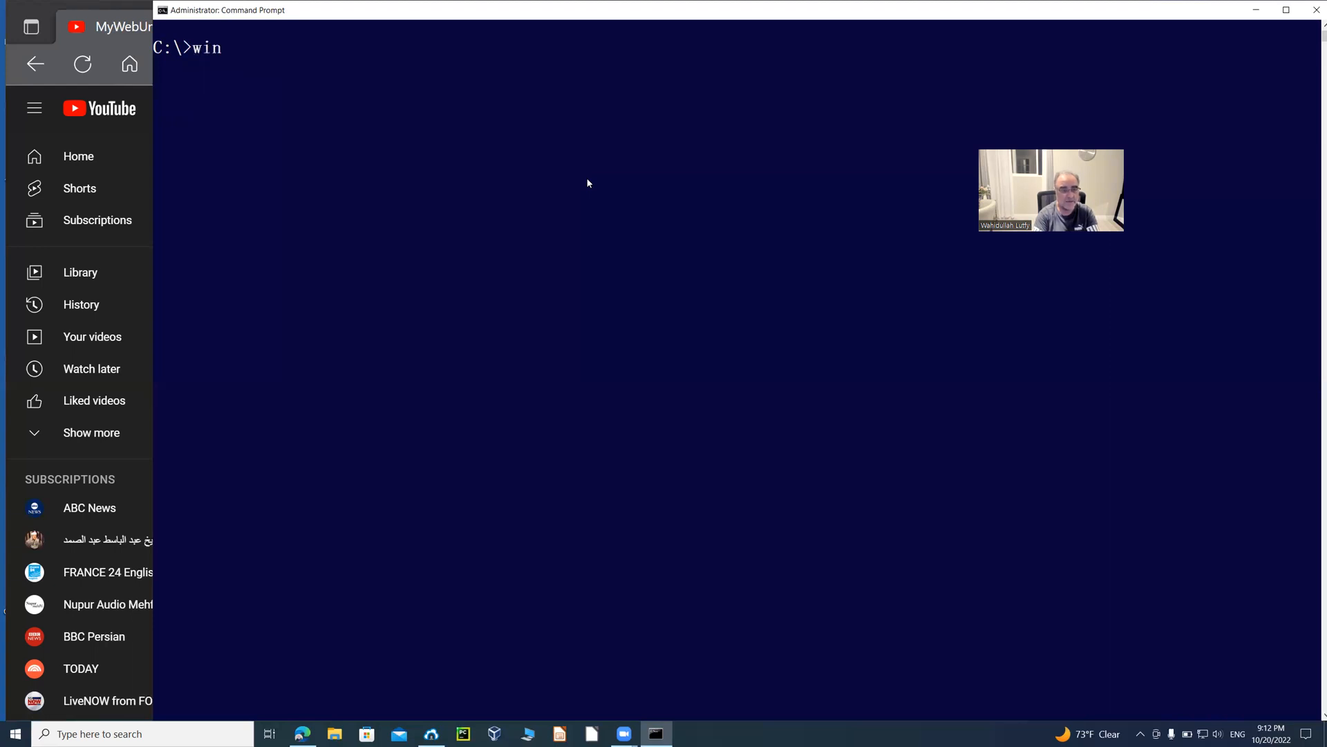
type("s")
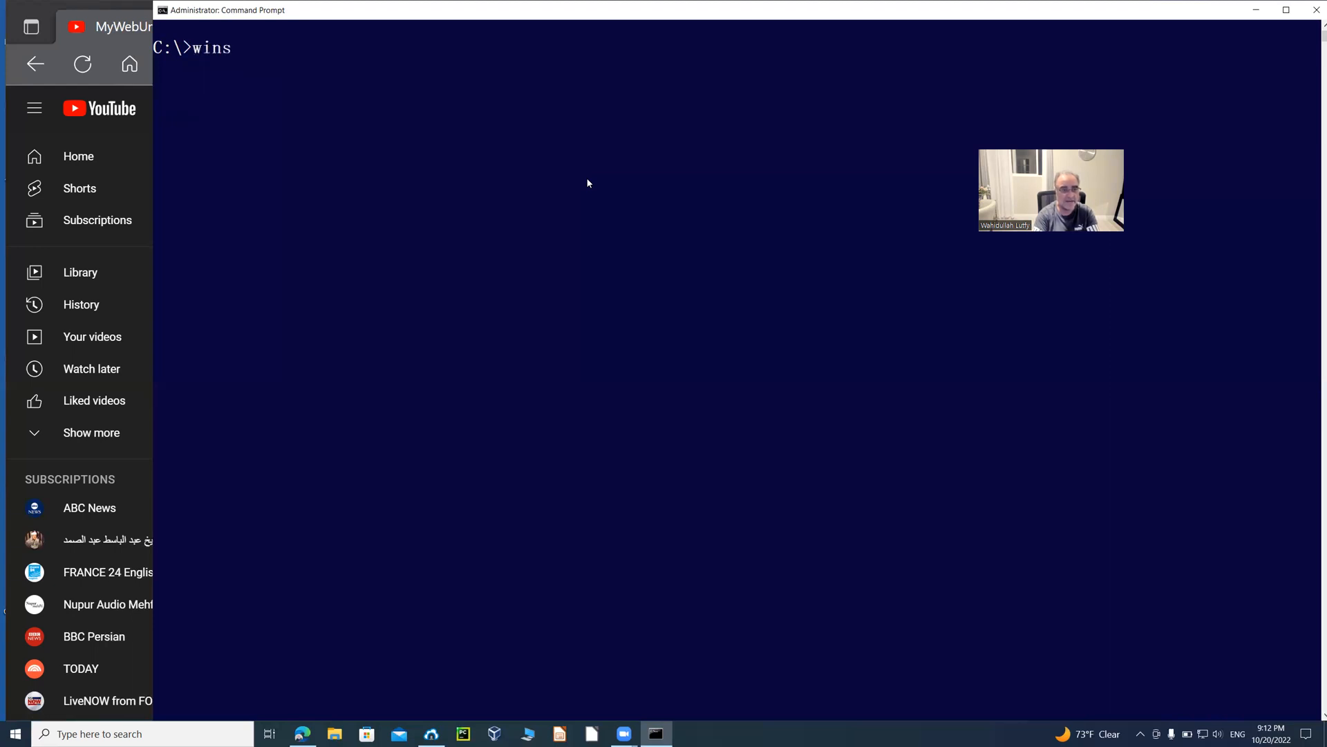
type("a")
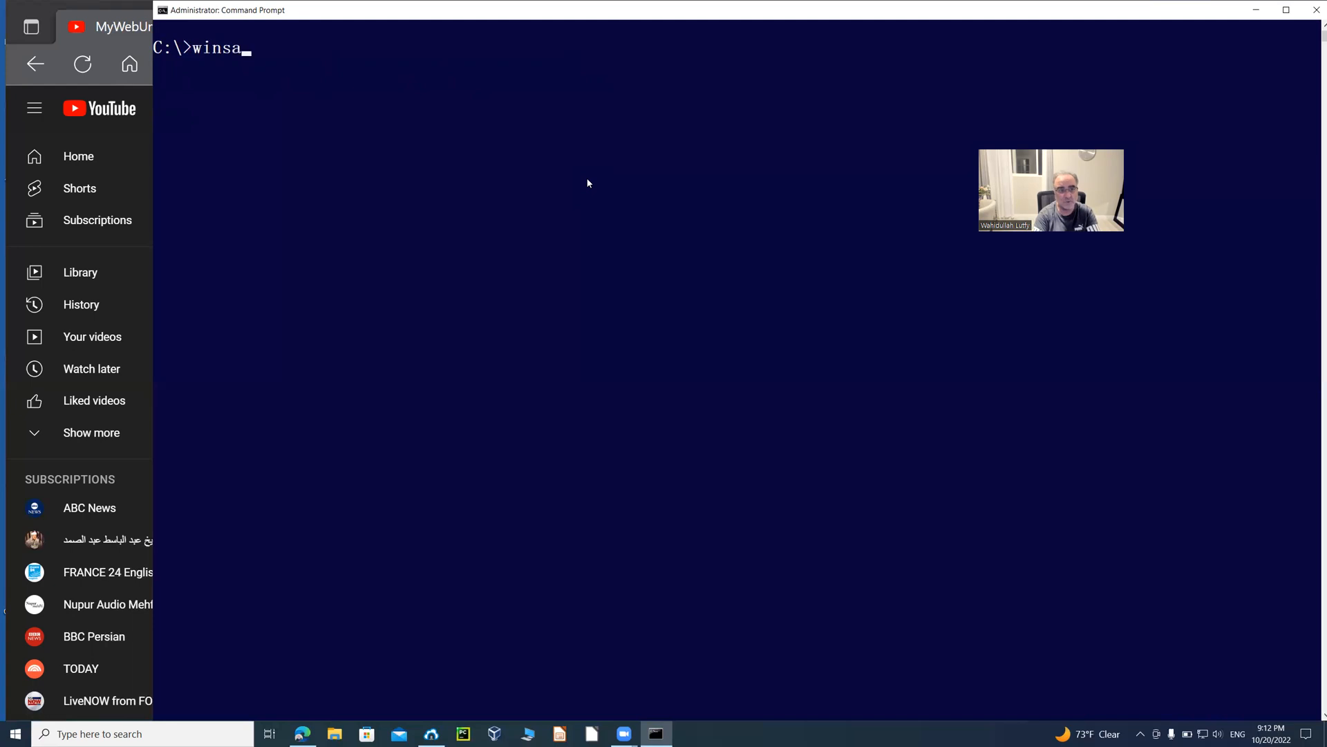
type("t")
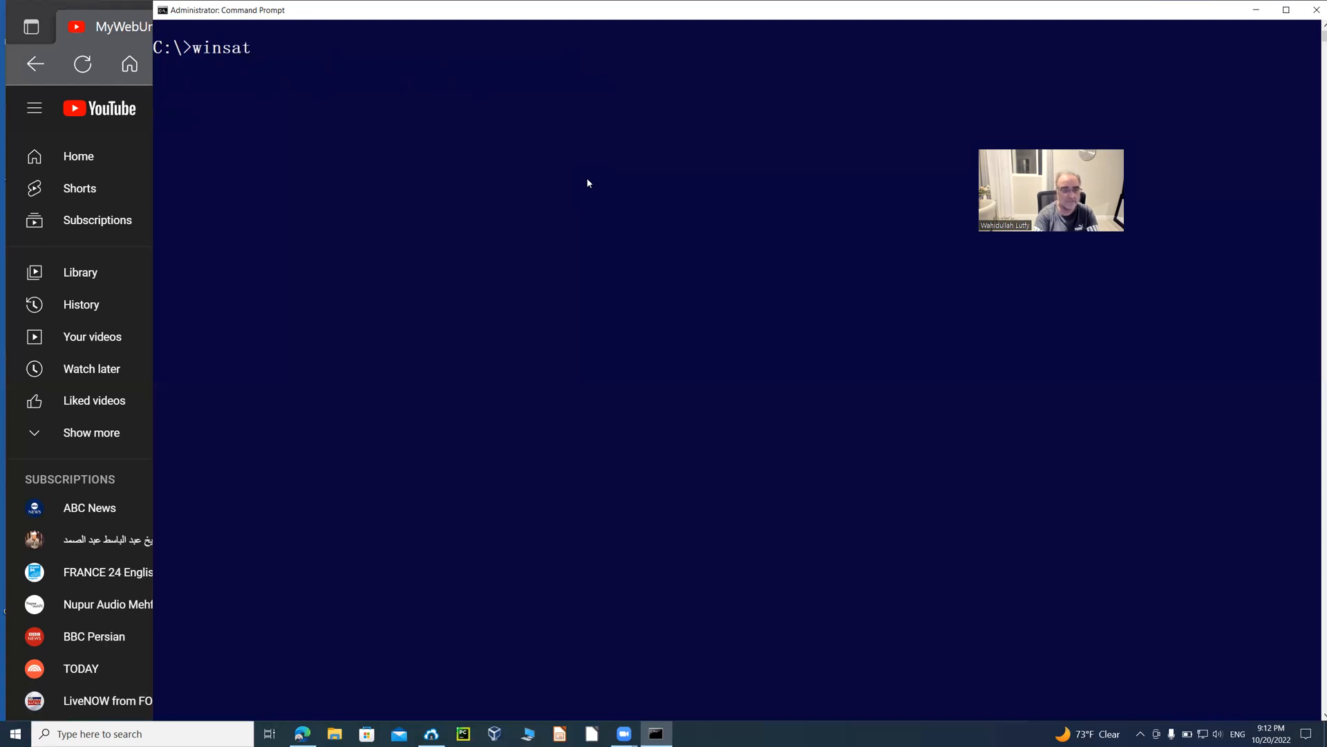
type("/?")
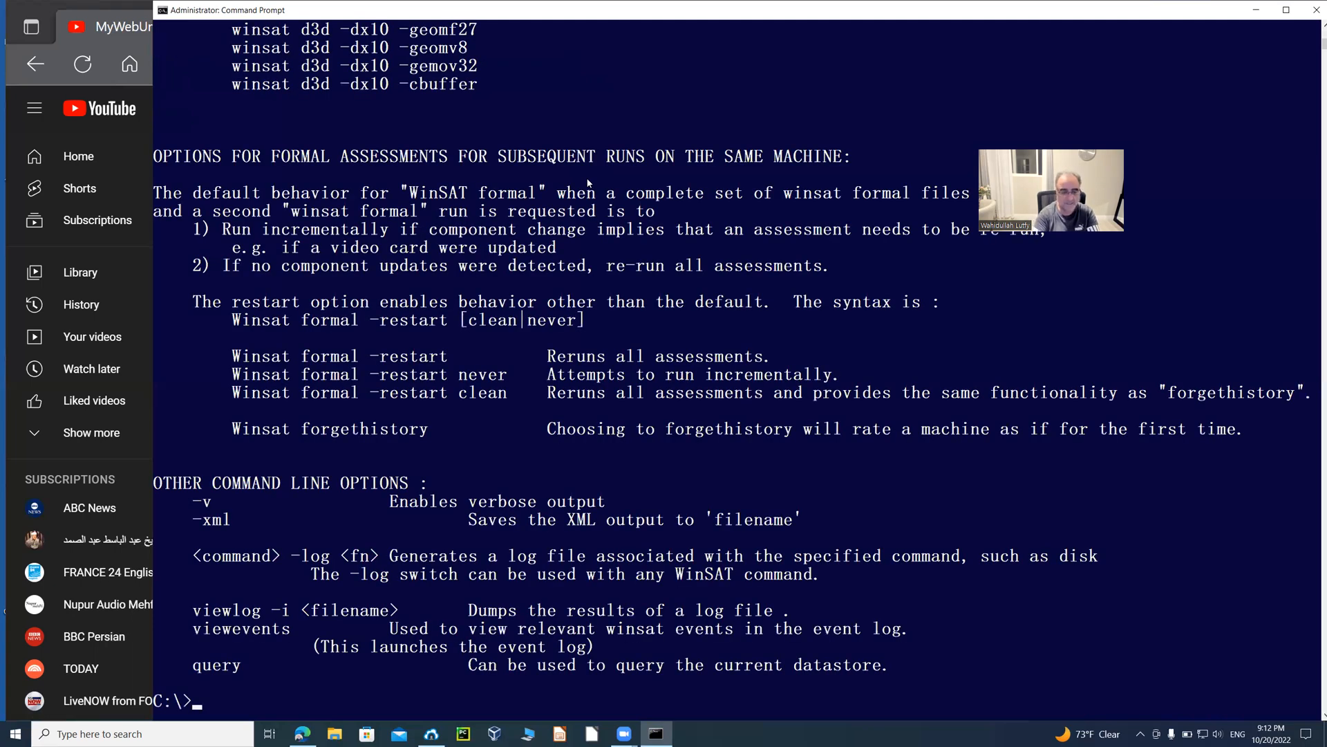
type("winsat /")
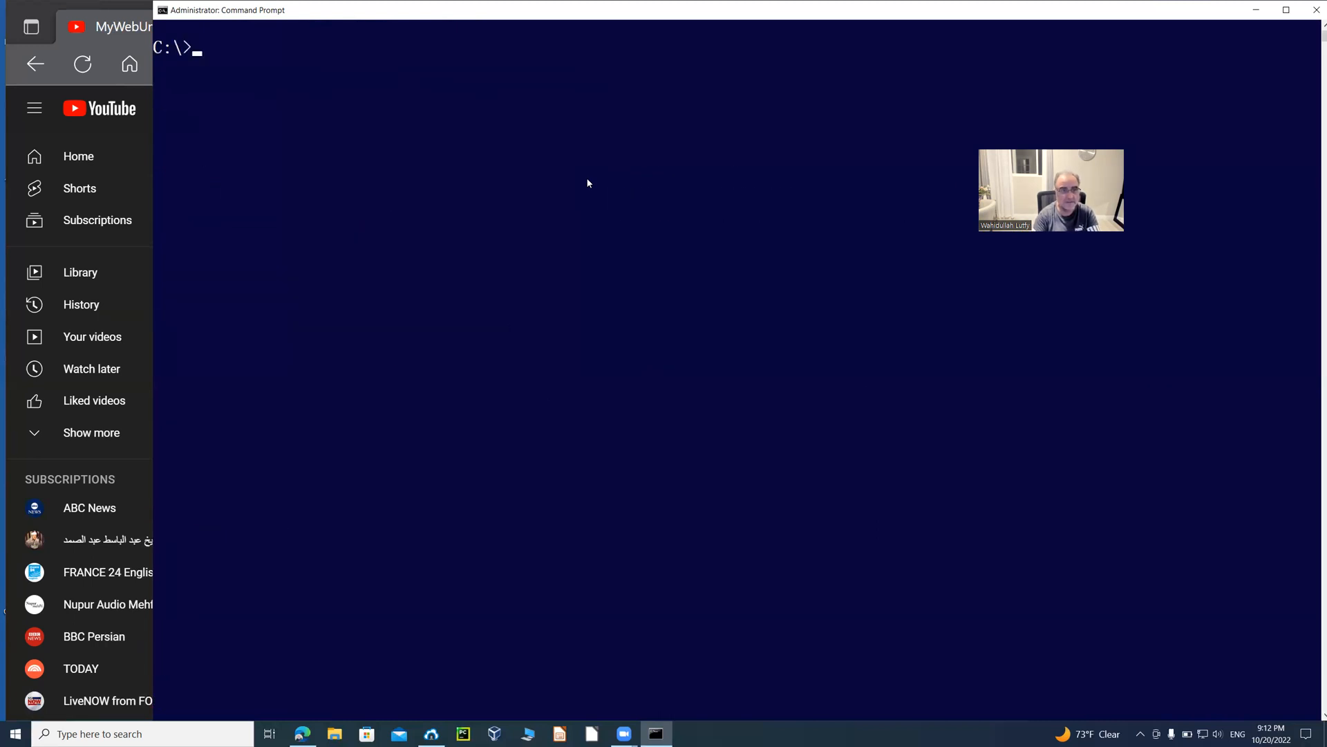
type("winsat /?")
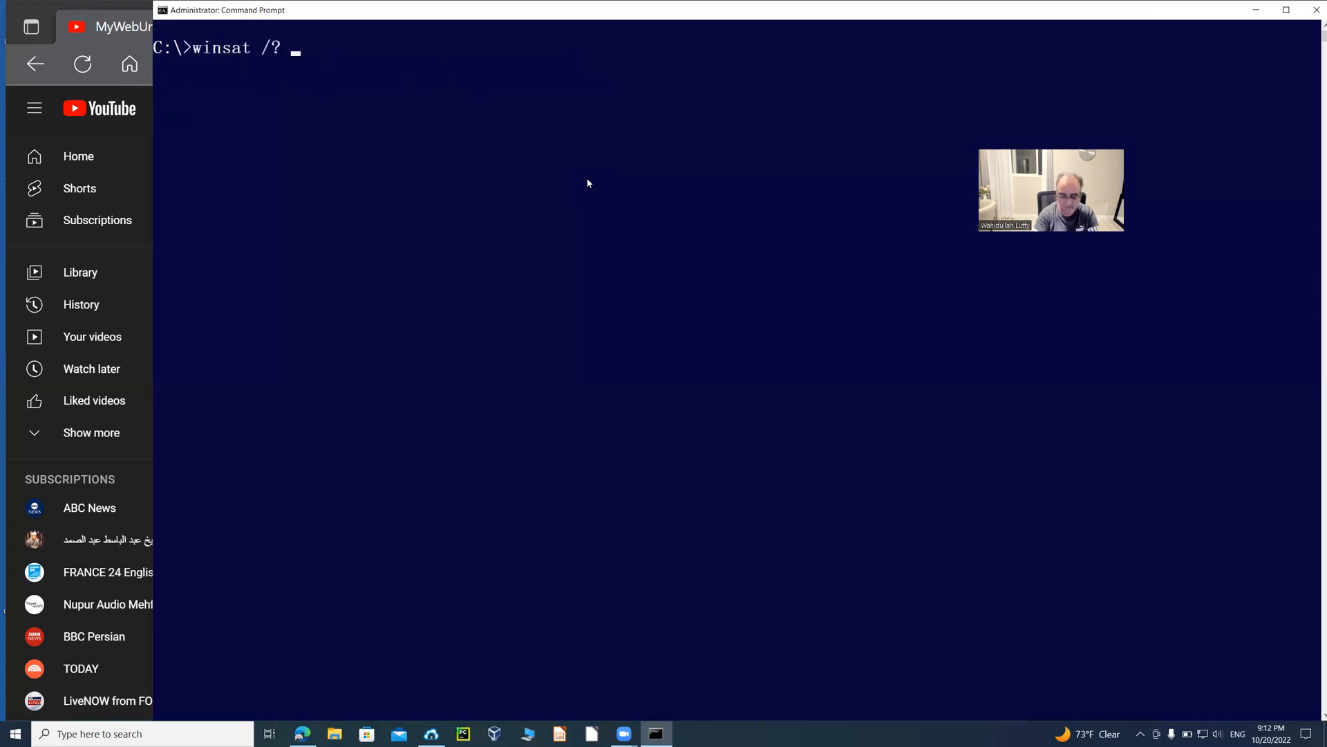
type("| more")
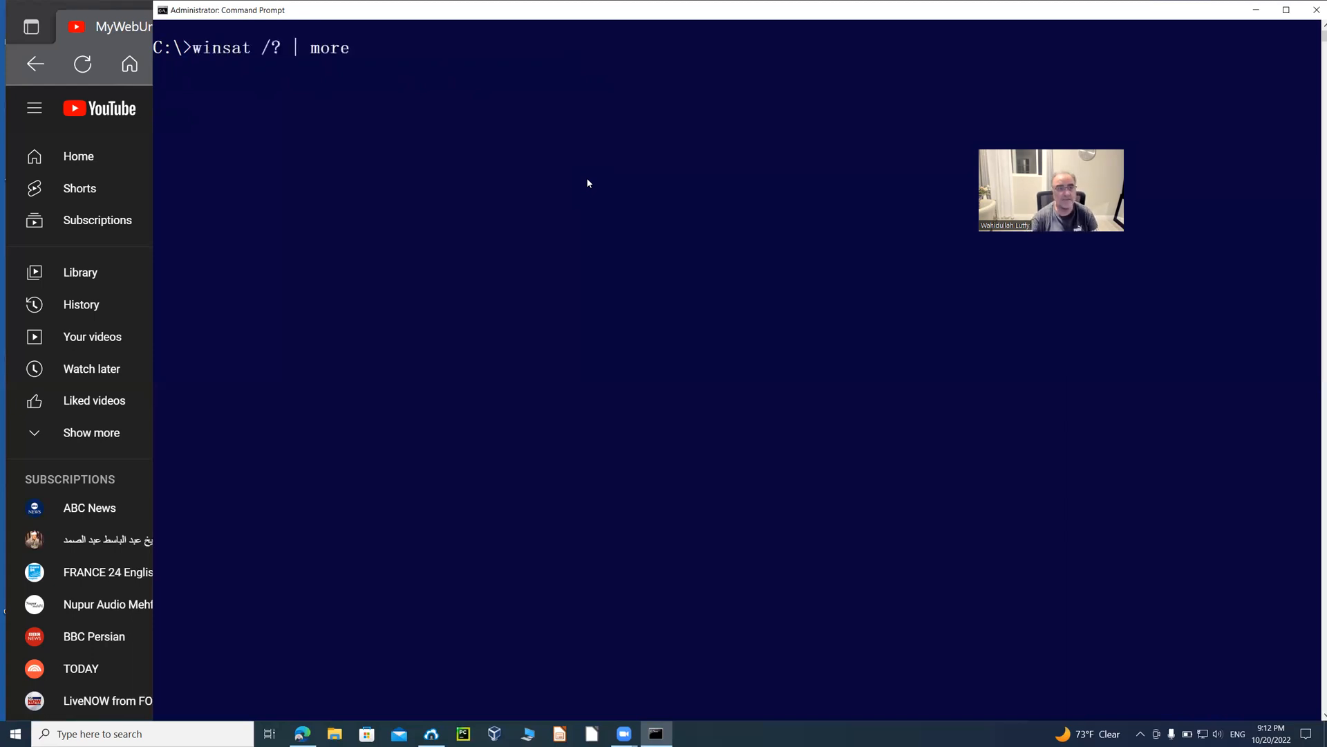
key("enter")
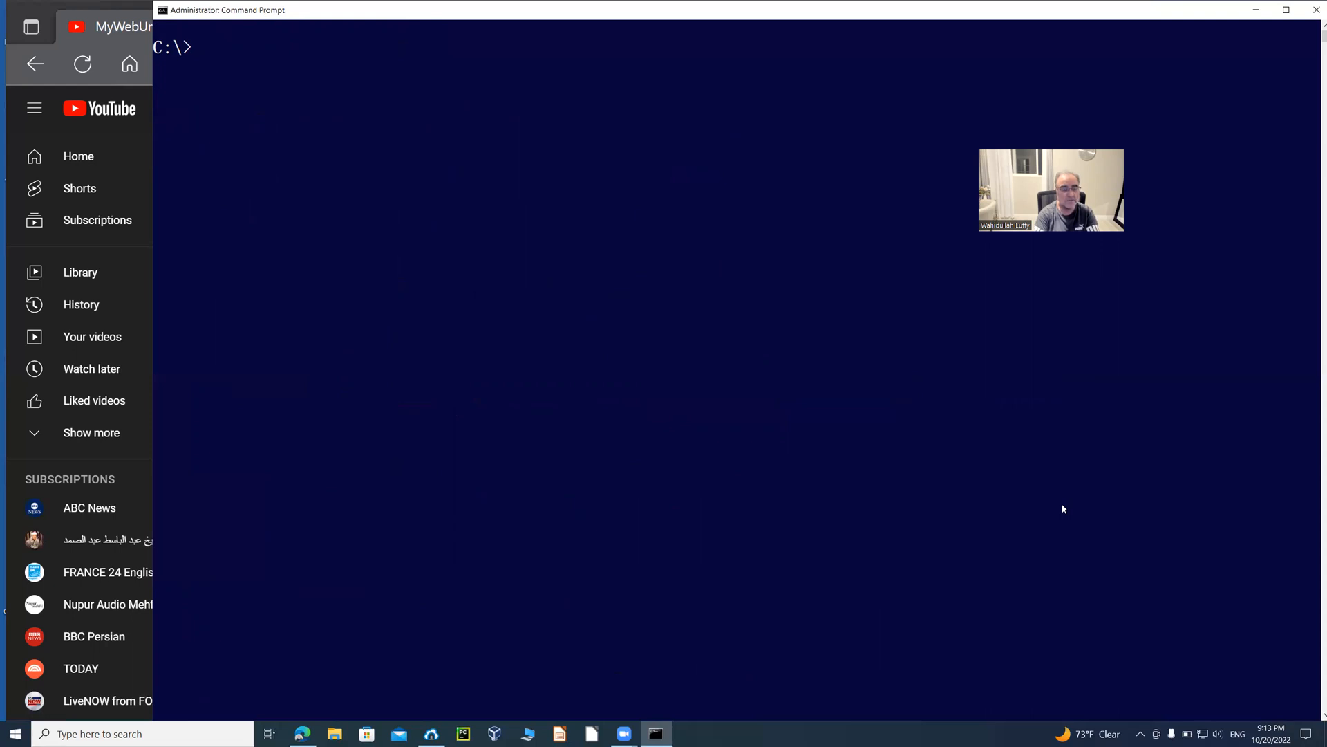
- Run winsat -v mem -xml mem.xml, reporting 7551.74 MB/s, then list the directory to confirm mem.xml exists
type("wina")
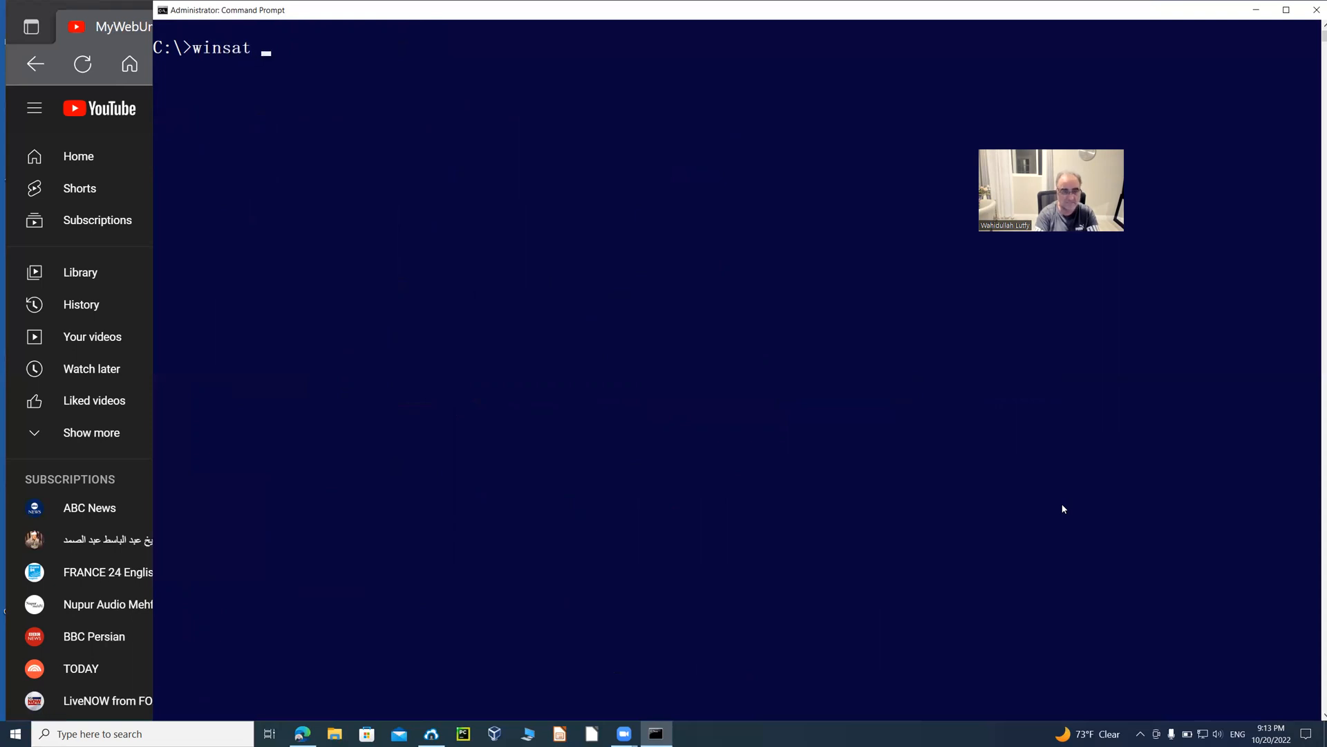
type("-v")
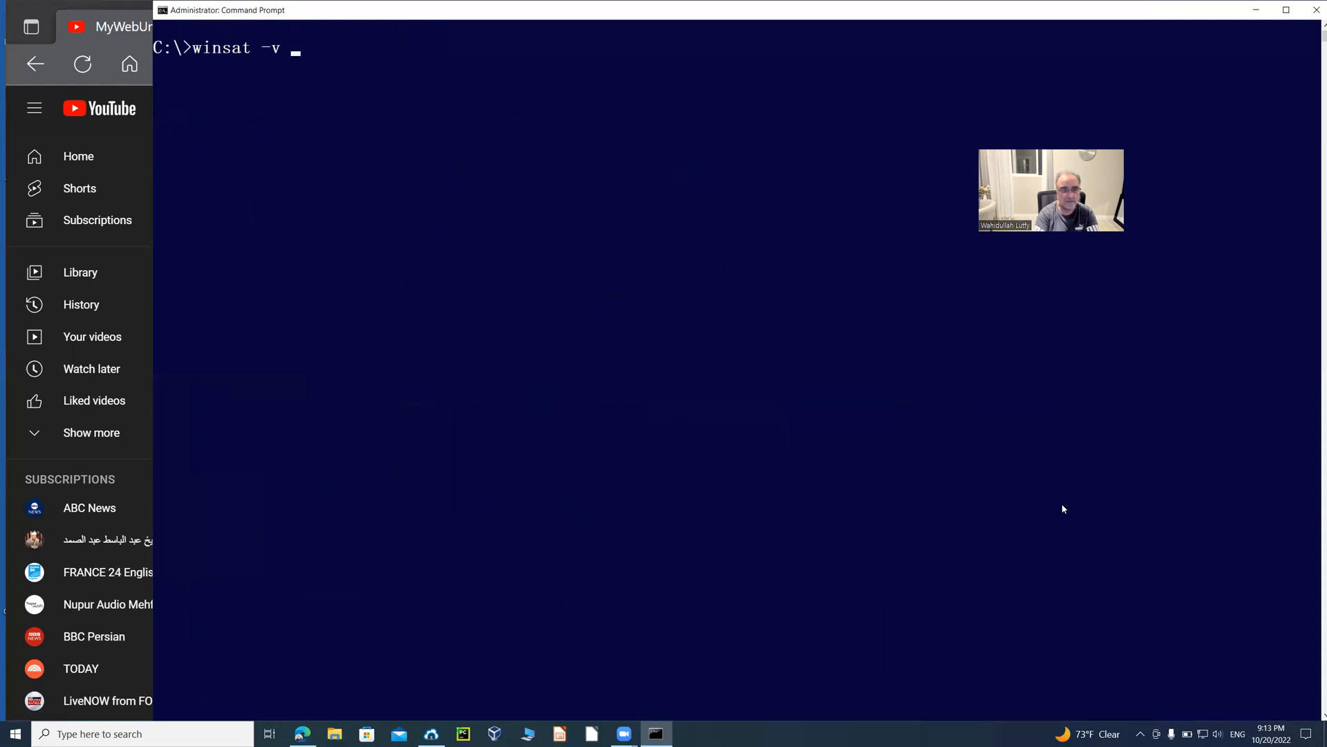
type("mem")
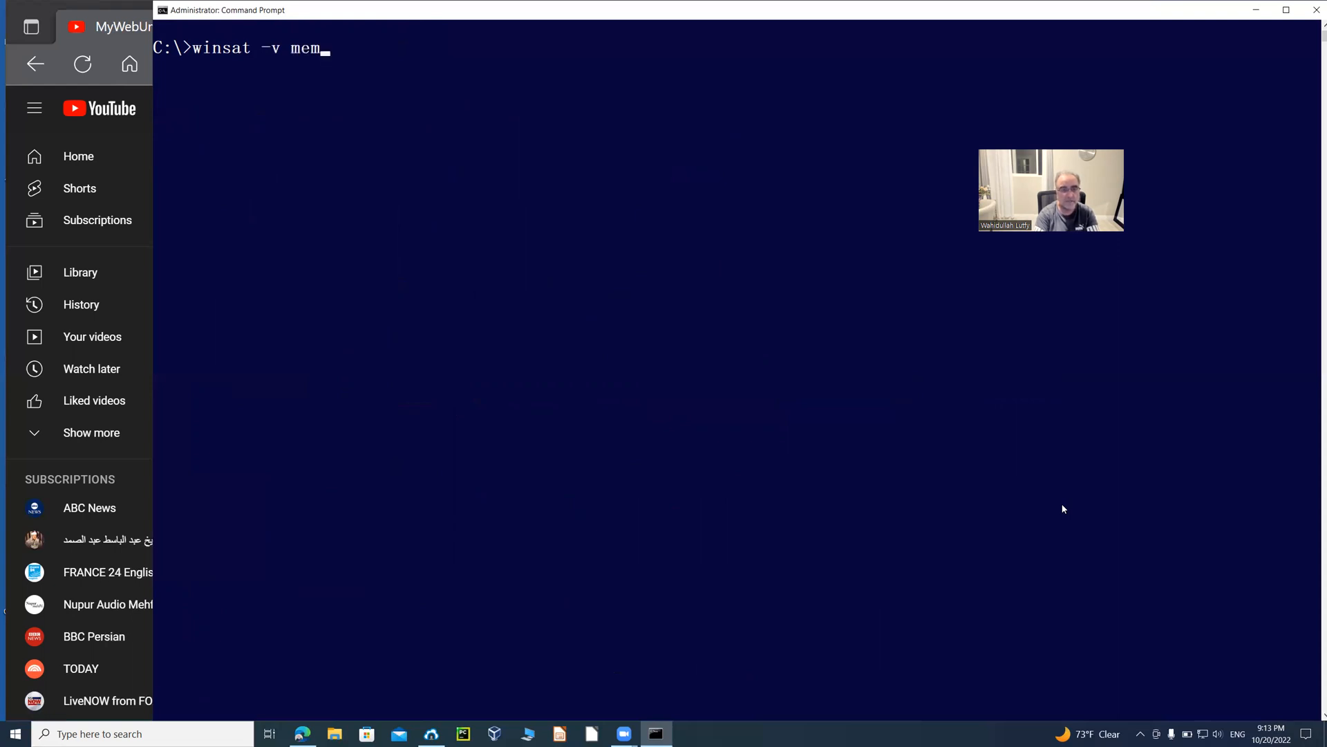
type("-xml")
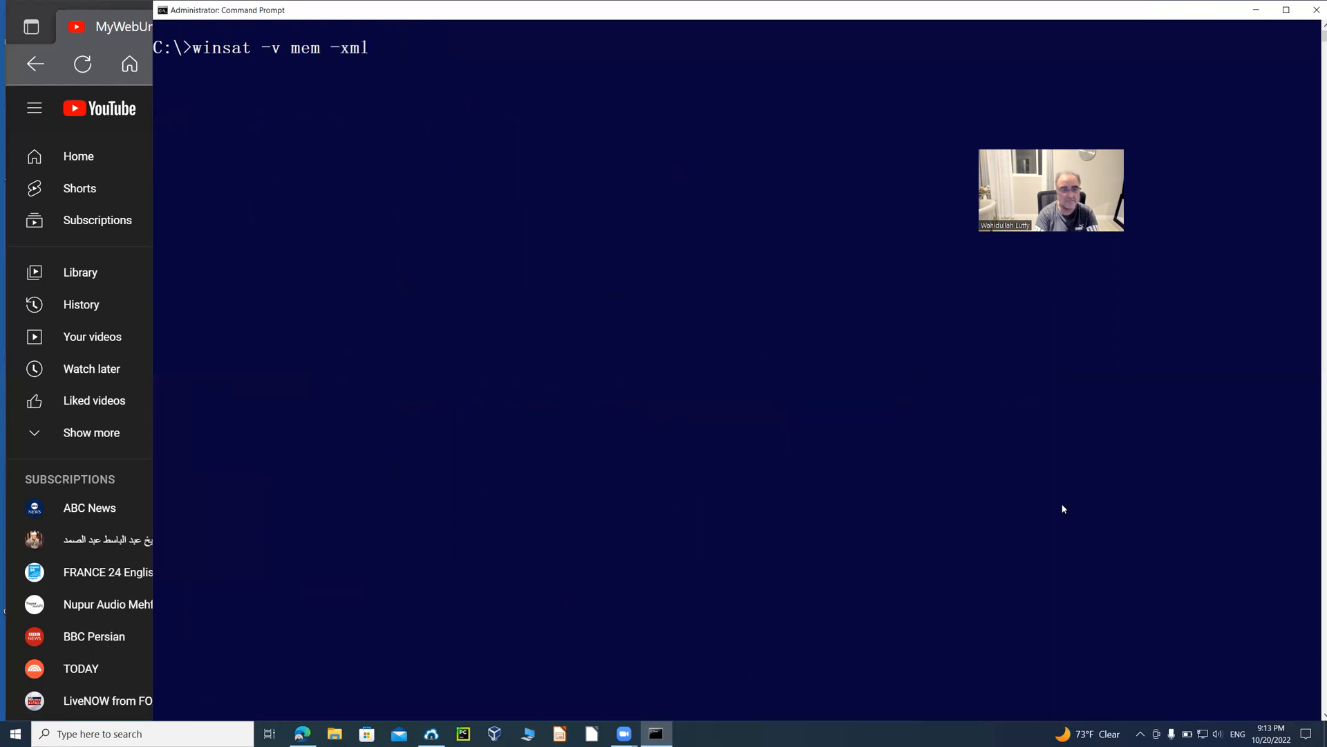
type("mem.exe")
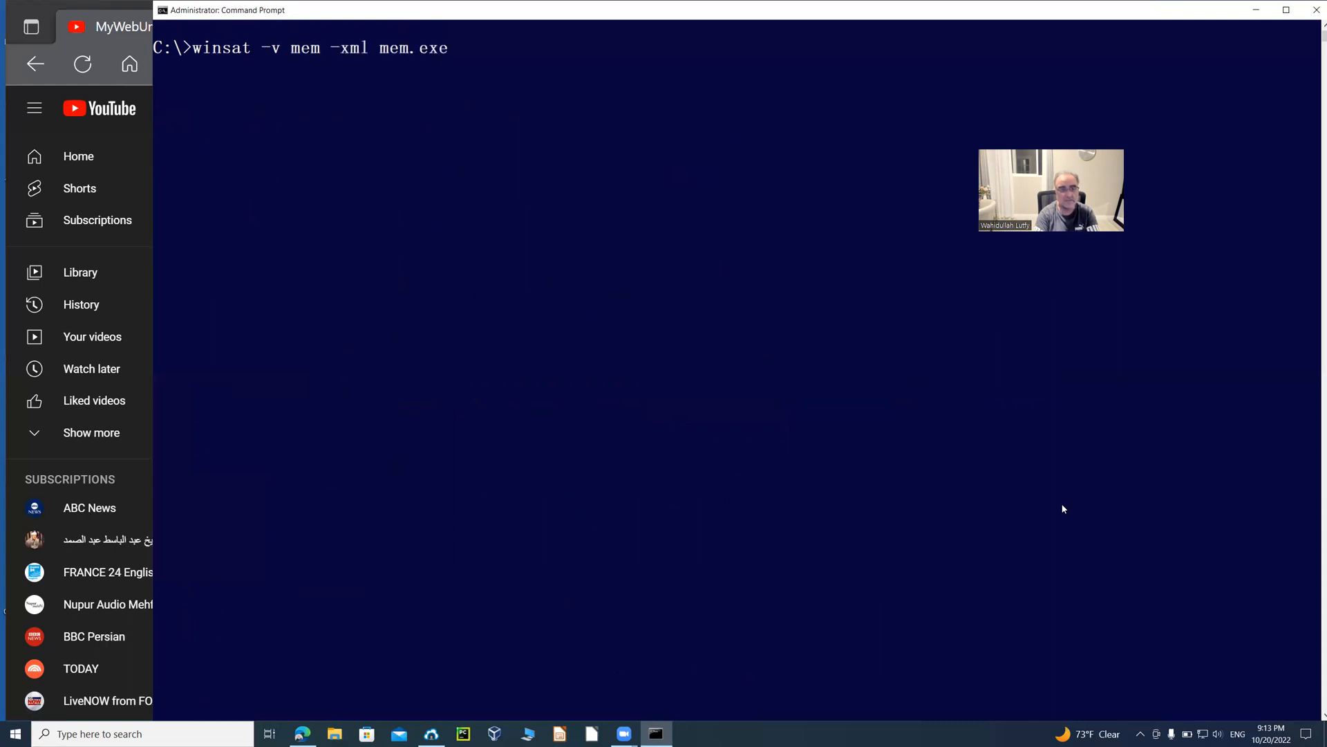
key("Backspace")
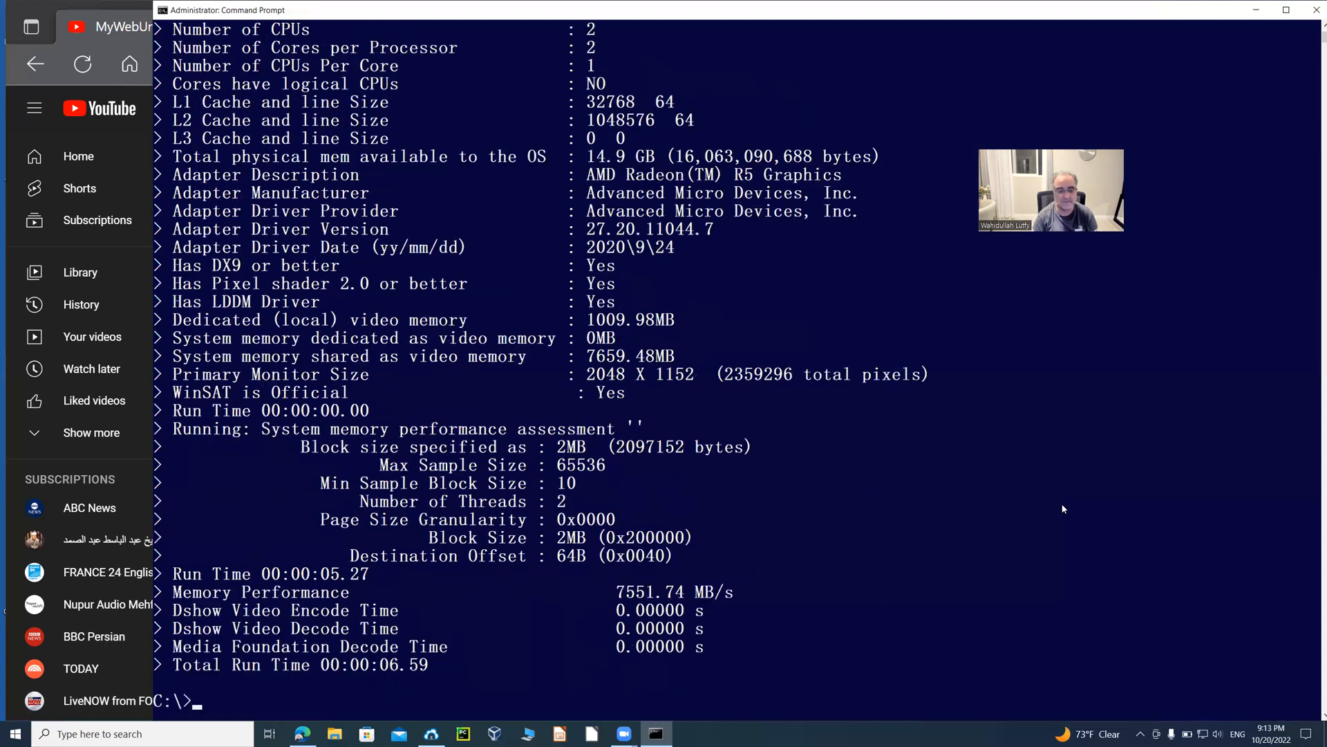
type("dir mem.xml")
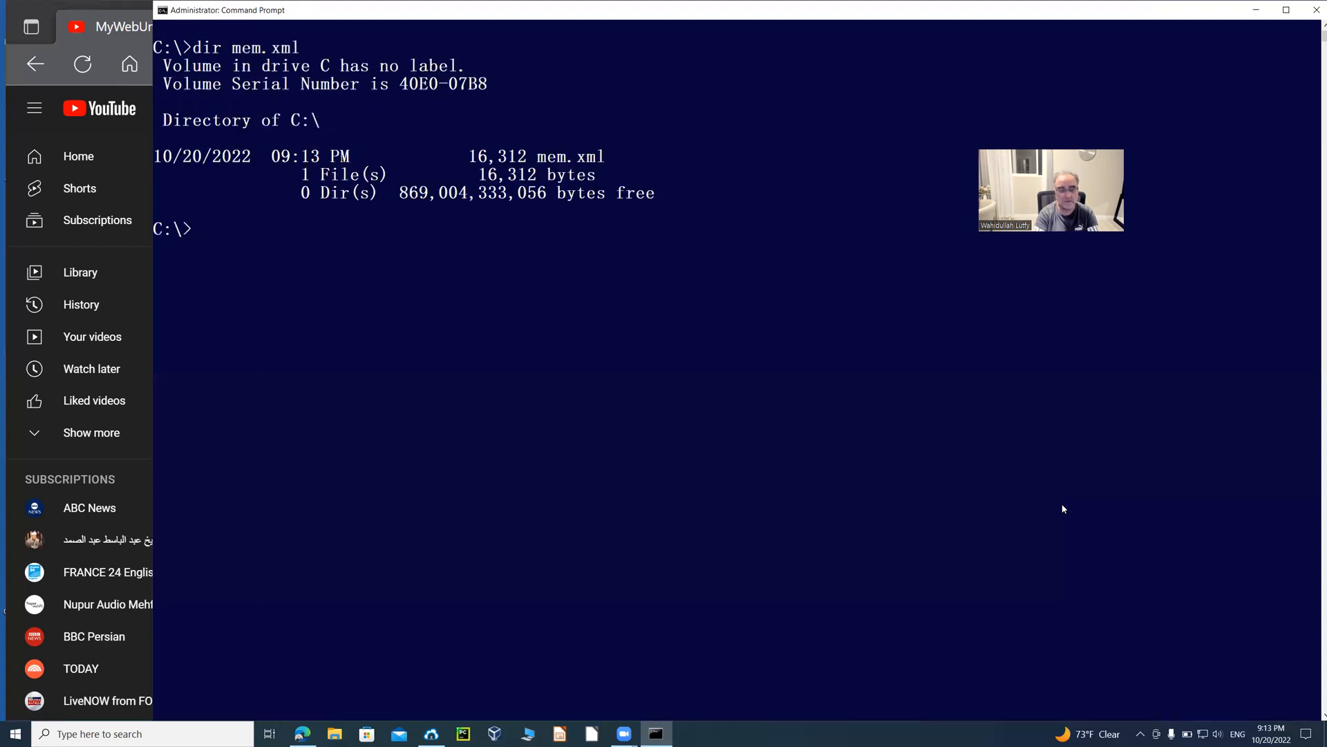
- Launch mem.xml with start so the memory report opens in Edge
type("start")
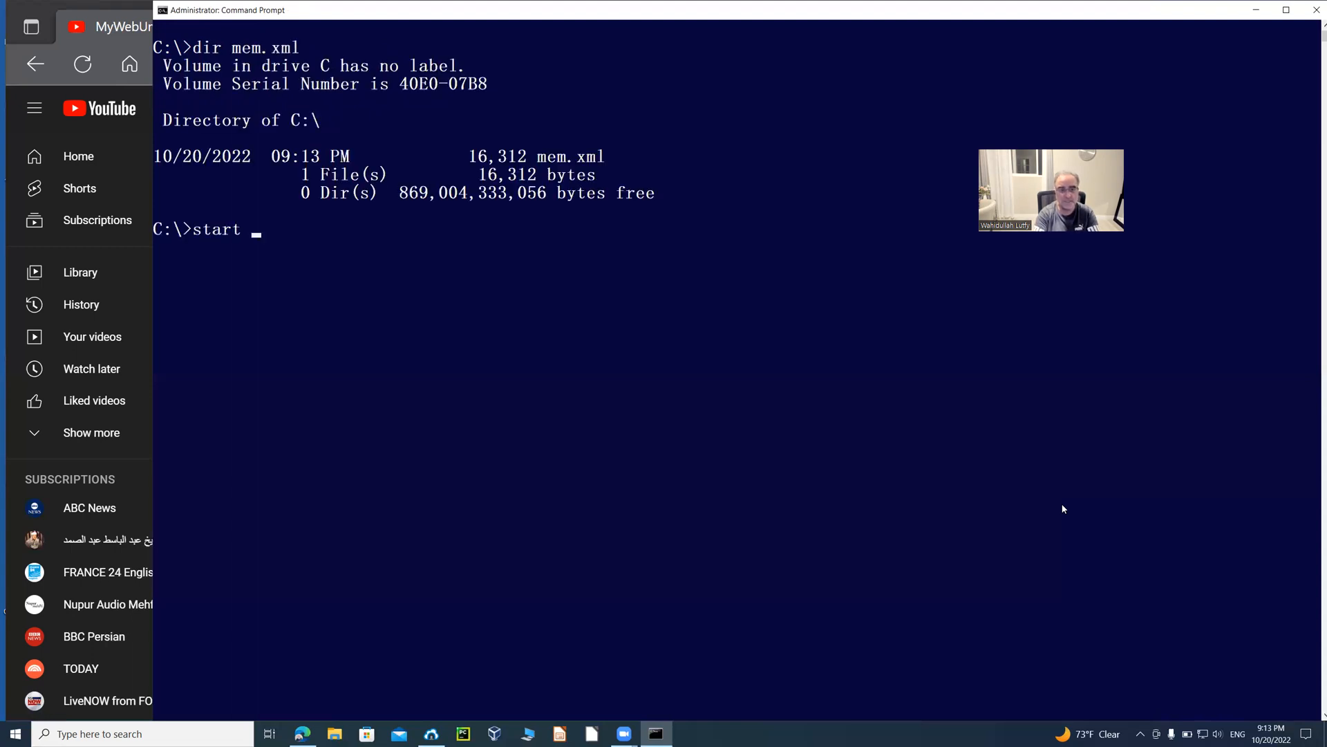
type("mem")
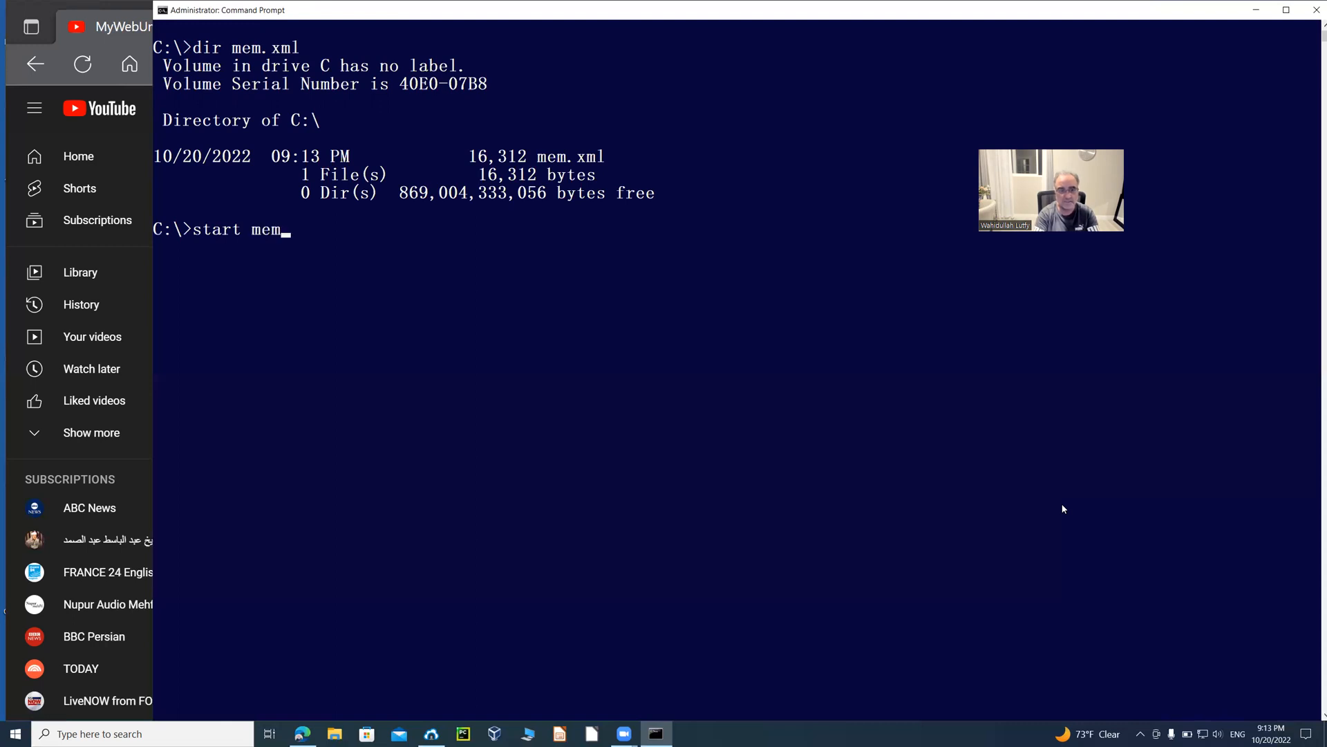
type(".xml")
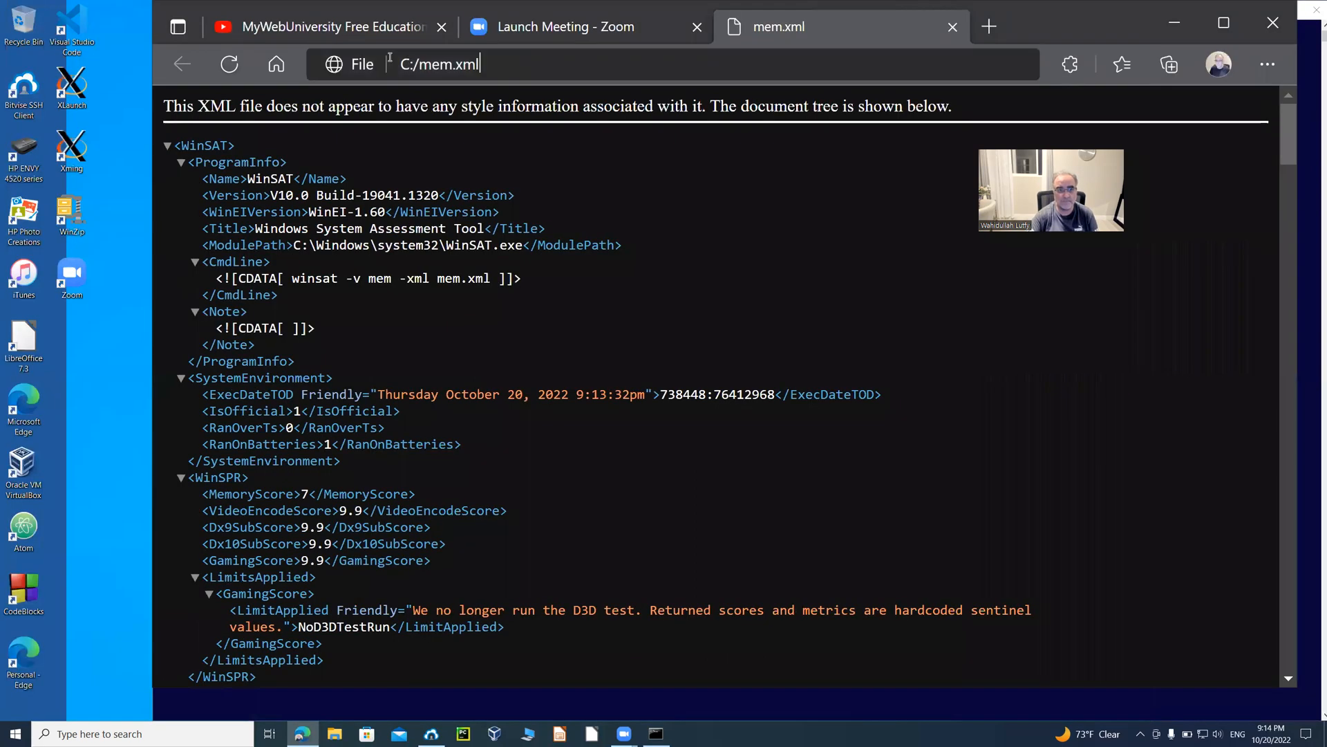
left_click(438, 64)
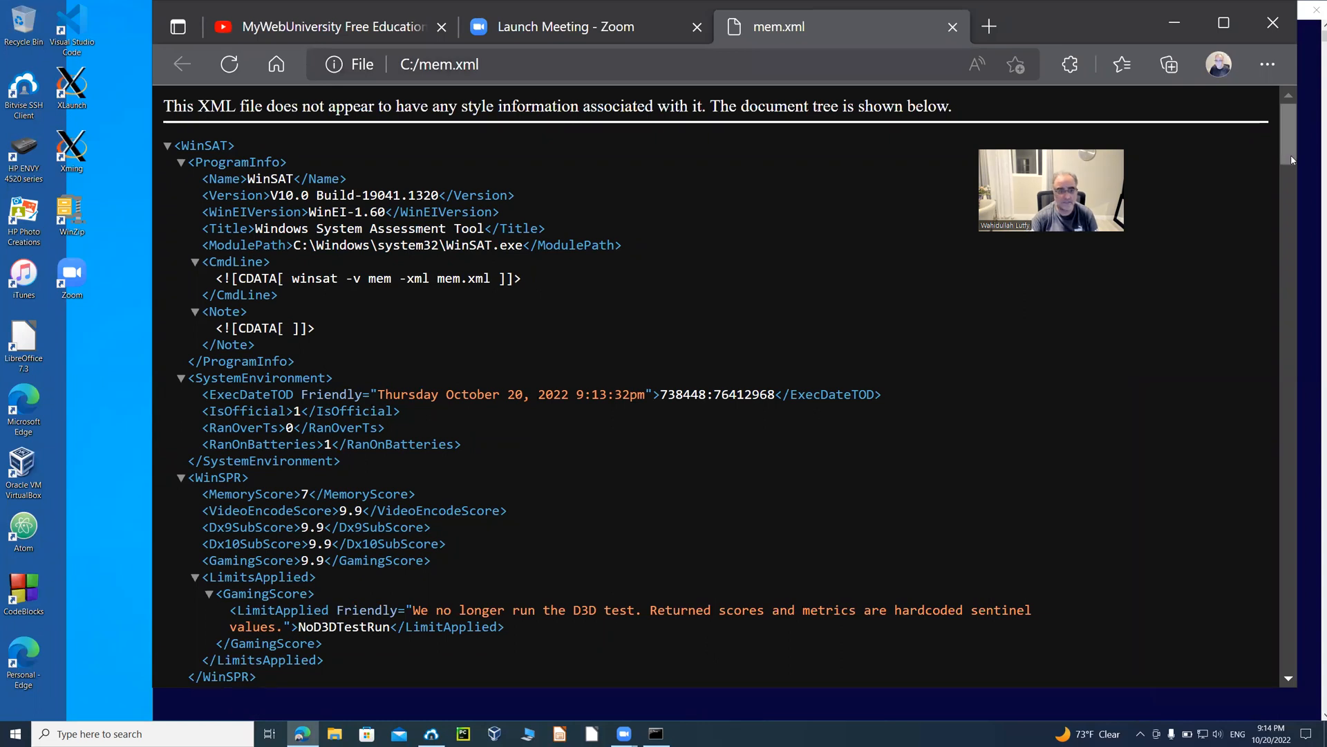
scroll("down", 3)
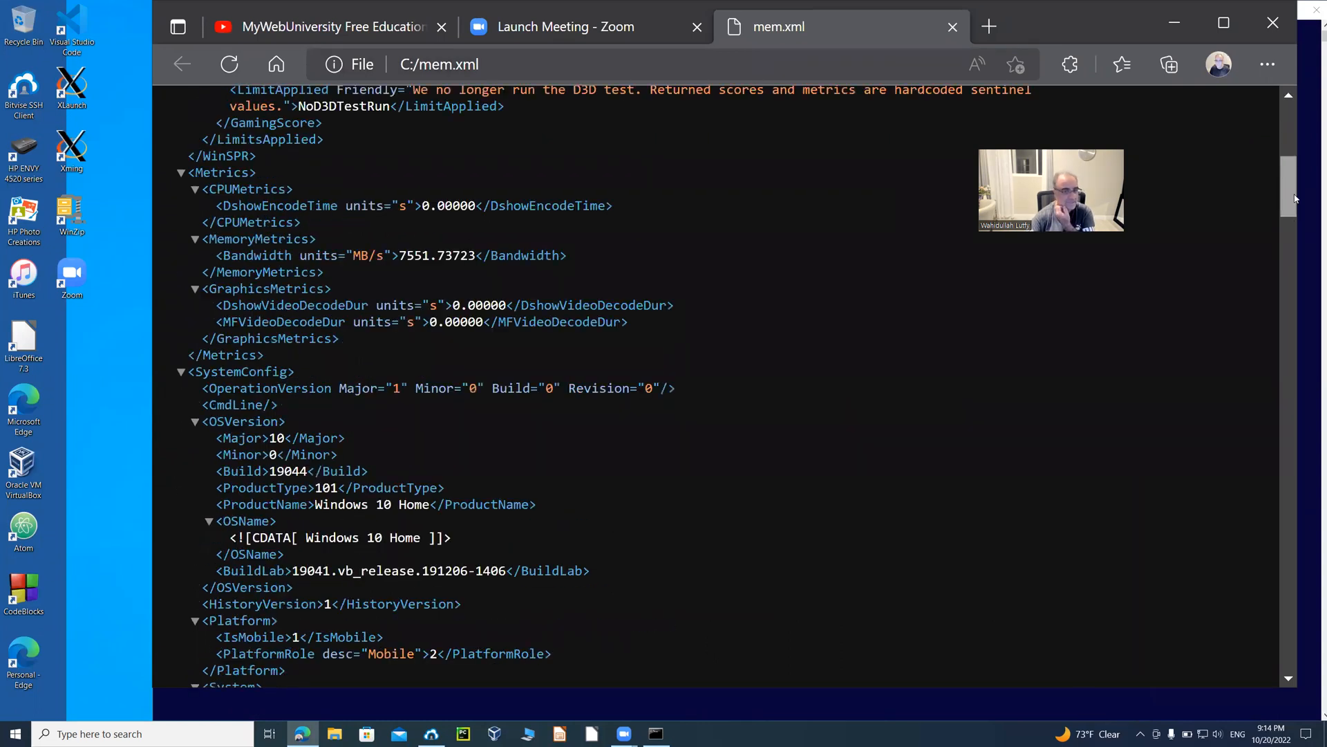
scroll("down", 3)
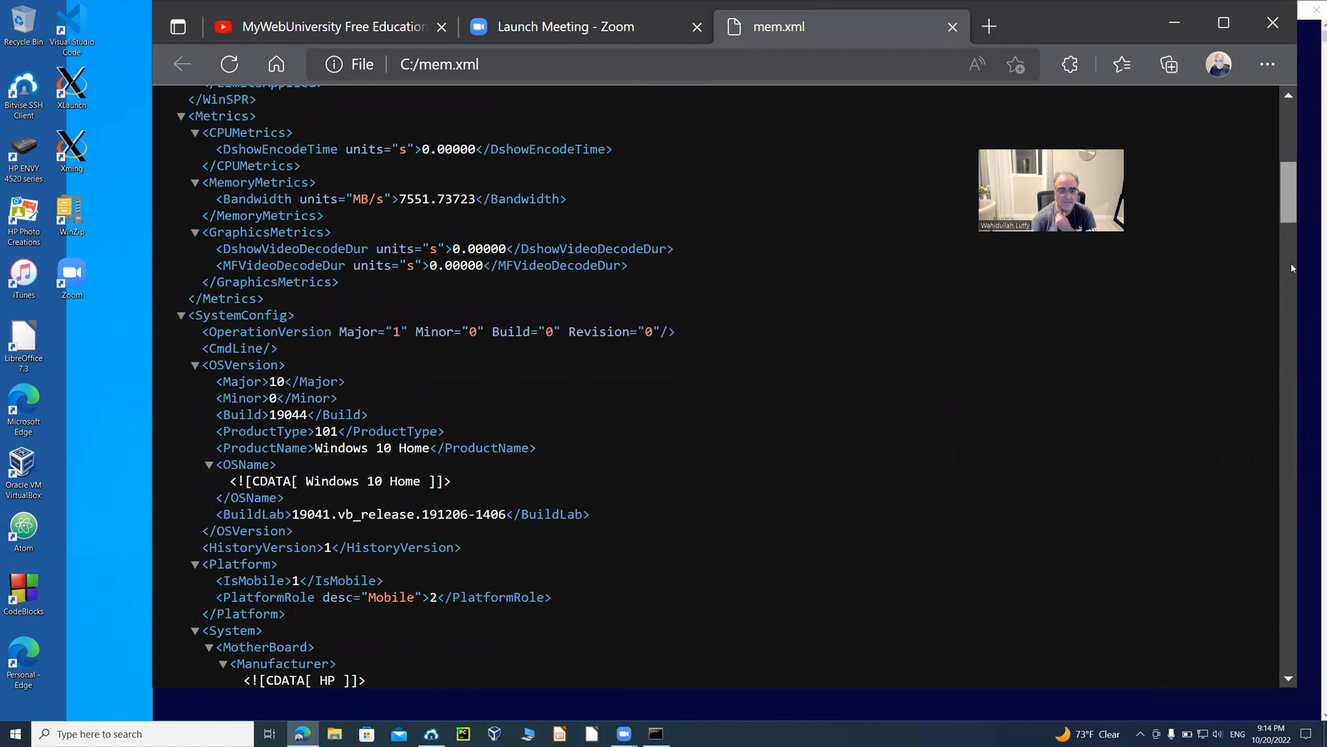
scroll("down", 3)
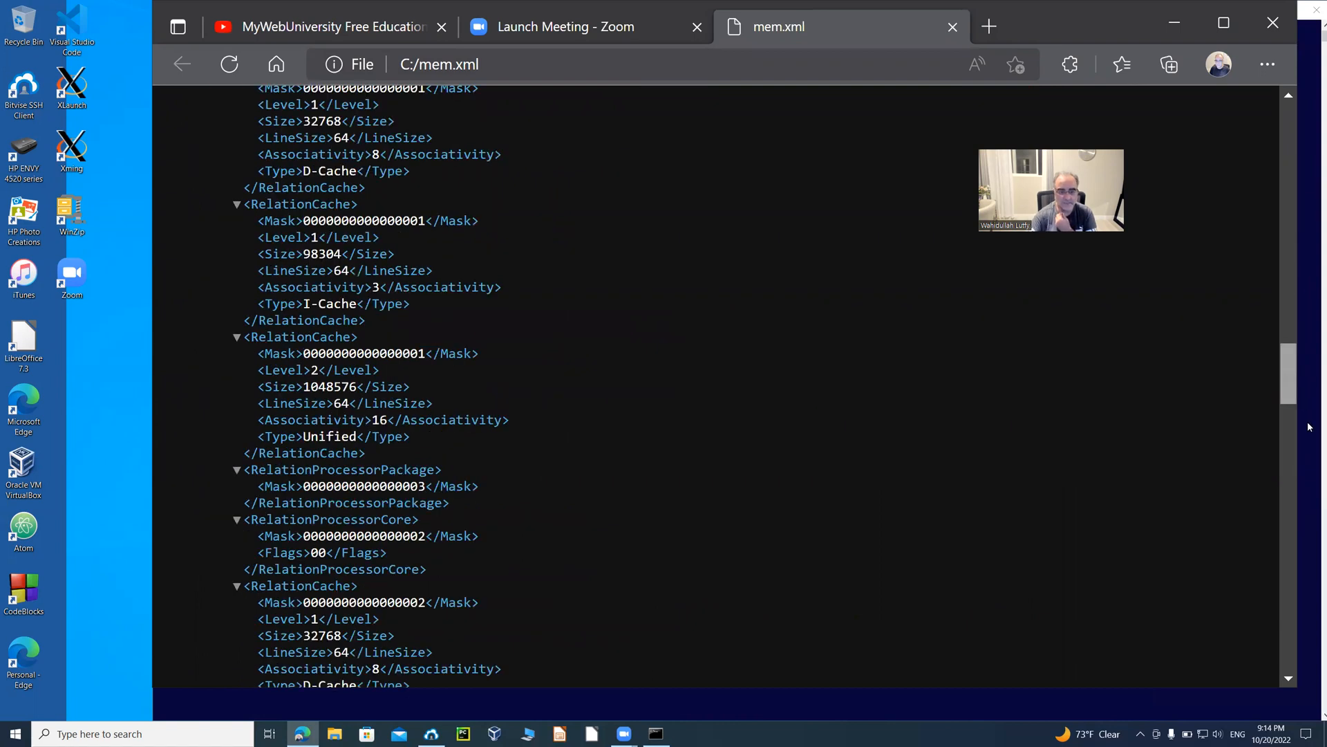
scroll("down", 3)
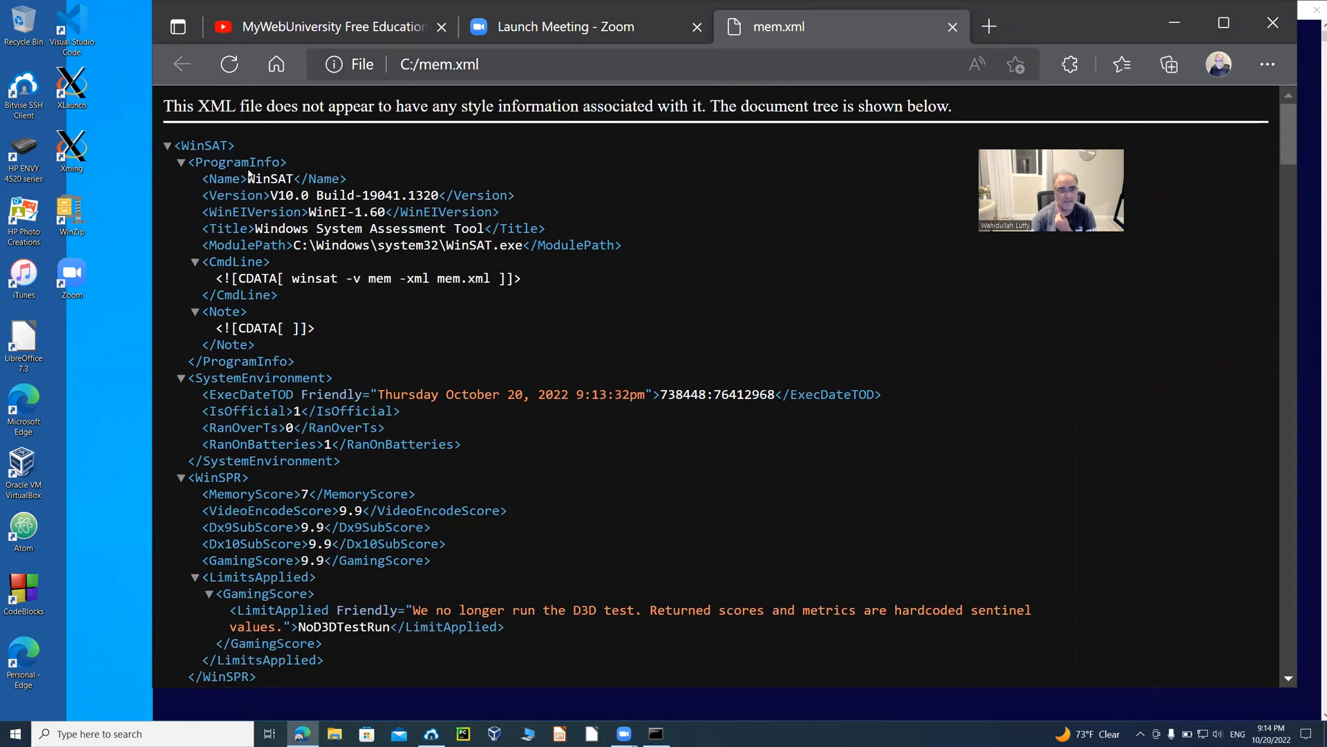
double_click(268, 179)
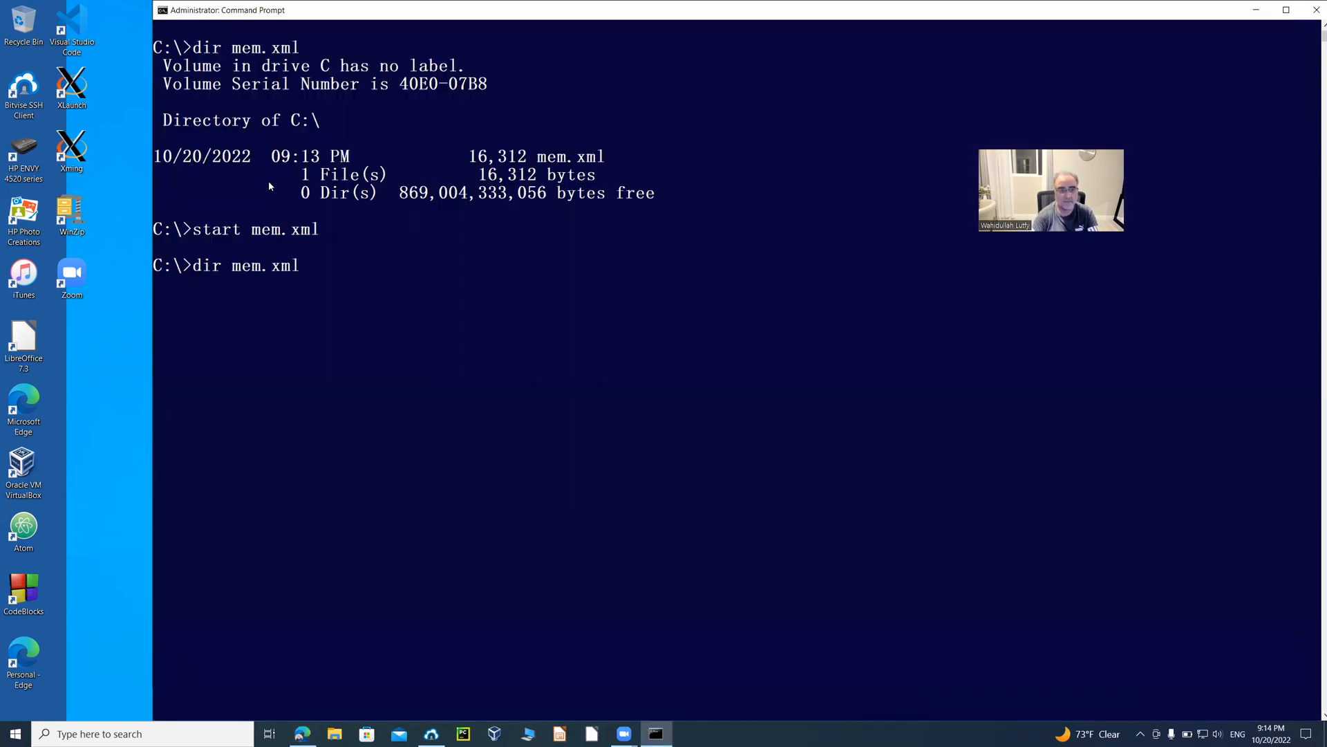
- Enter the winsat -v mem -xml mem.xml command at the prompt without running it yet
type("winsat -v mem -xml mem.xml")
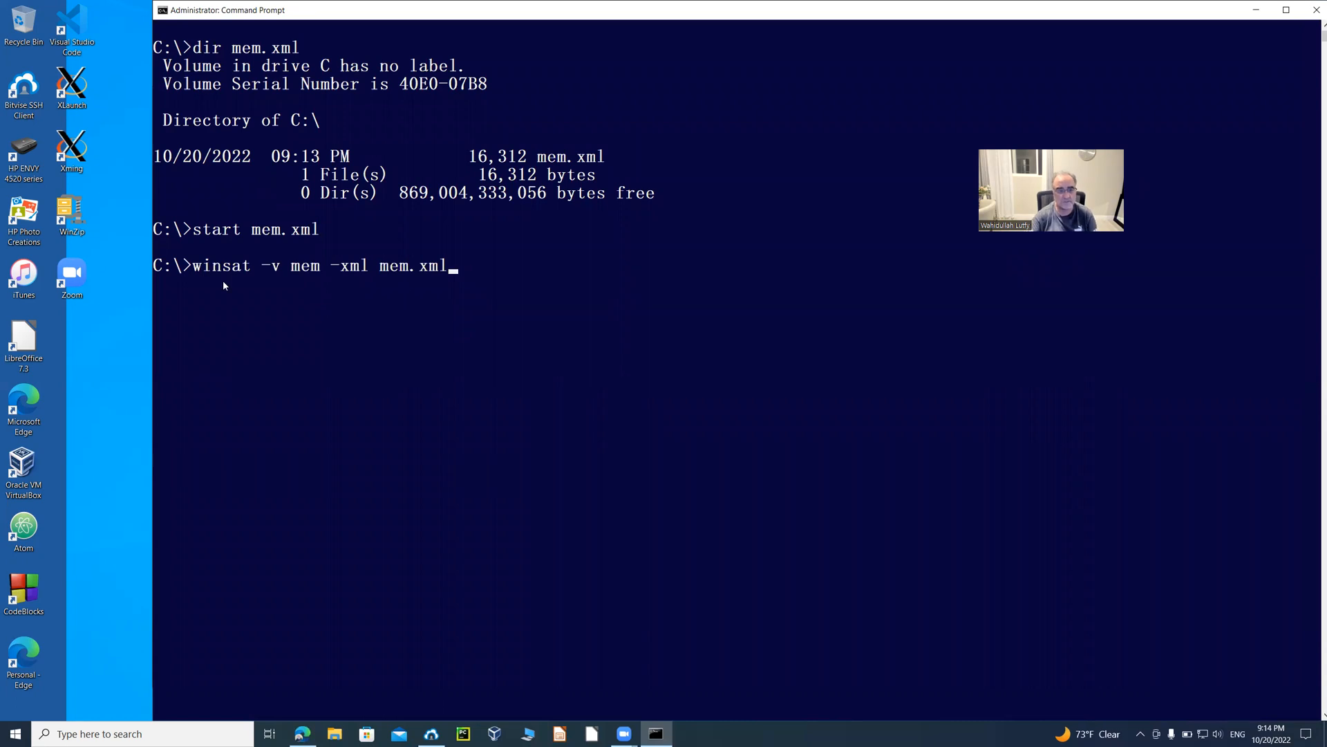
mouse_move(273, 276)
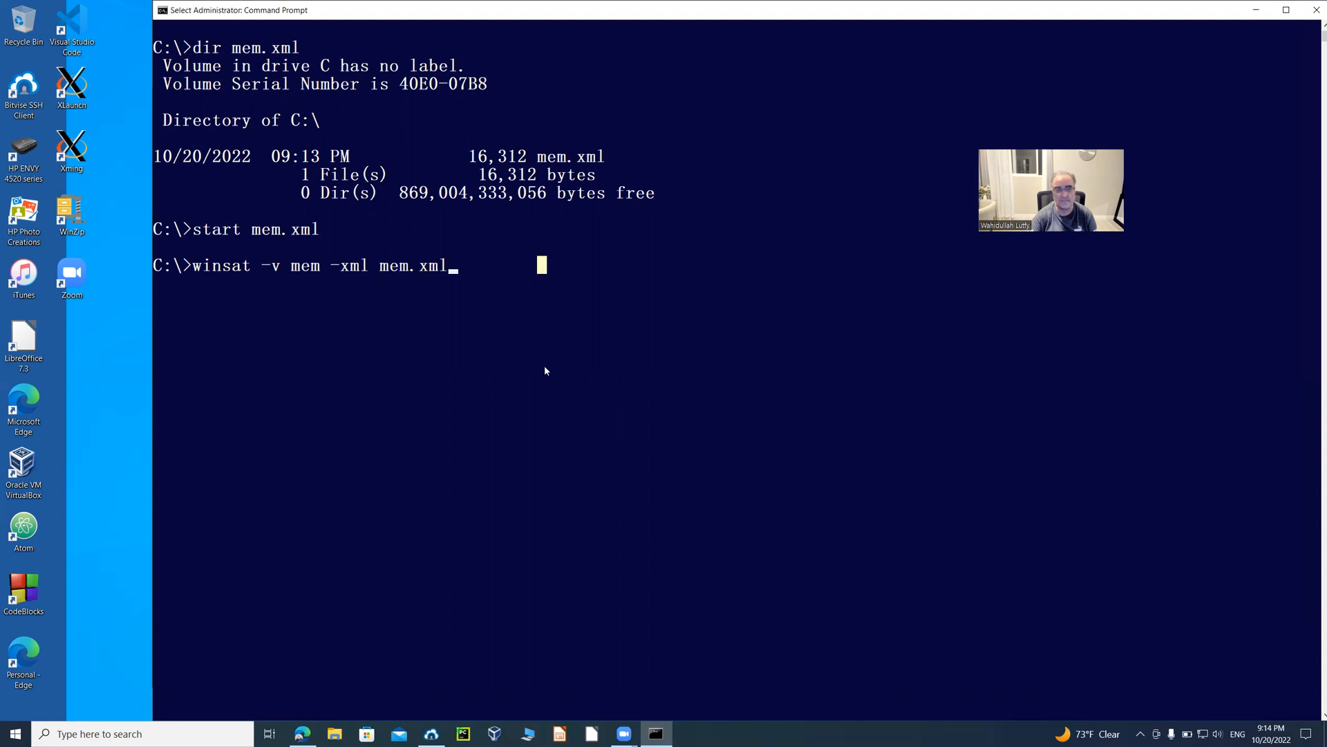
mouse_move(791, 150)
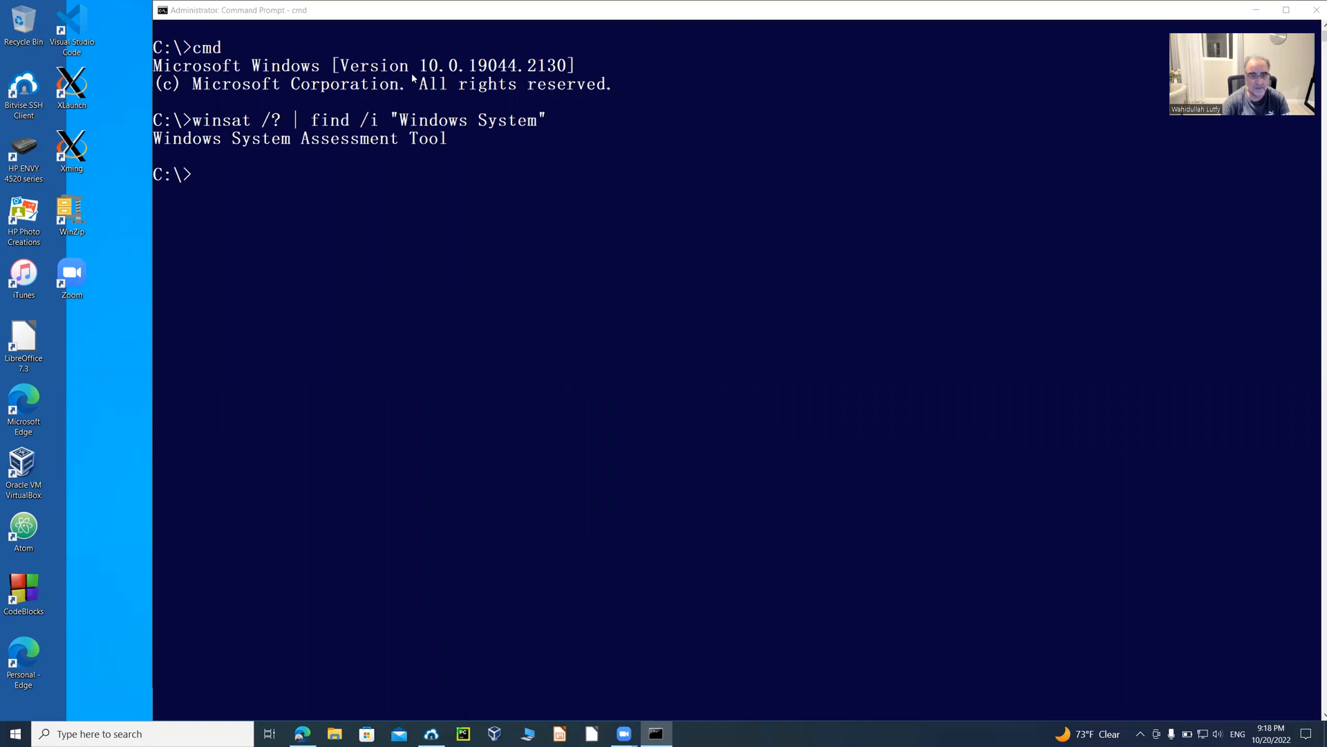
mouse_move(623, 148)
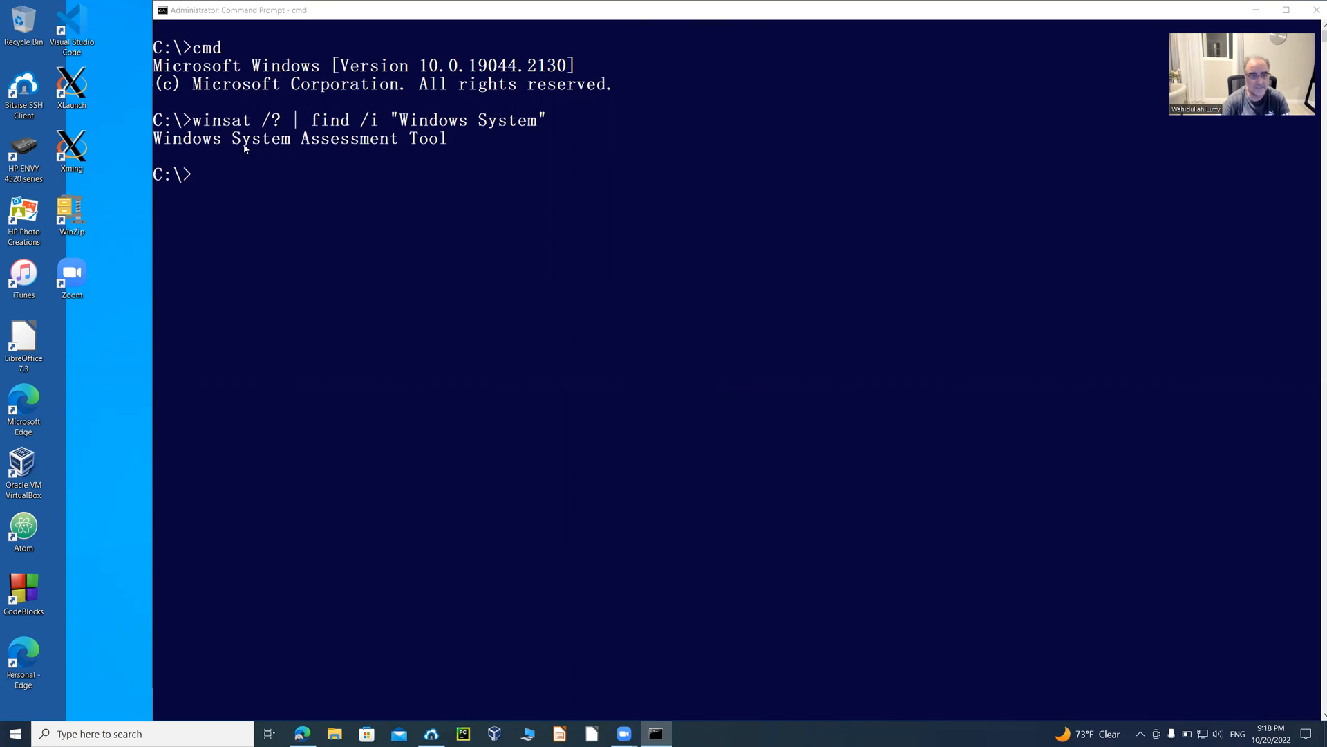
mouse_move(355, 157)
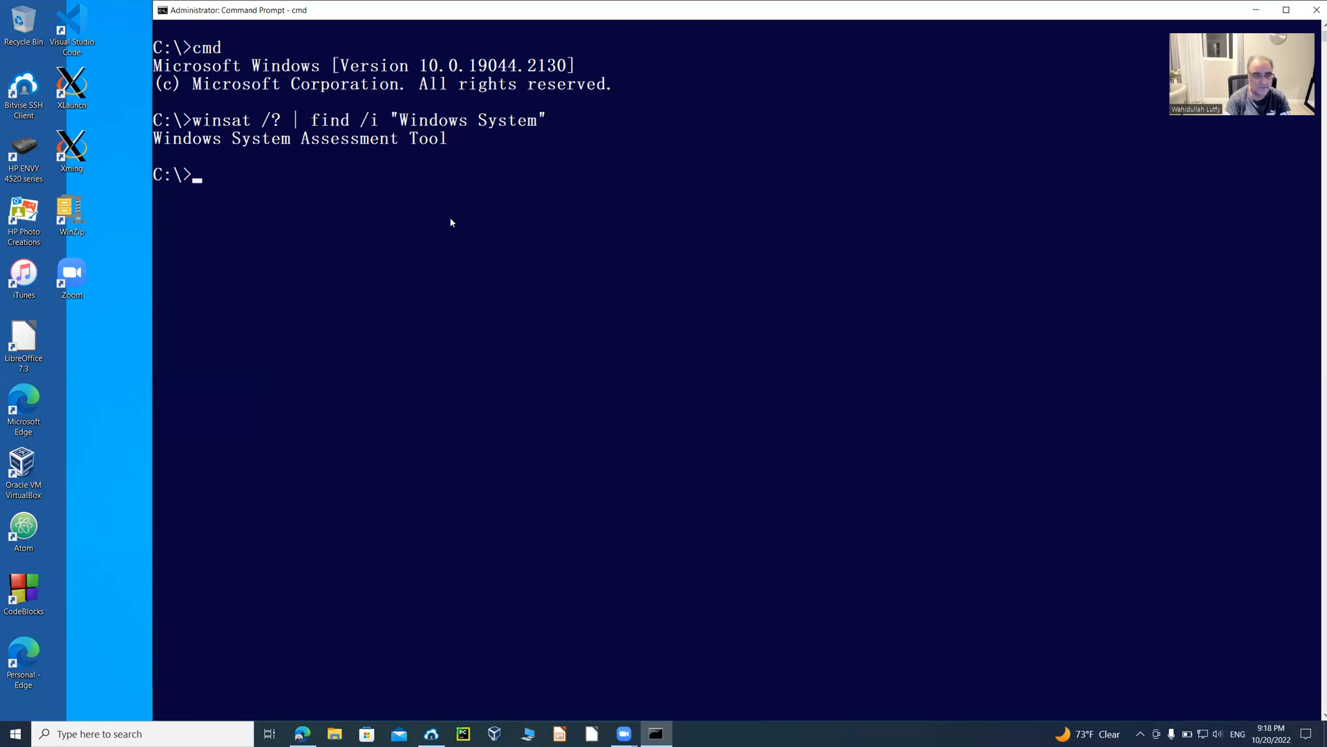
- Run the verbose WinSAT CPU assessment with winsat -v cpu -xml cpu.xml
type("winsat")
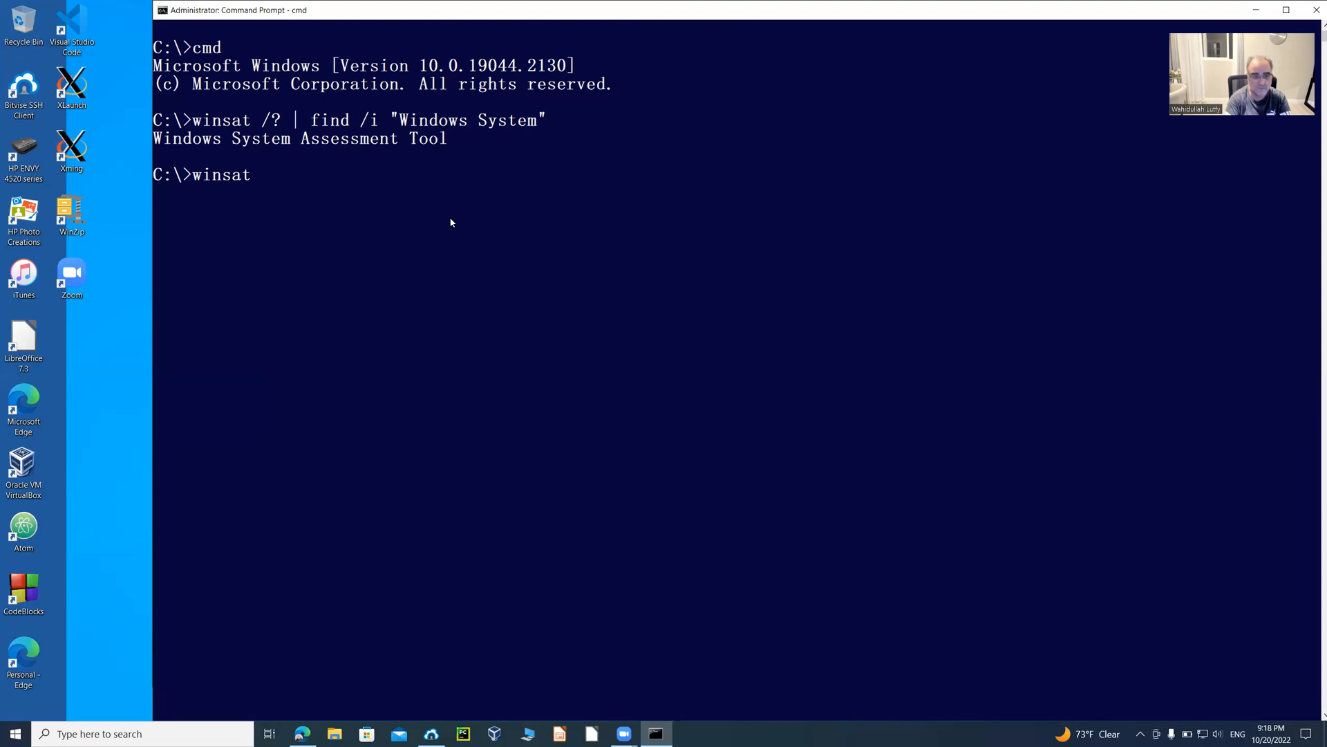
type("-v")
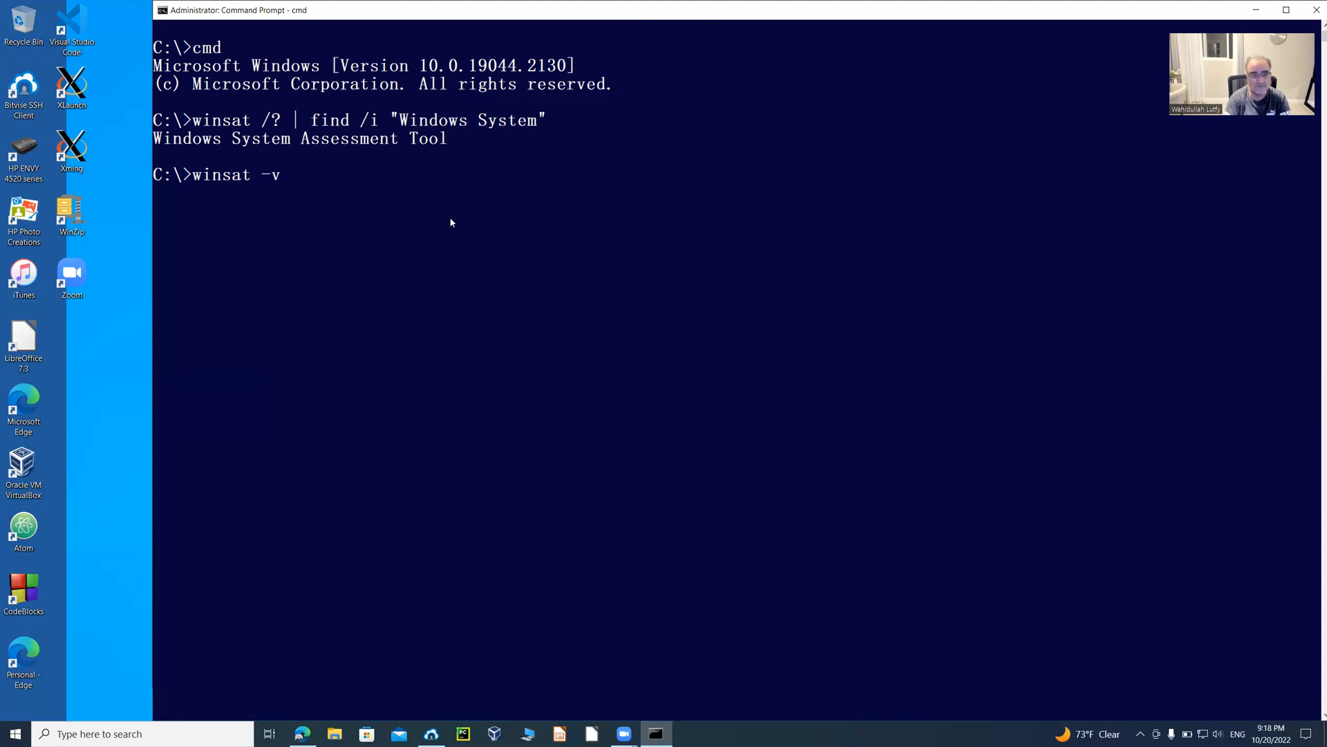
type("cpu")
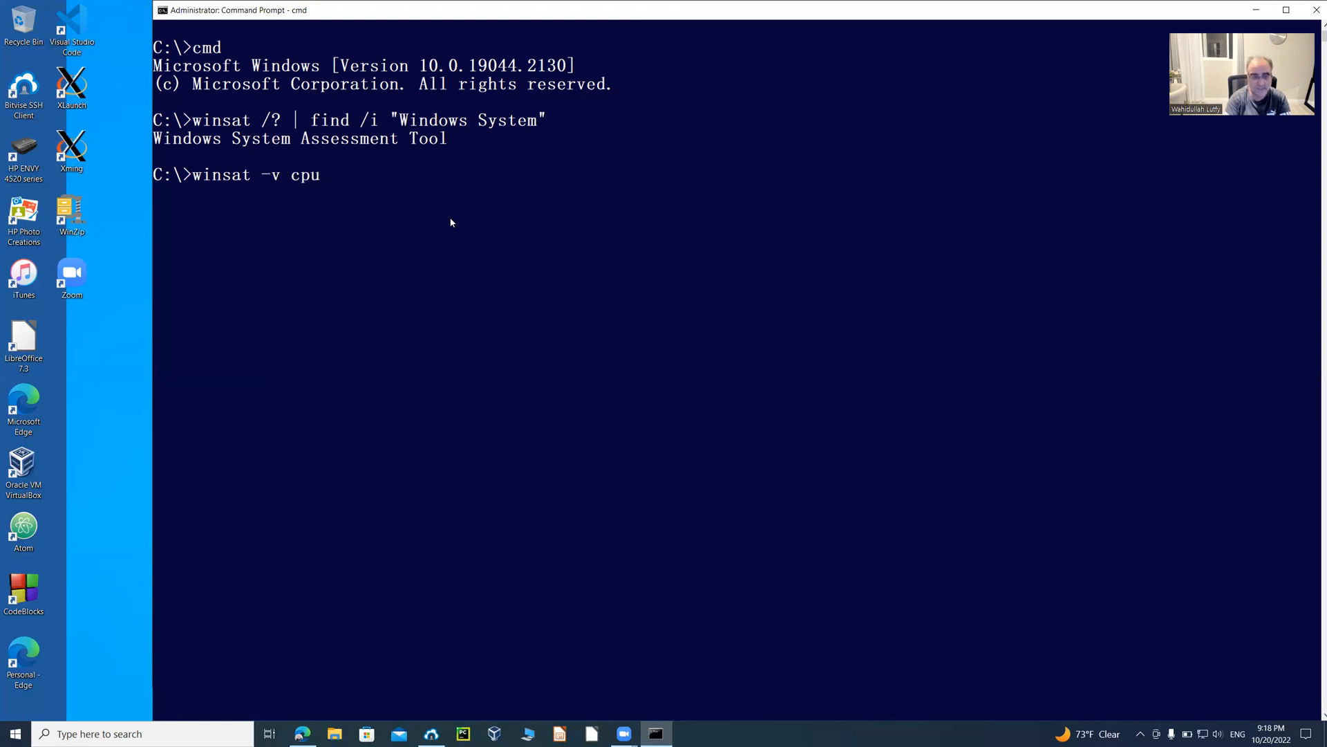
type("-")
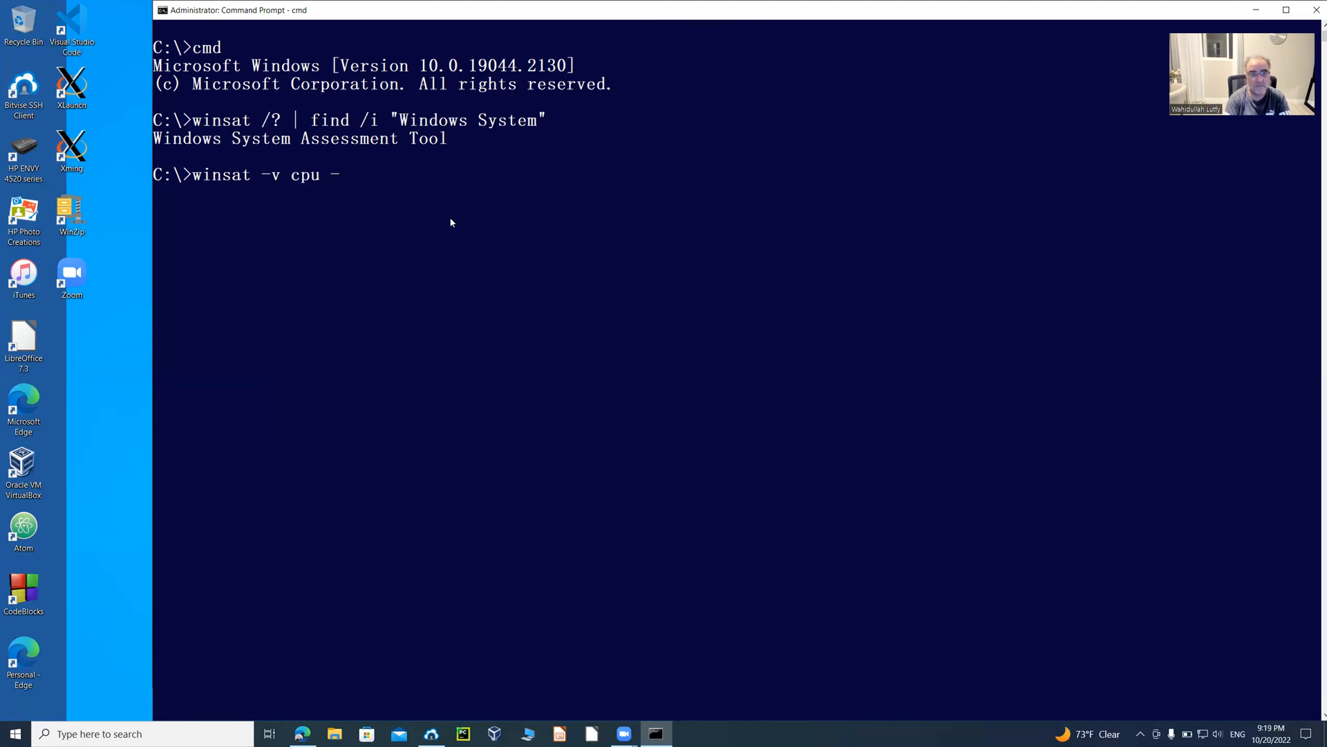
type("xml c")
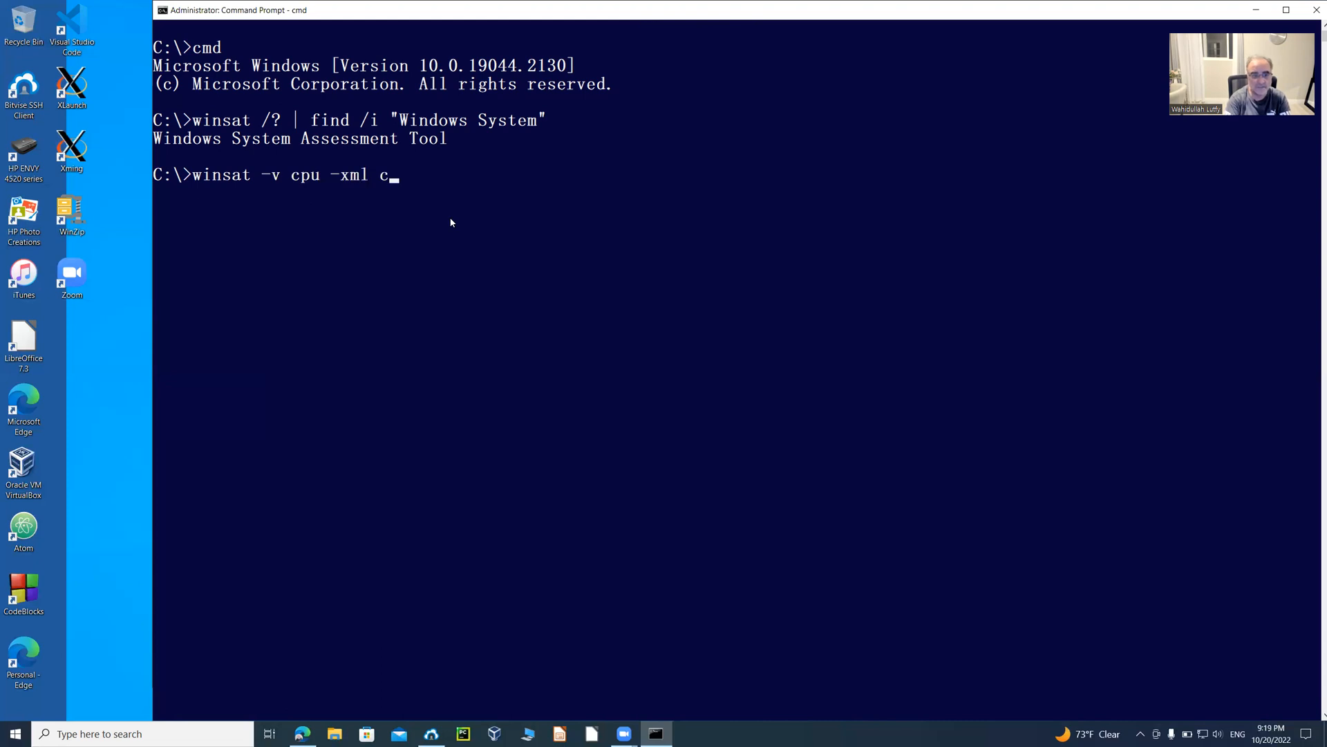
type("pu.xml")
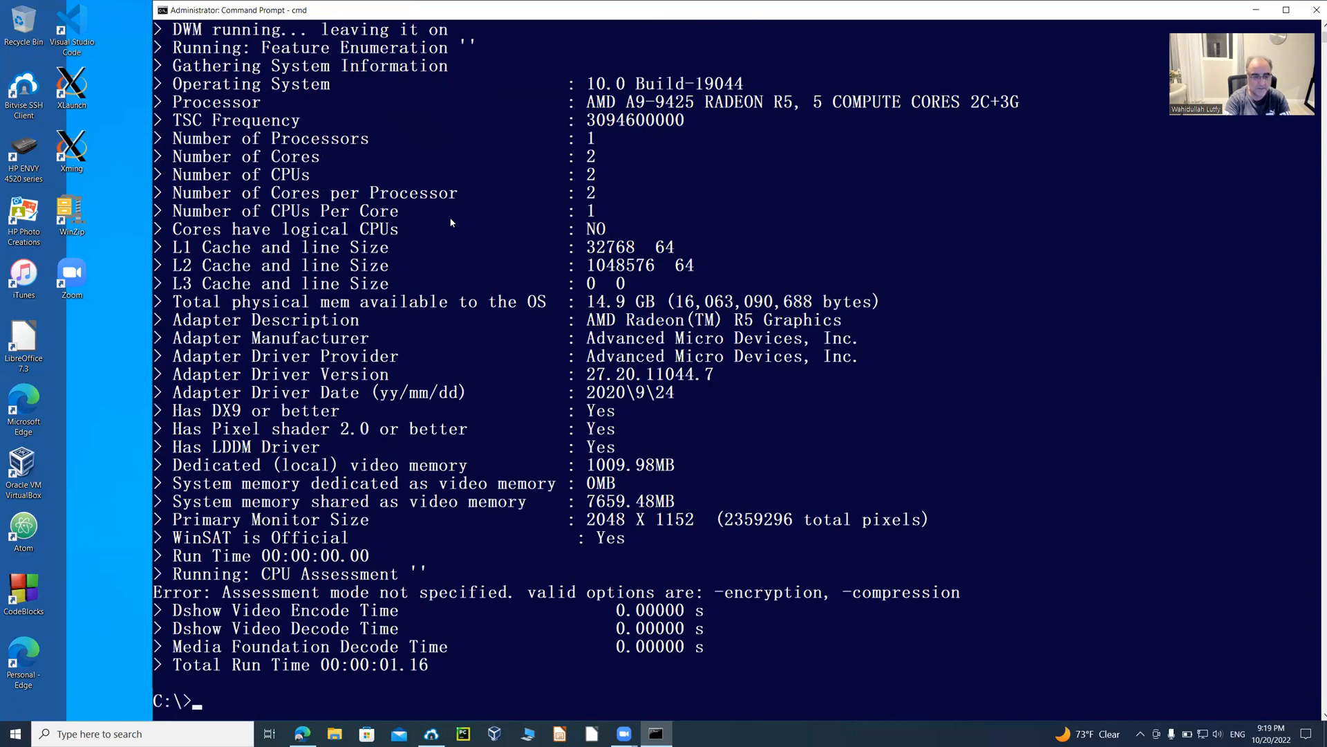
- List cpu.xml with dir and launch it with start so the CPU report opens in Edge
type("dir cpu.")
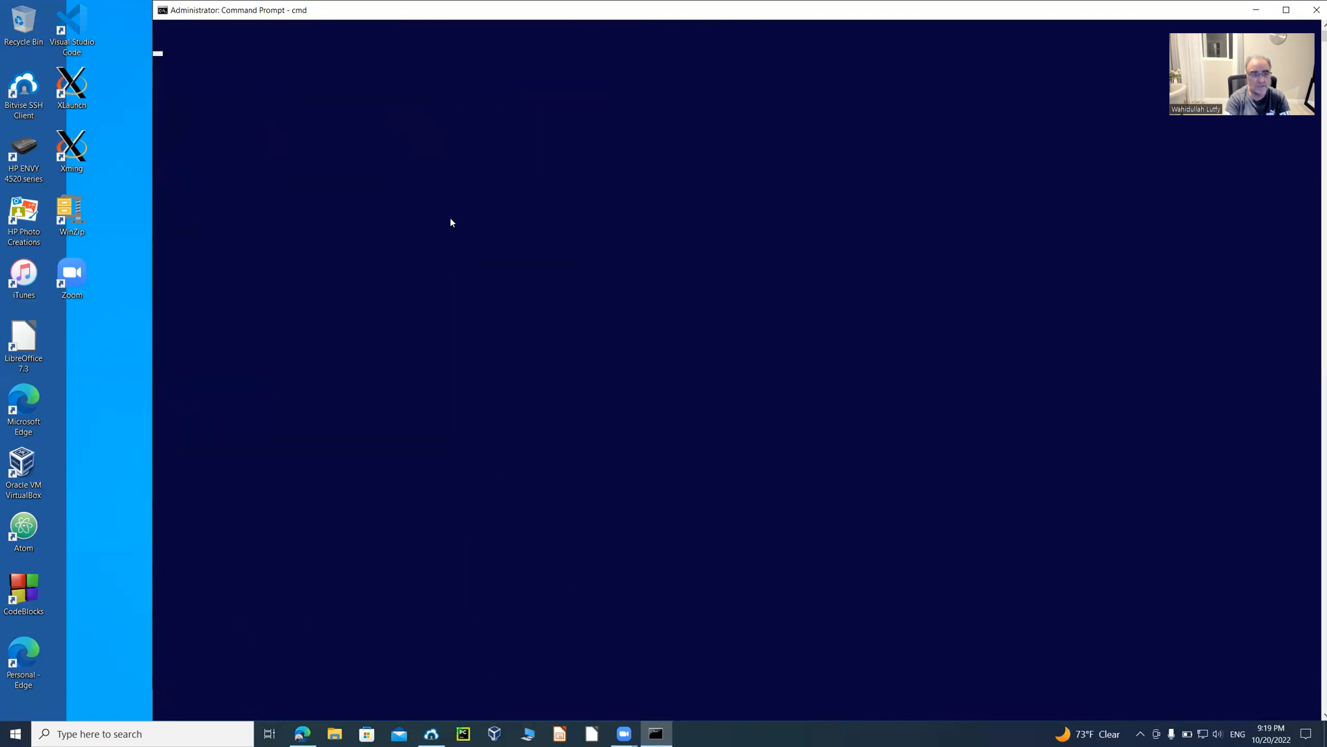
type("dir x")
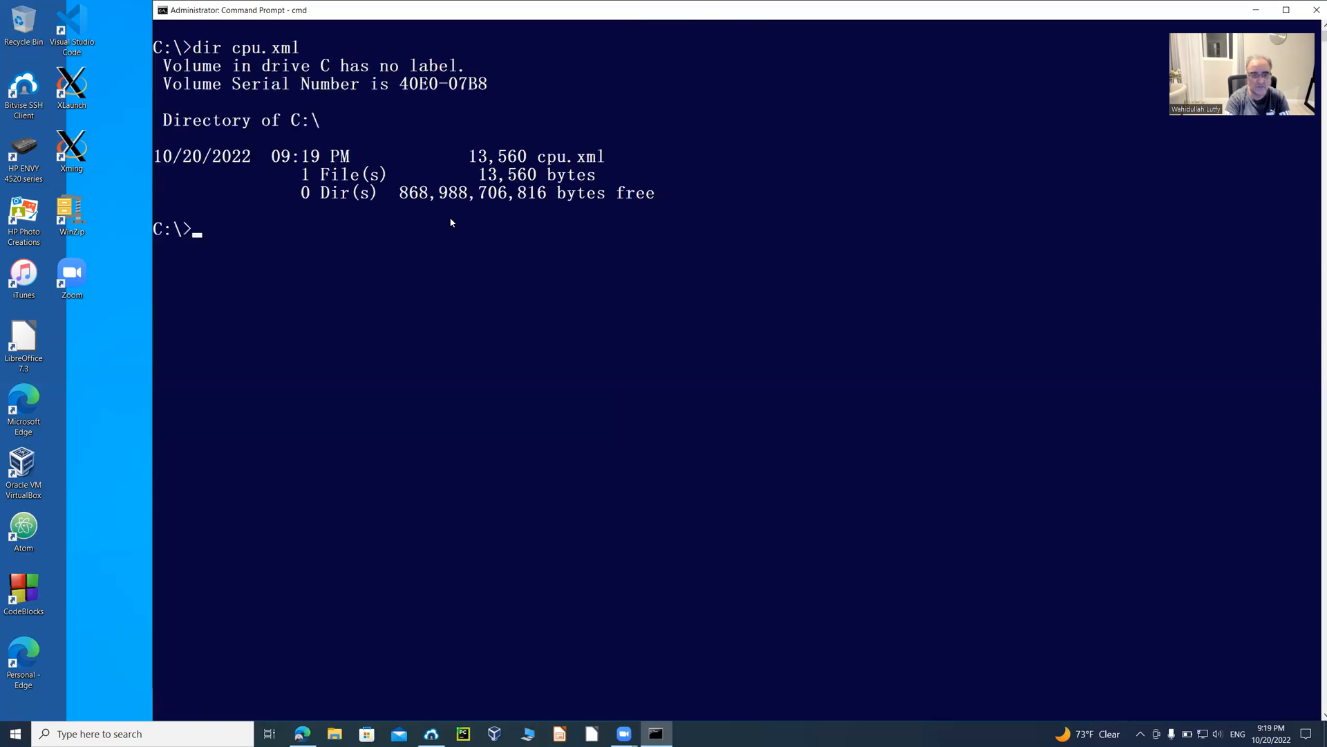
type("star")
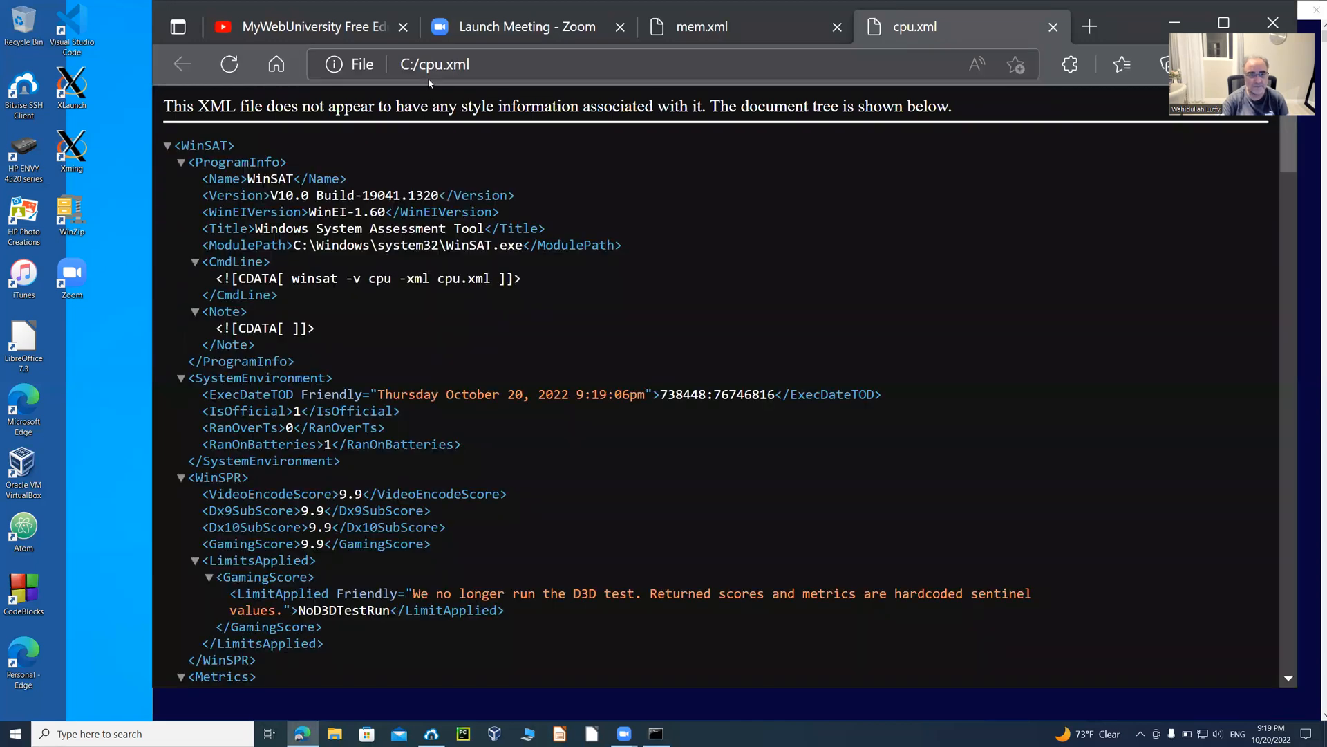
left_click(434, 65)
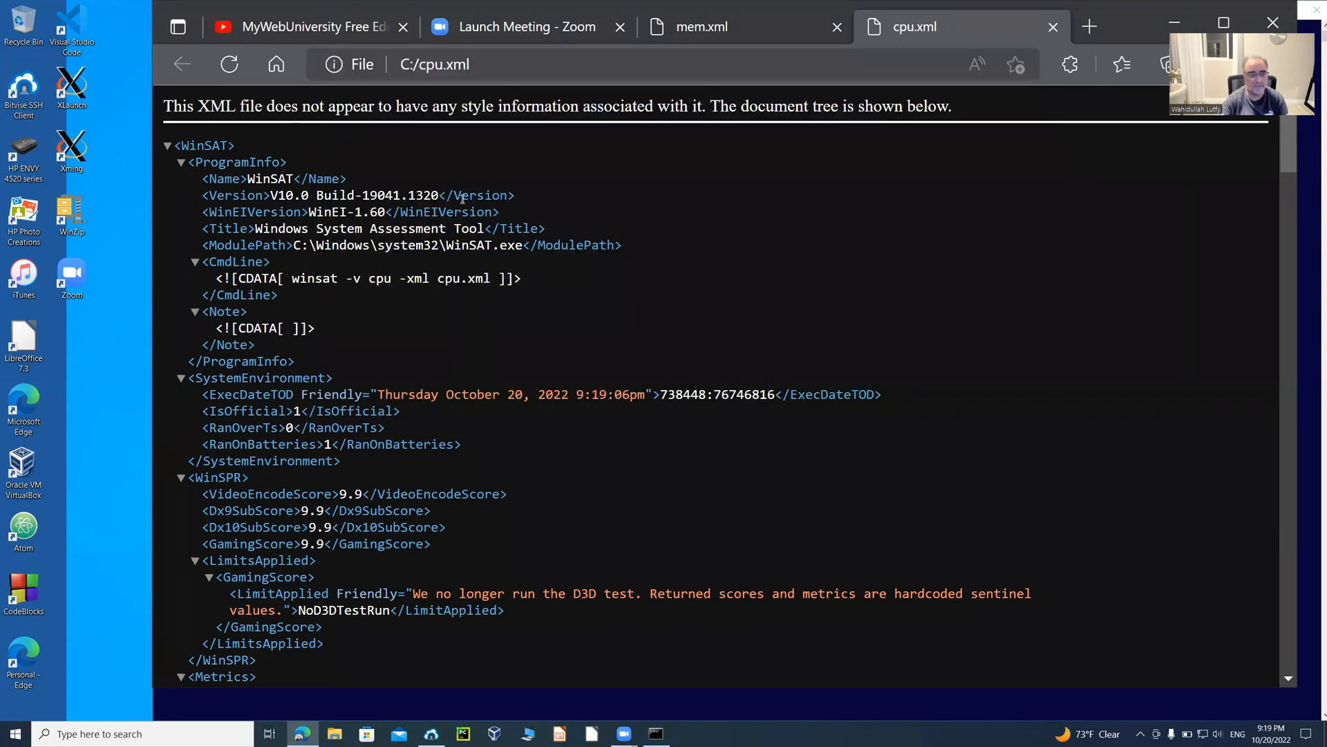
double_click(271, 178)
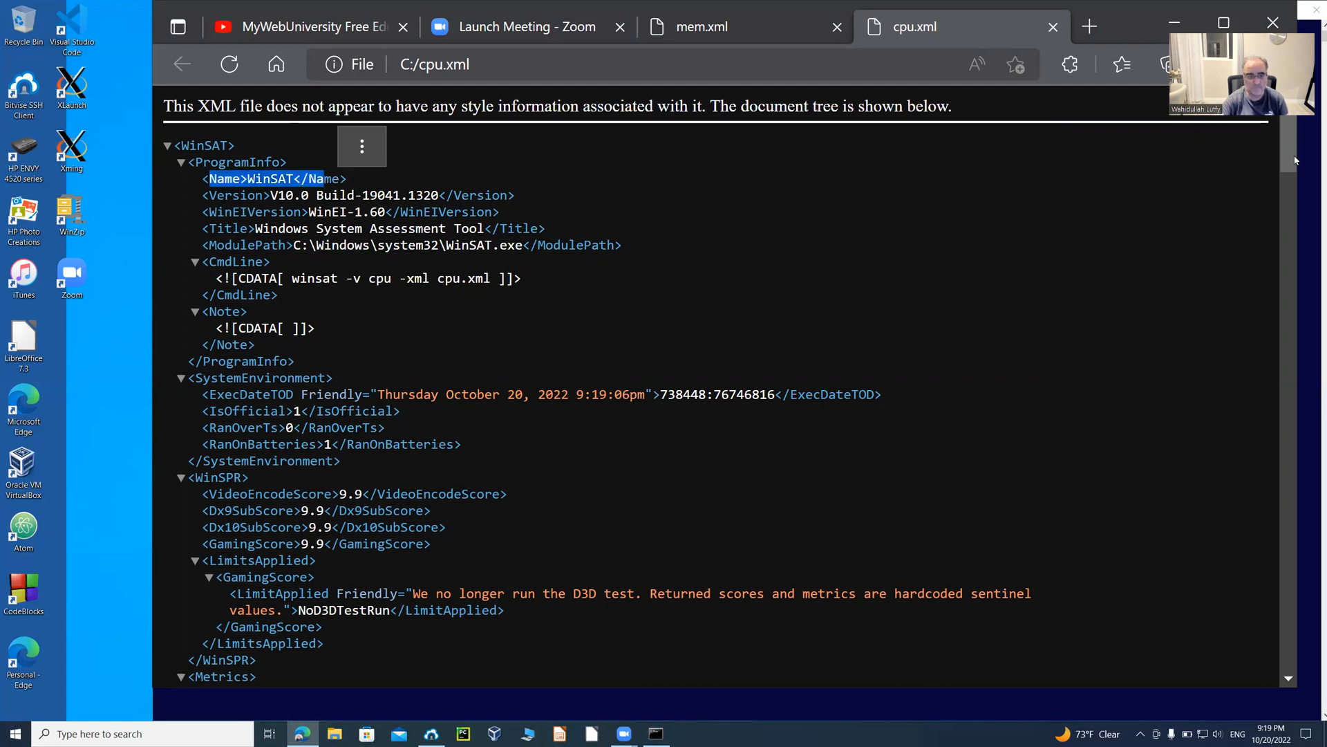
scroll("down", 3)
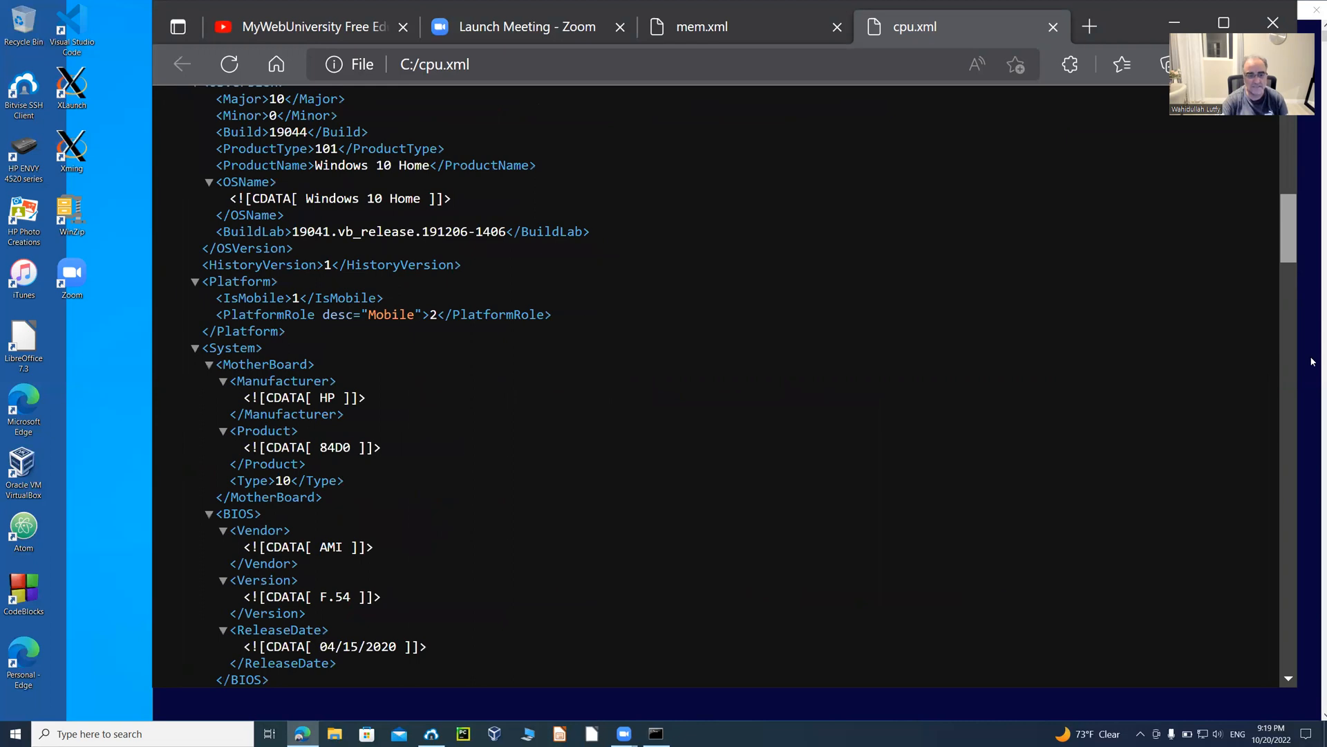
scroll("down", 3)
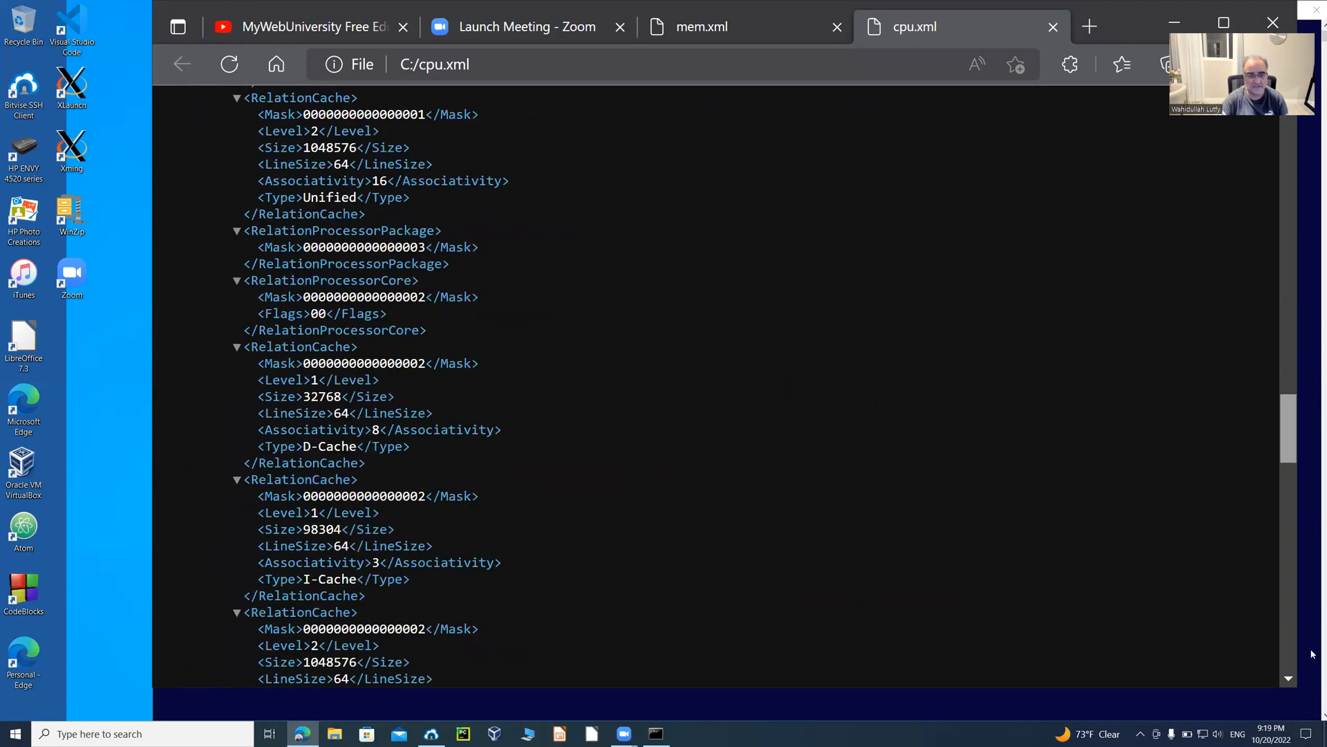
scroll("down", 3)
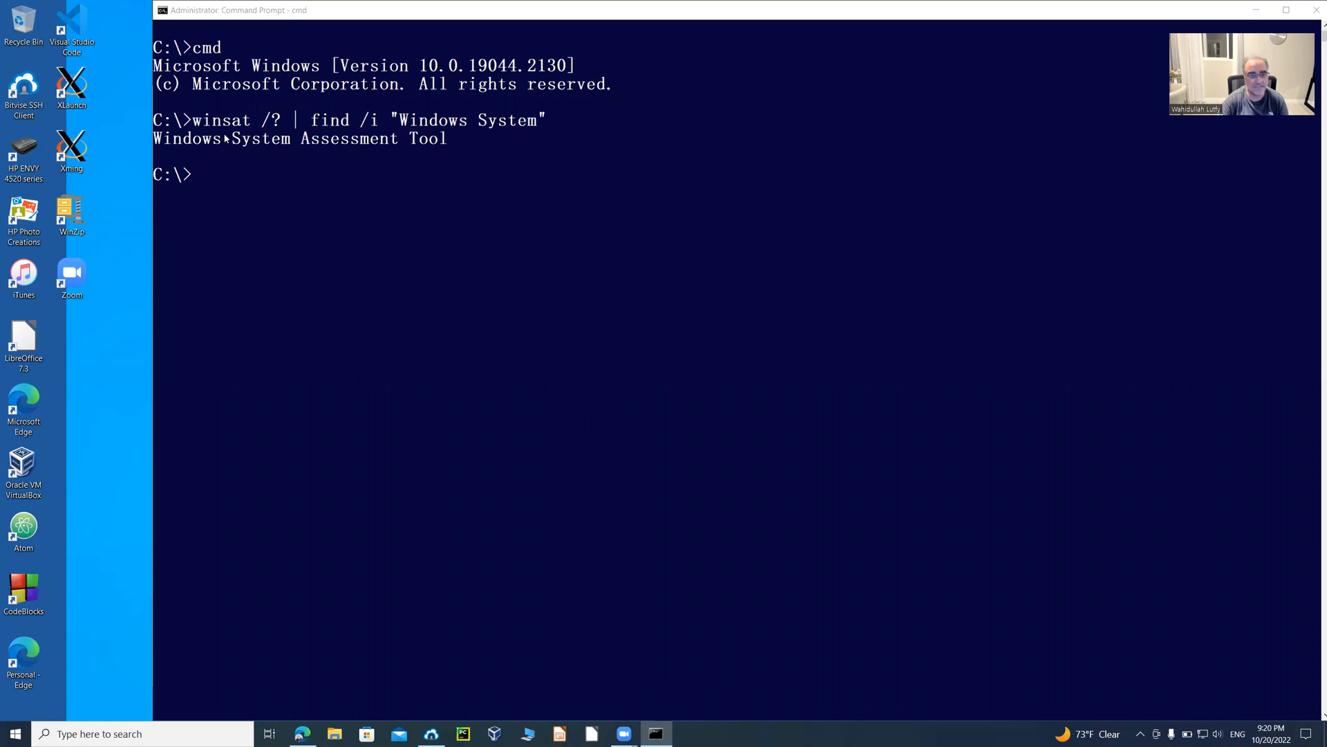
mouse_move(453, 230)
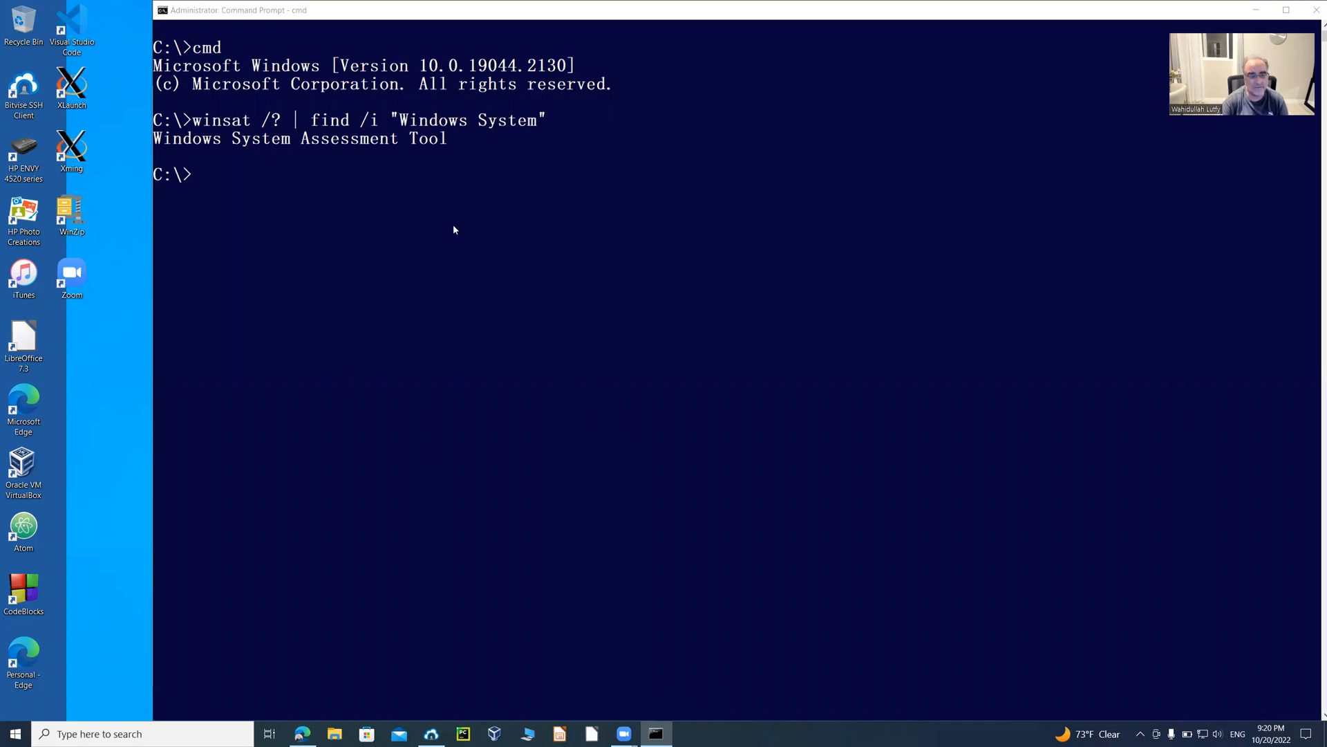
mouse_move(510, 195)
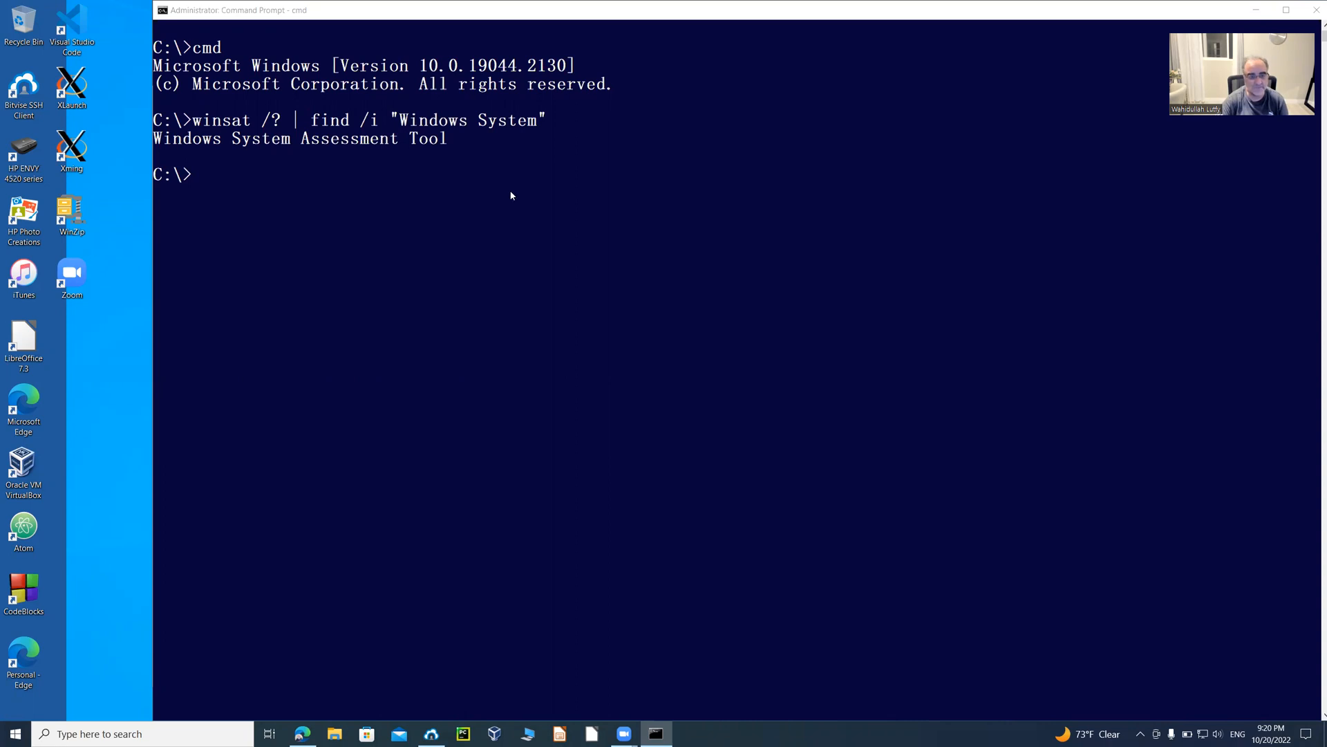
mouse_move(538, 195)
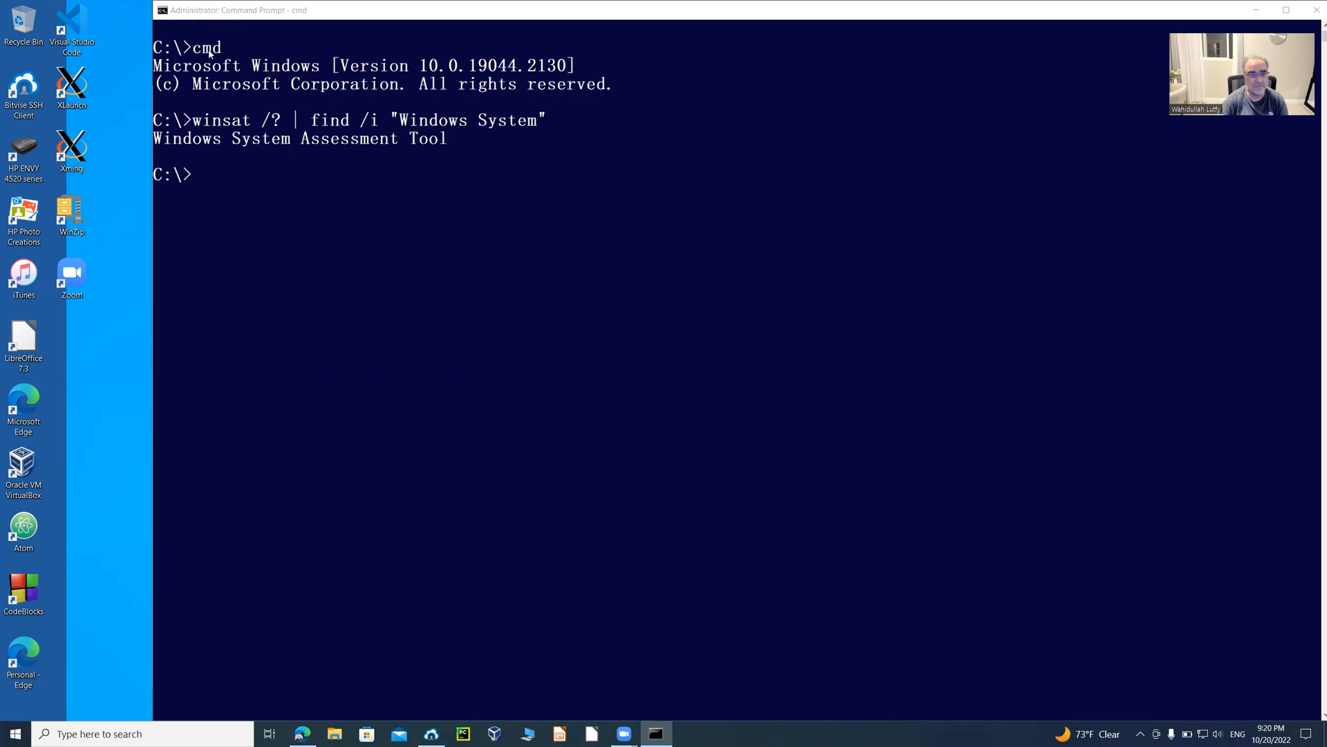
mouse_move(458, 75)
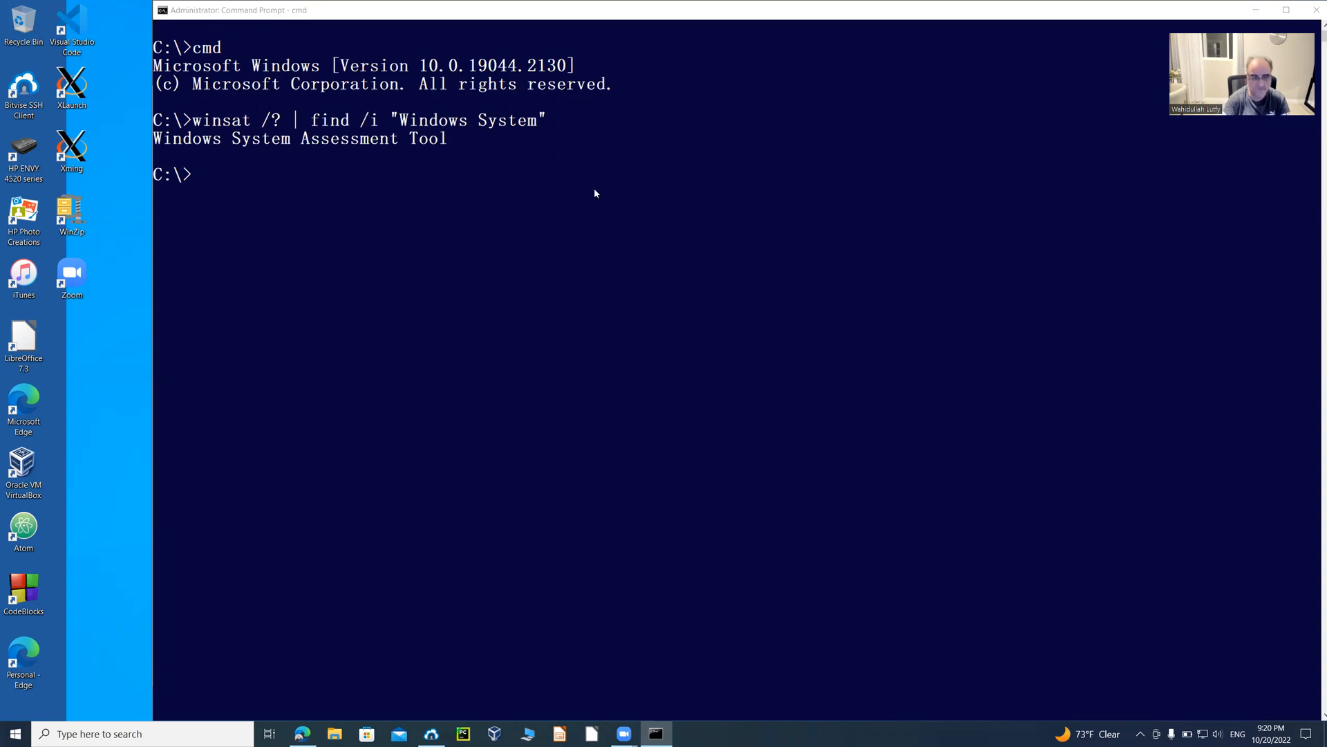
mouse_move(294, 223)
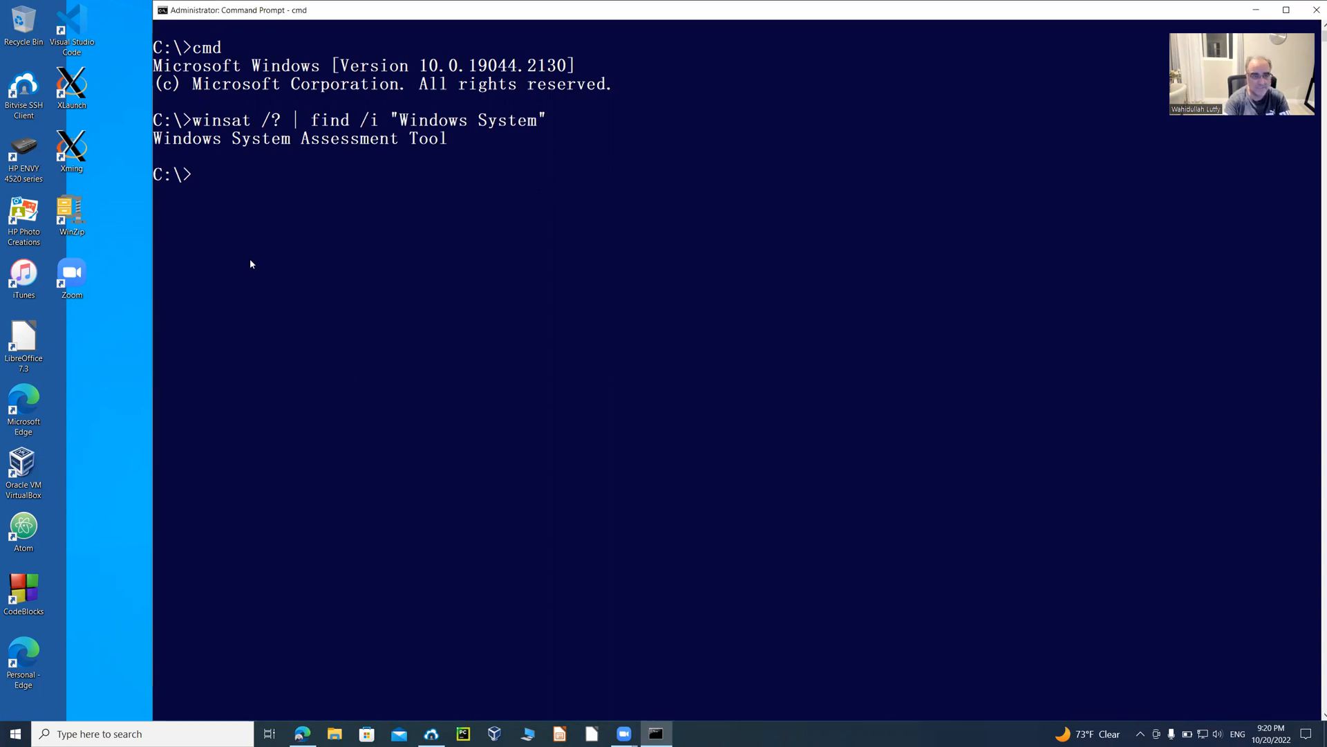
- Run winsat -v disk -xml disk.xml and review the results: 244.17 MB/s sequential read, 117.04 MB/s write
type("winsat")
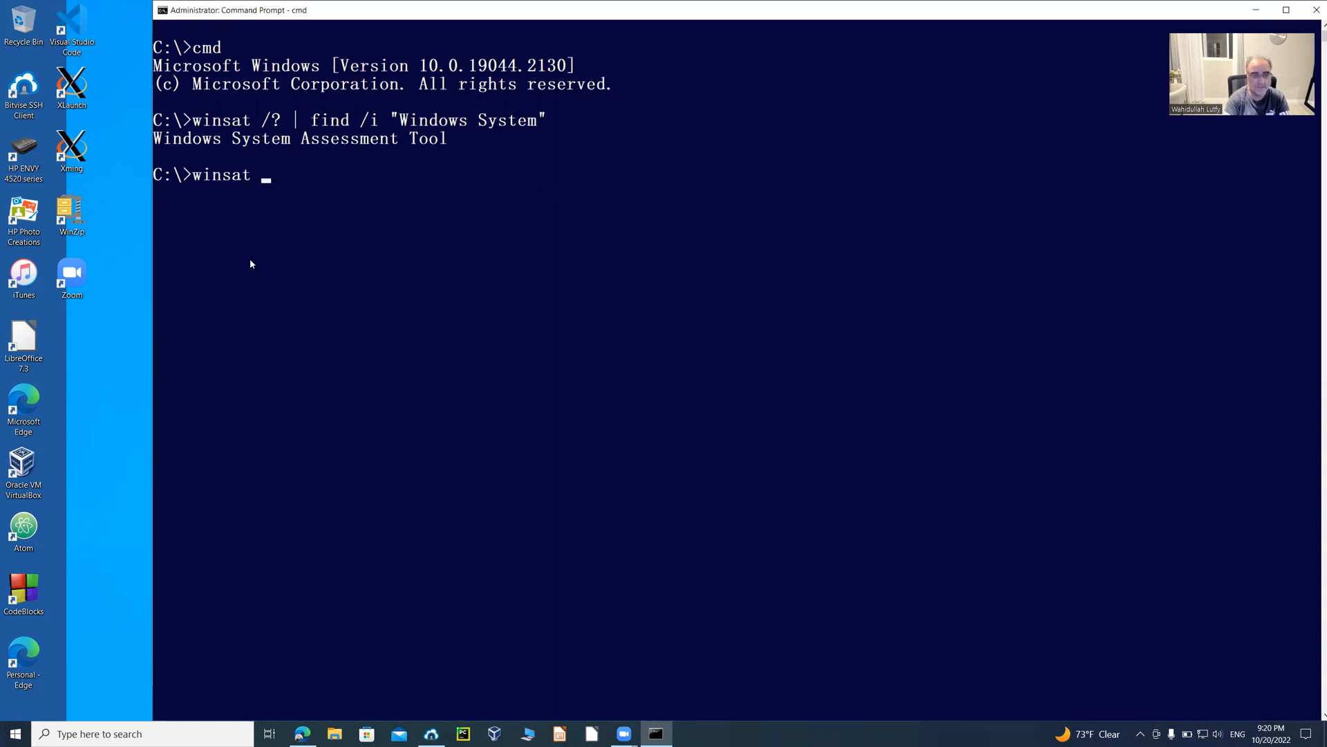
type("-v")
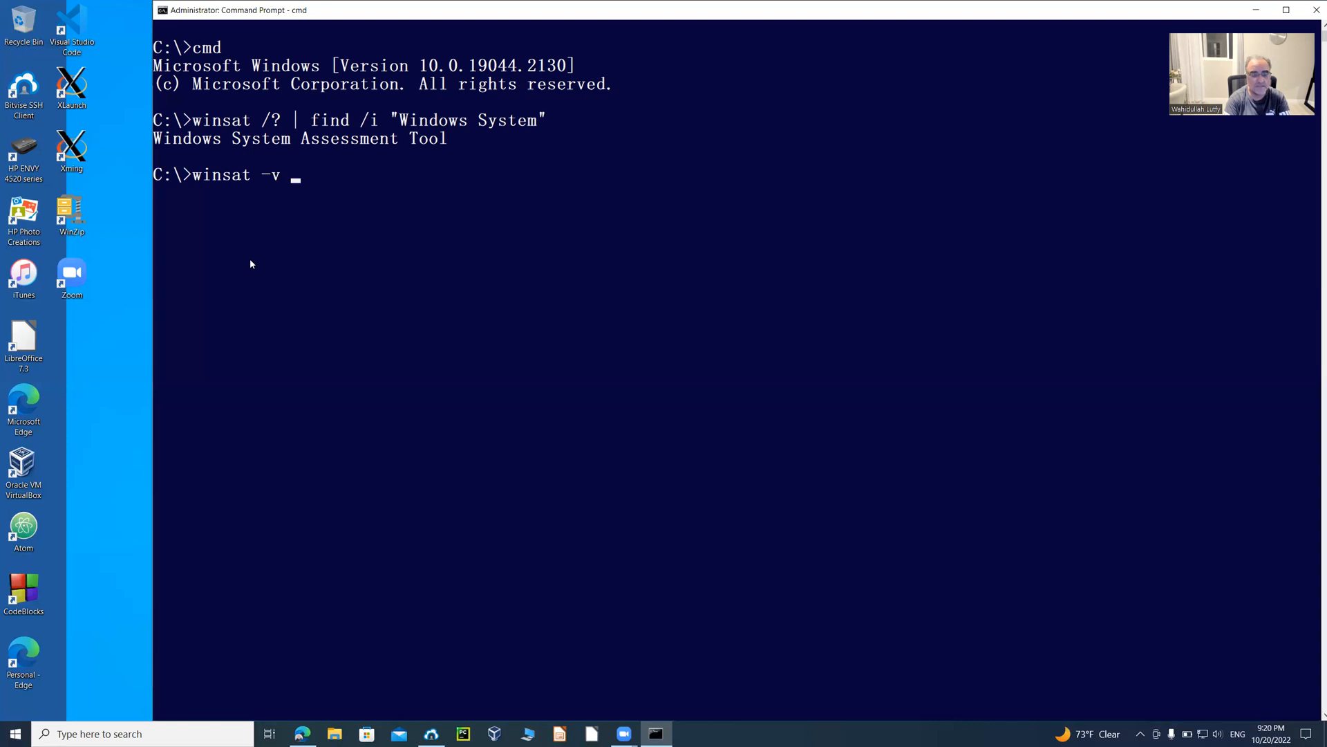
type("disk")
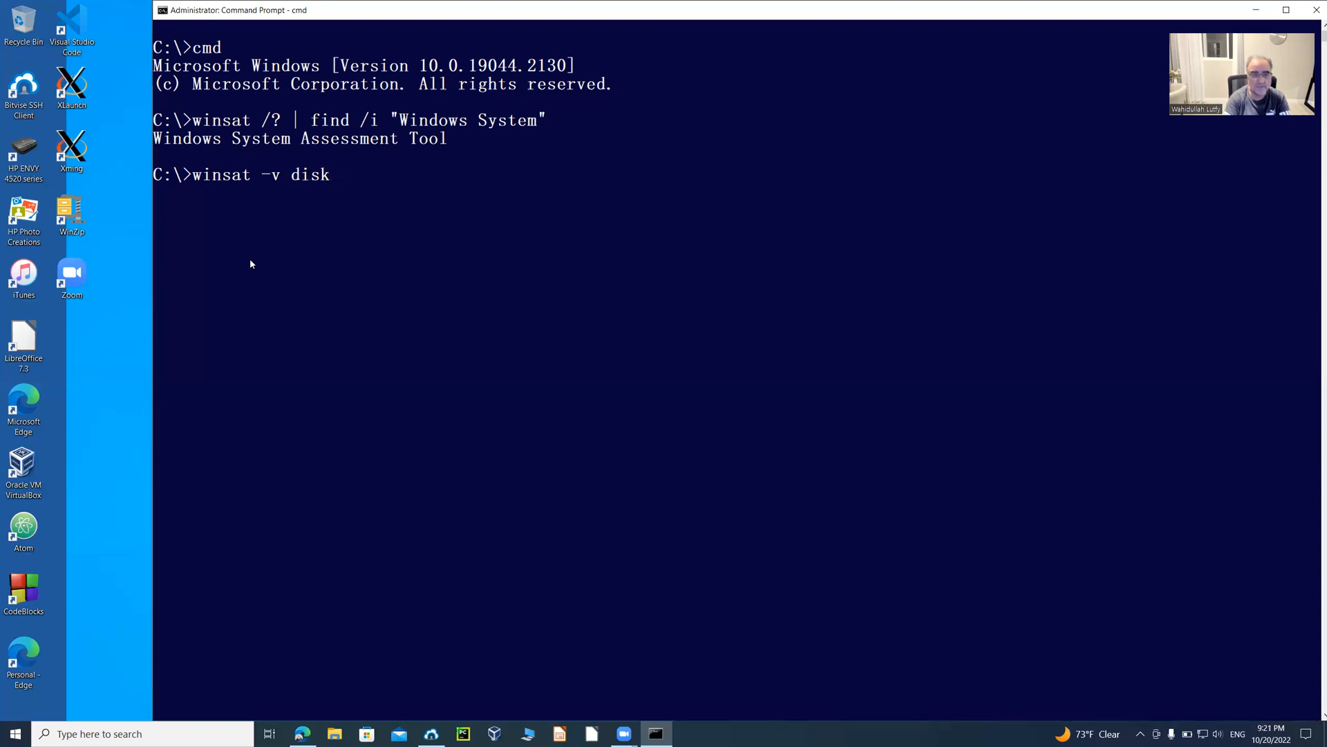
type("-xml disk.")
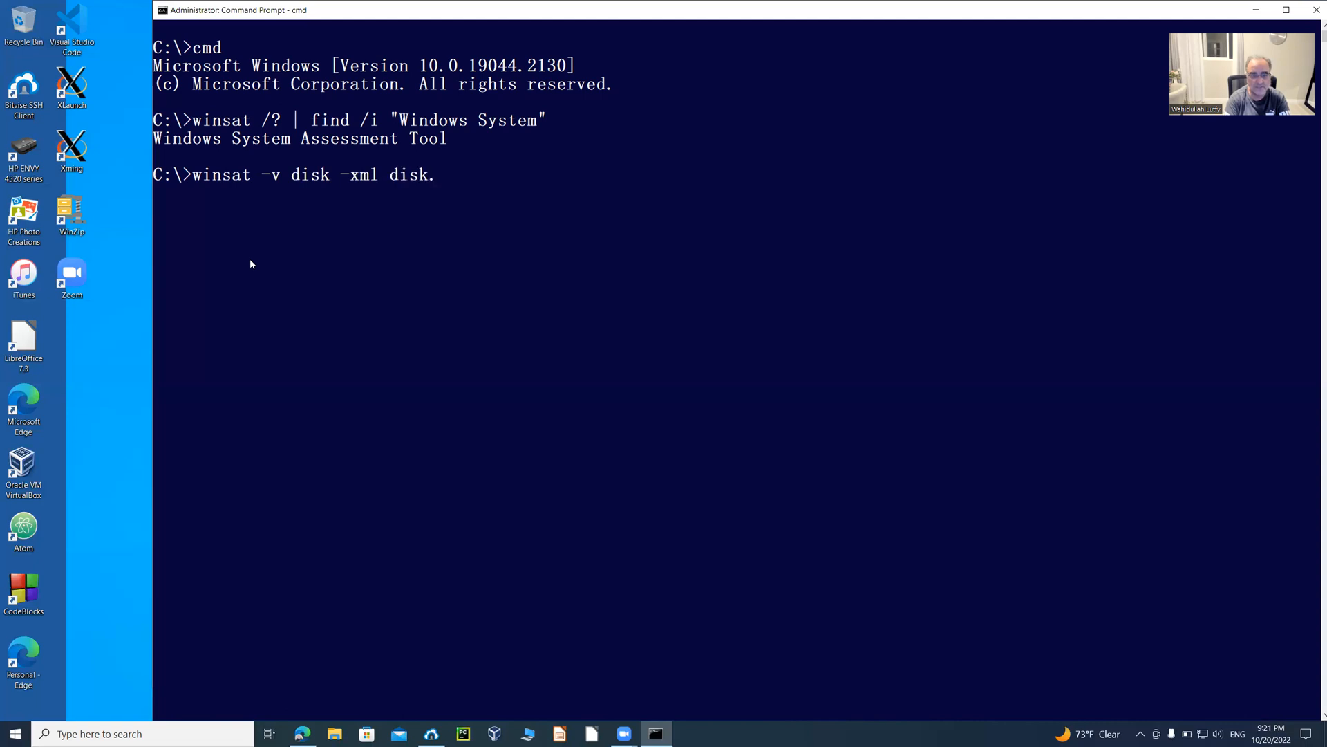
type("xml")
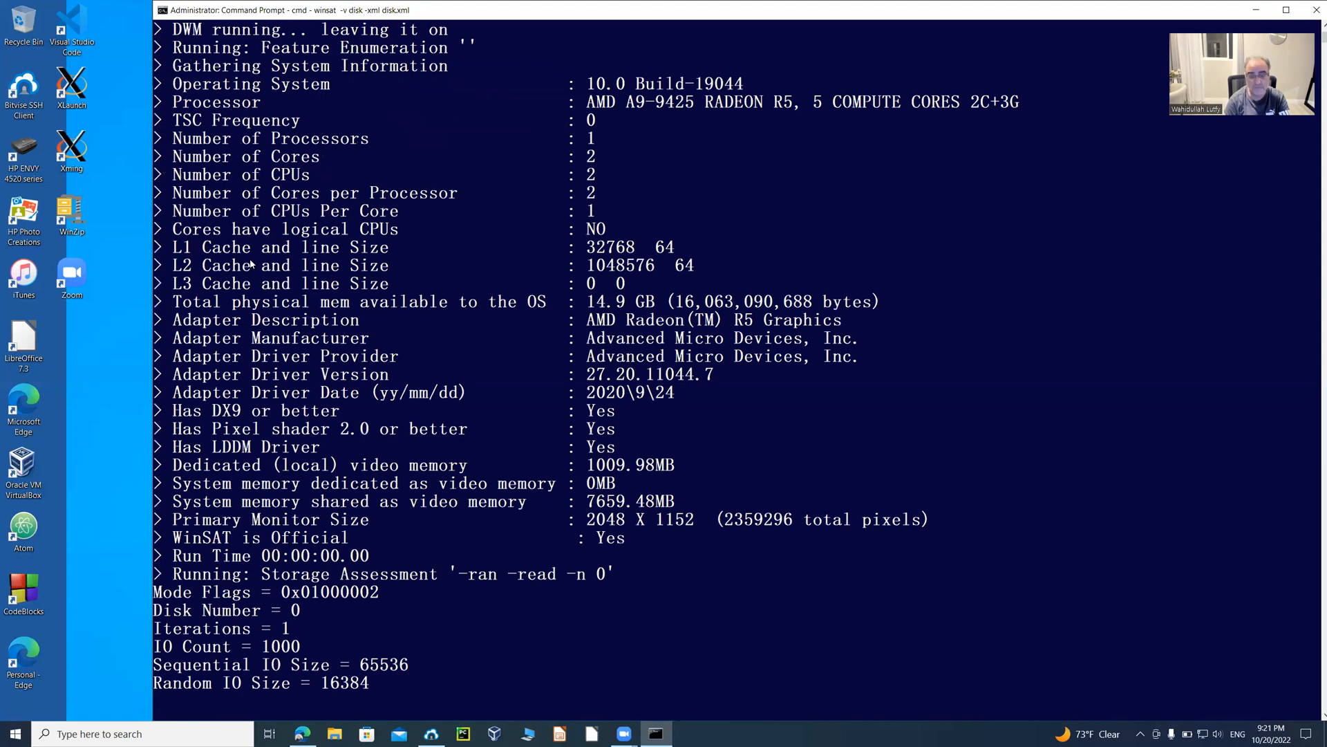
scroll("down", 3)
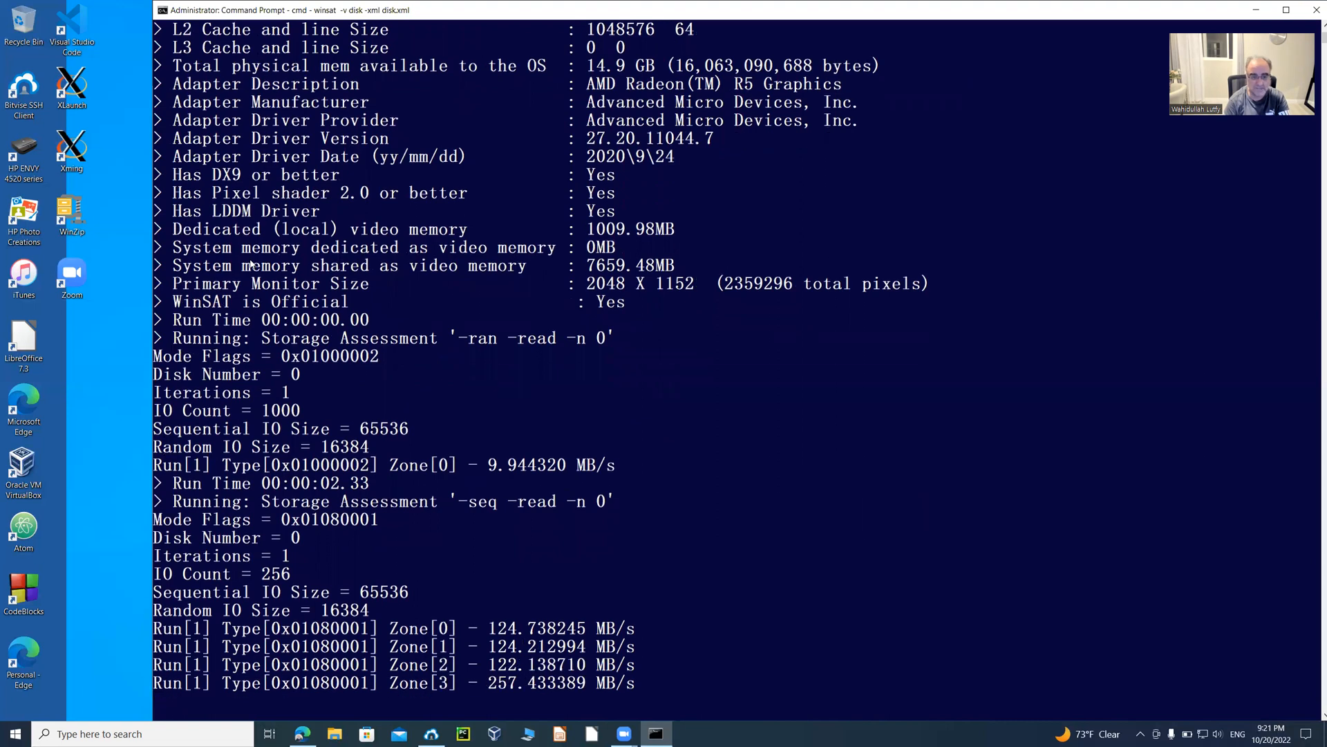
scroll("down", 3)
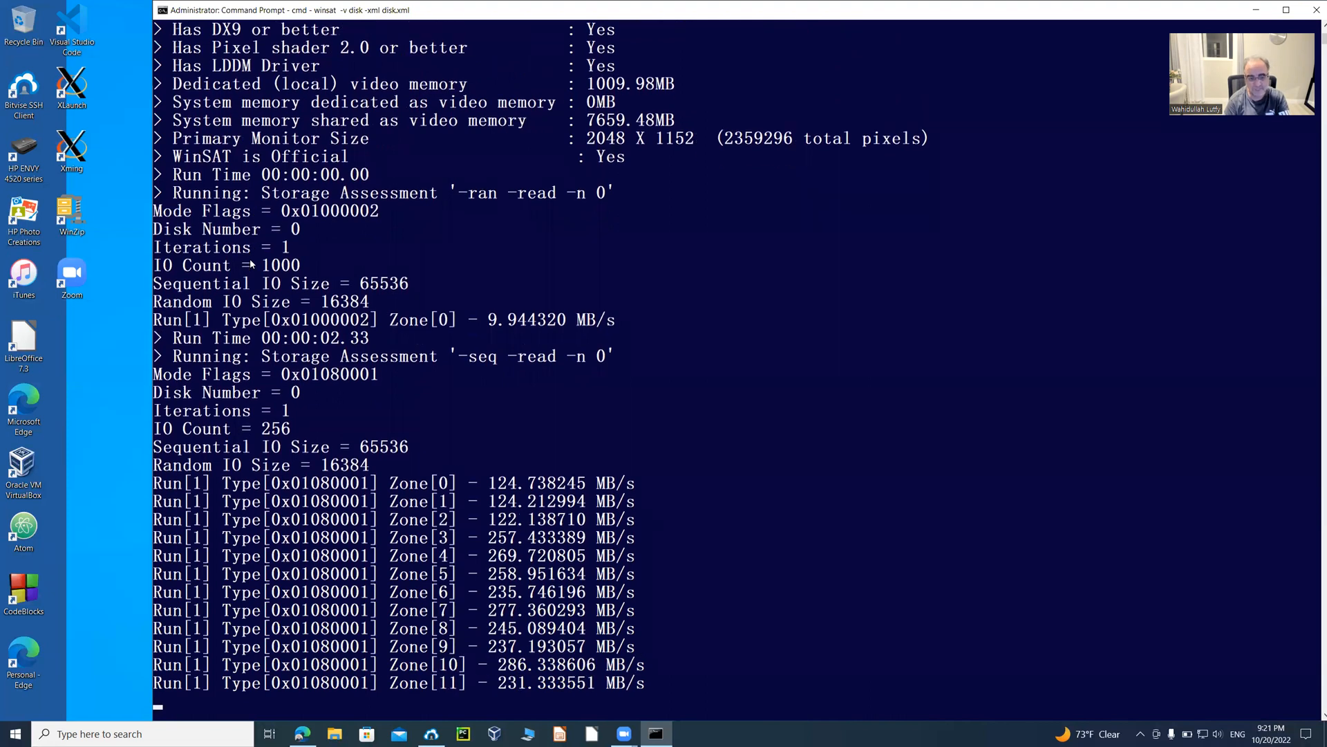
scroll("down", 3)
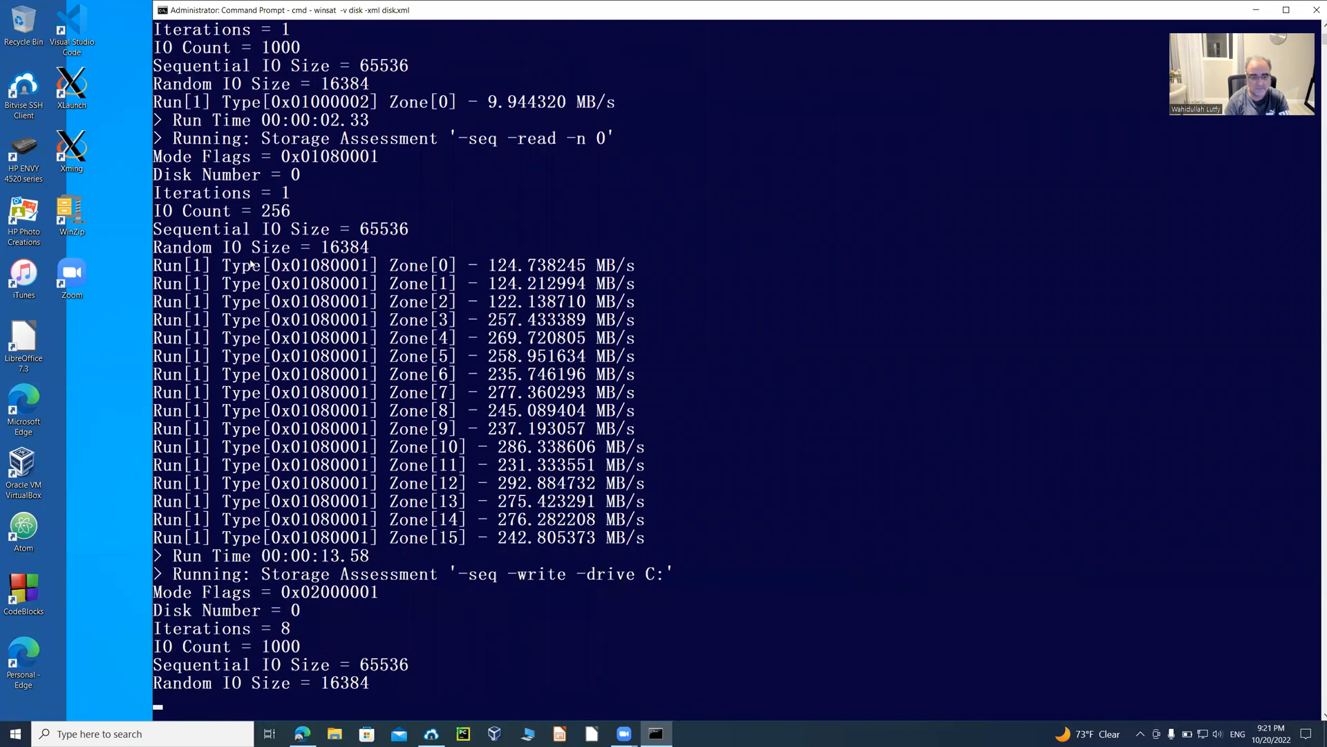
scroll("down", 3)
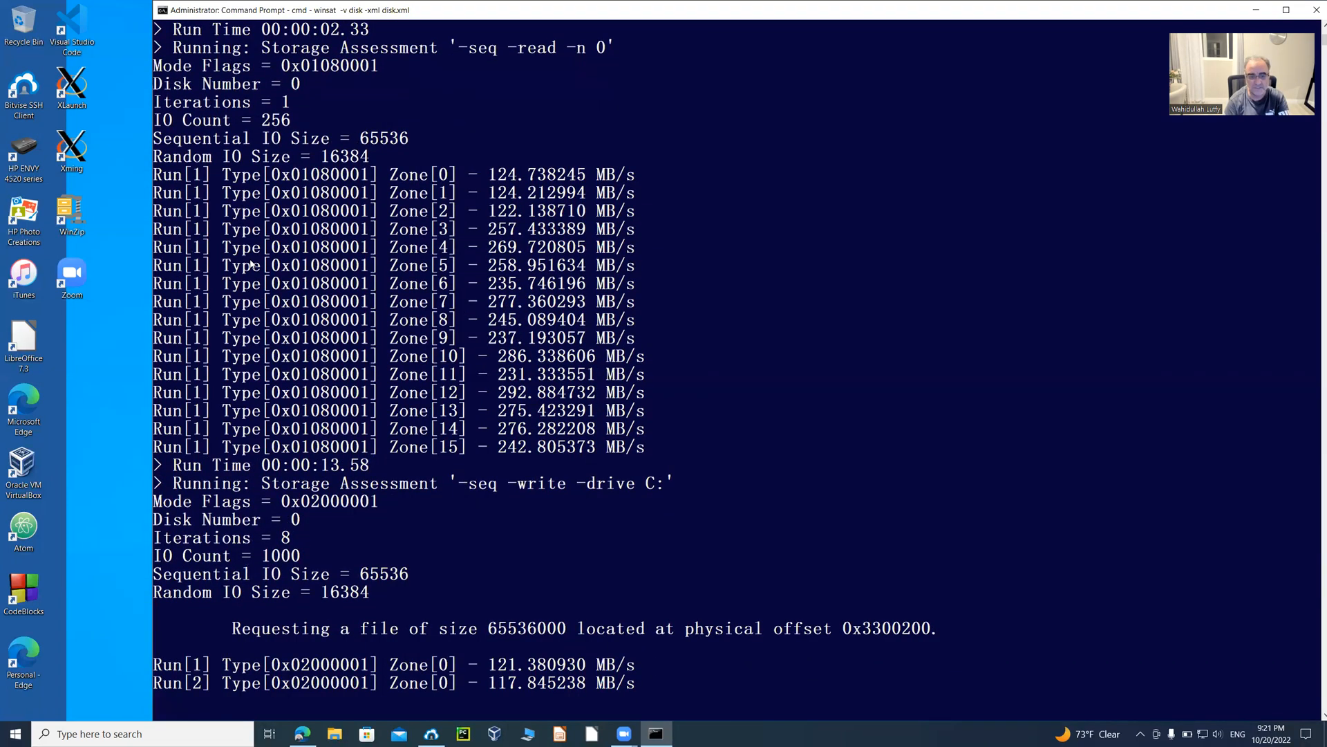
scroll("down", 3)
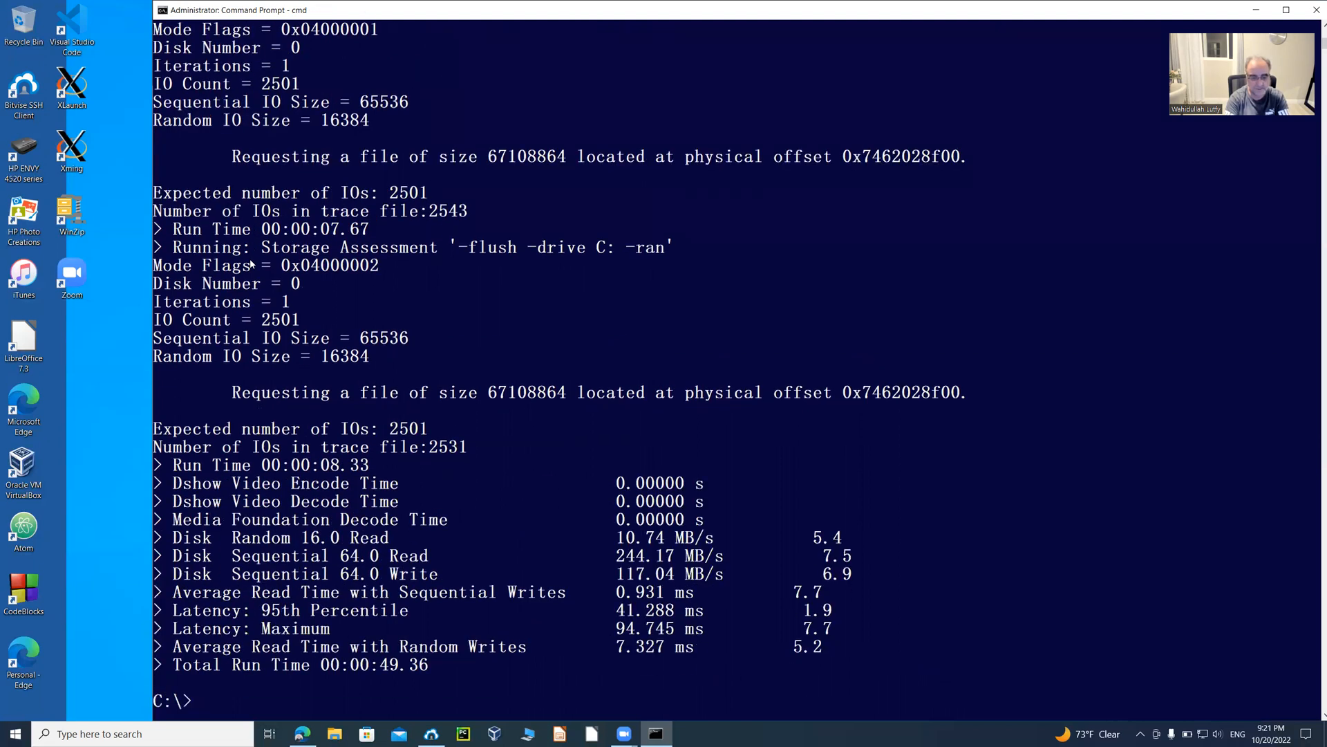
- List the directory with dir, then launch disk.xml with start so it opens in Edge
type("dir")
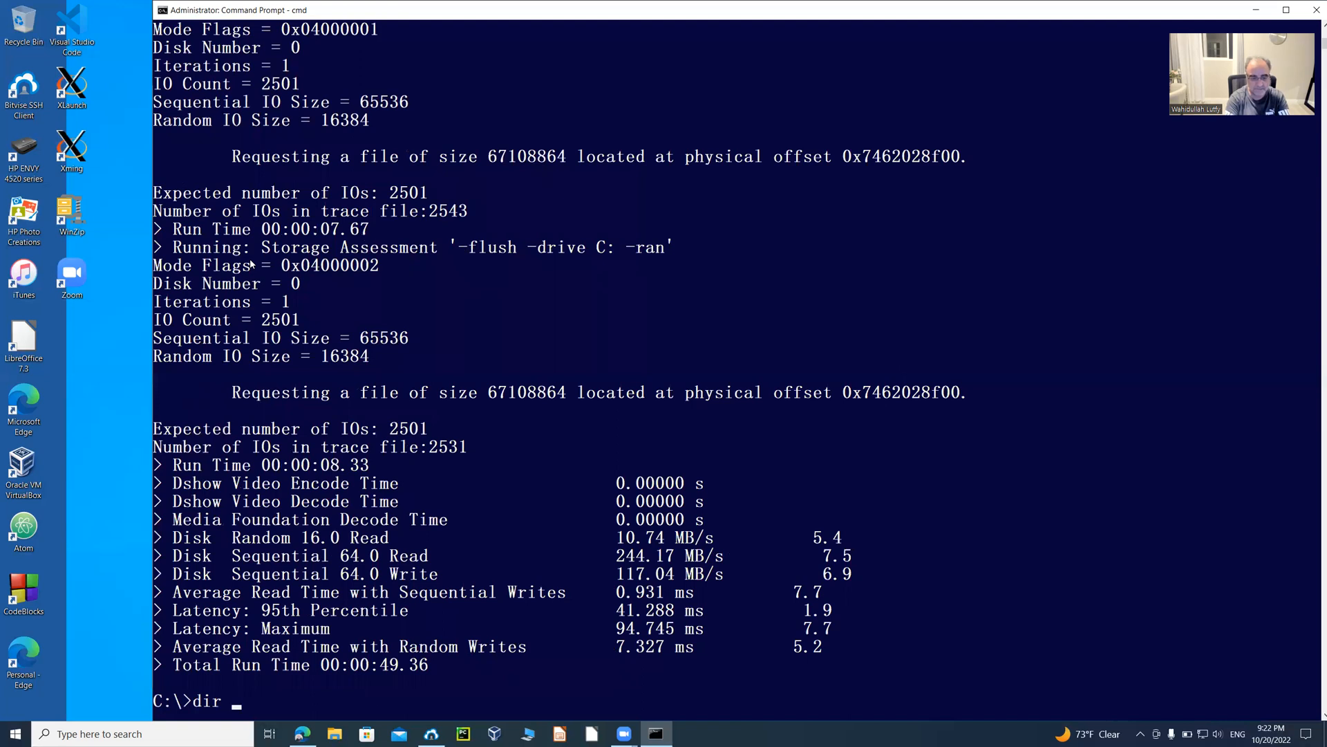
type("disk.x")
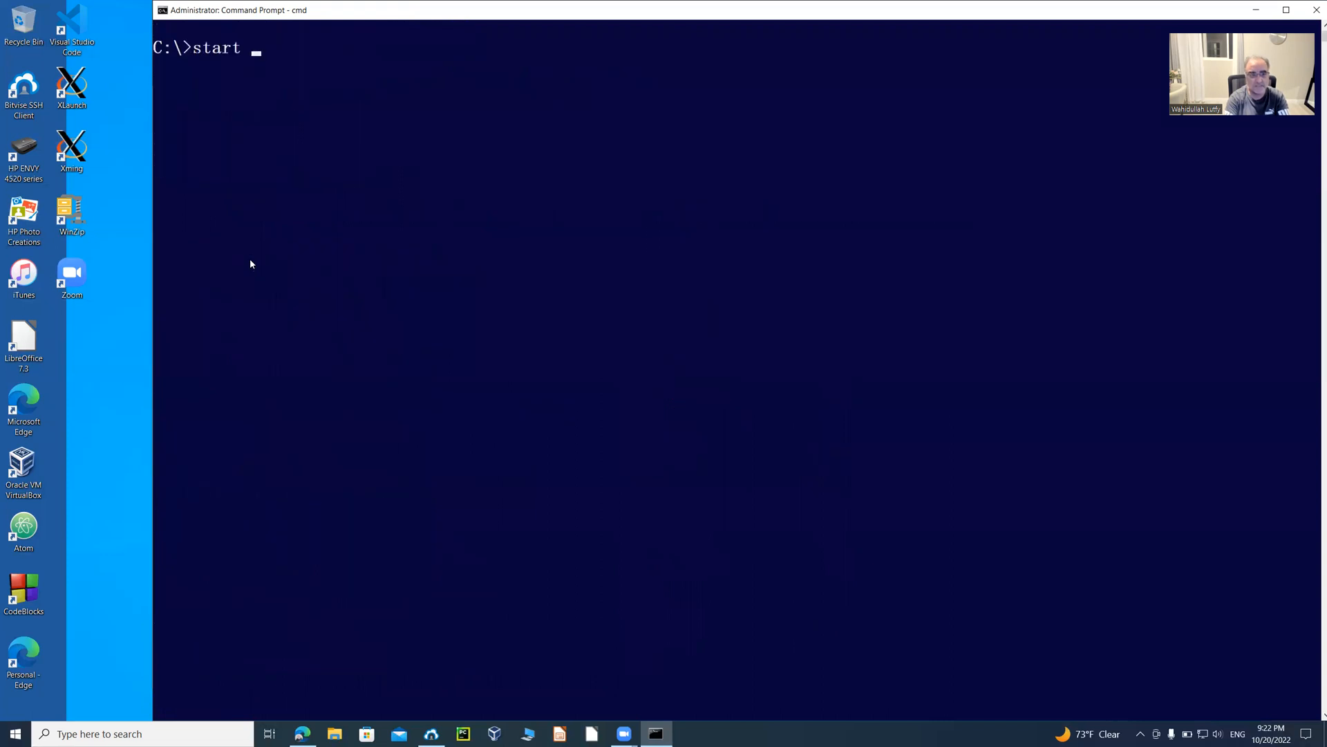
type("disk.xml")
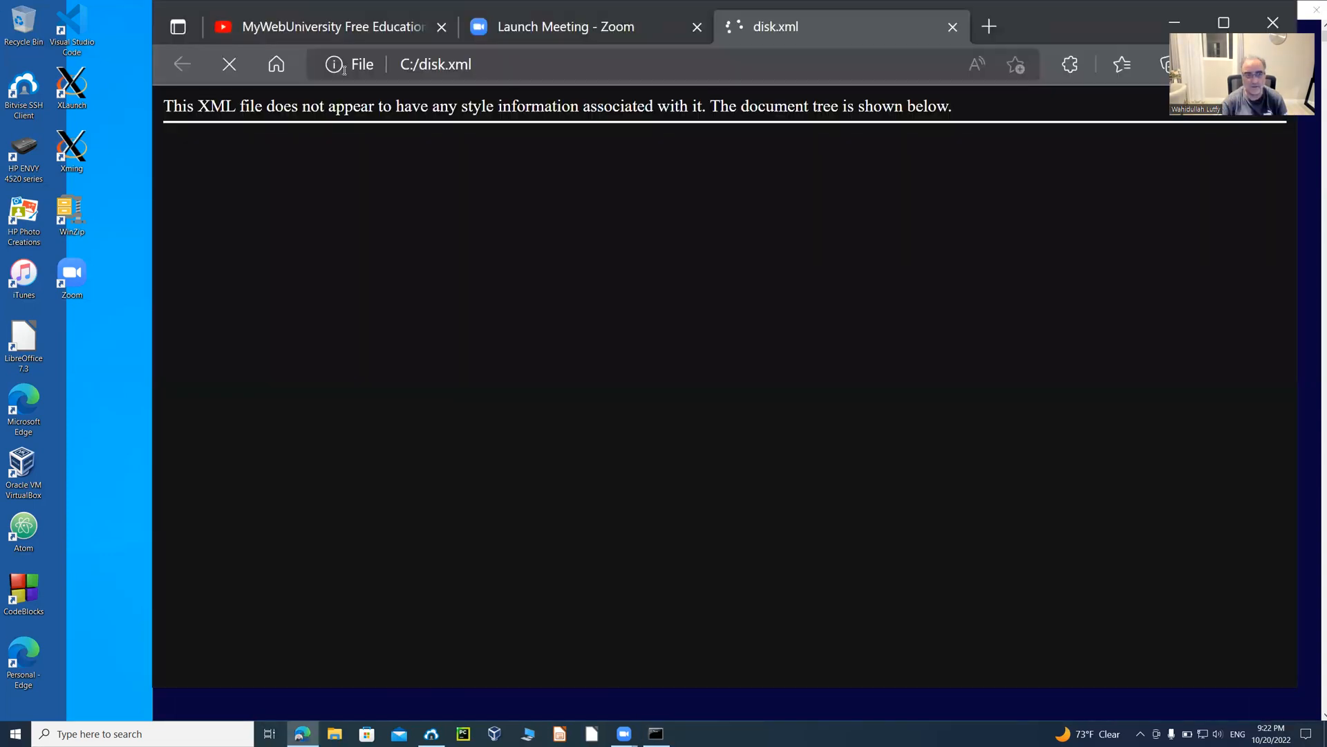
left_click(435, 63)
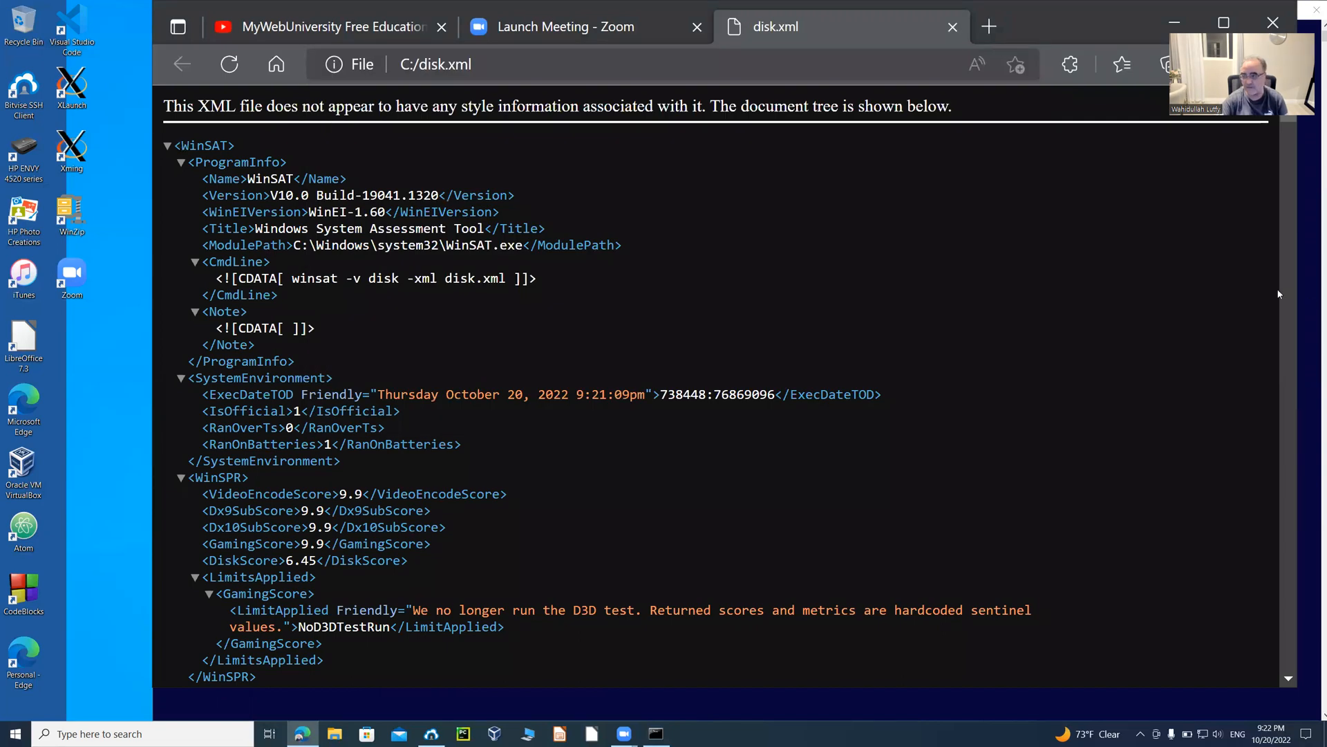
scroll("down", 3)
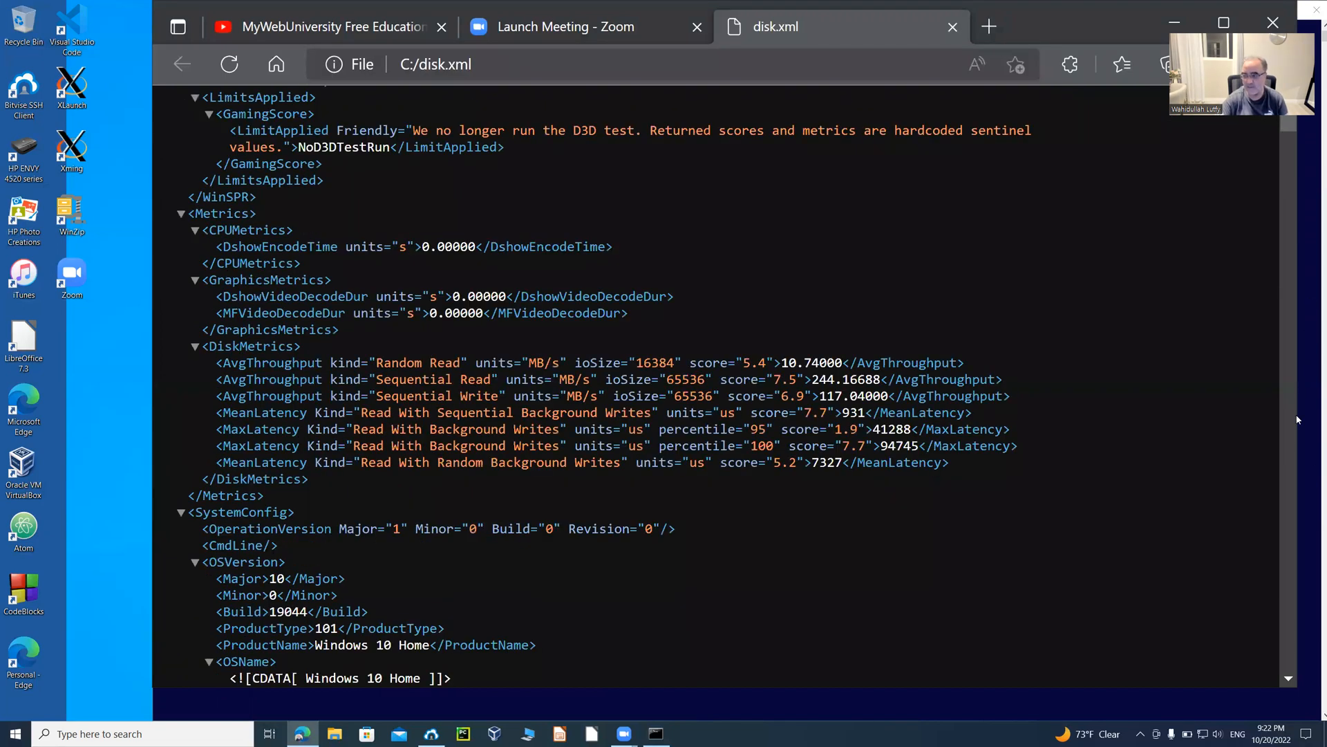